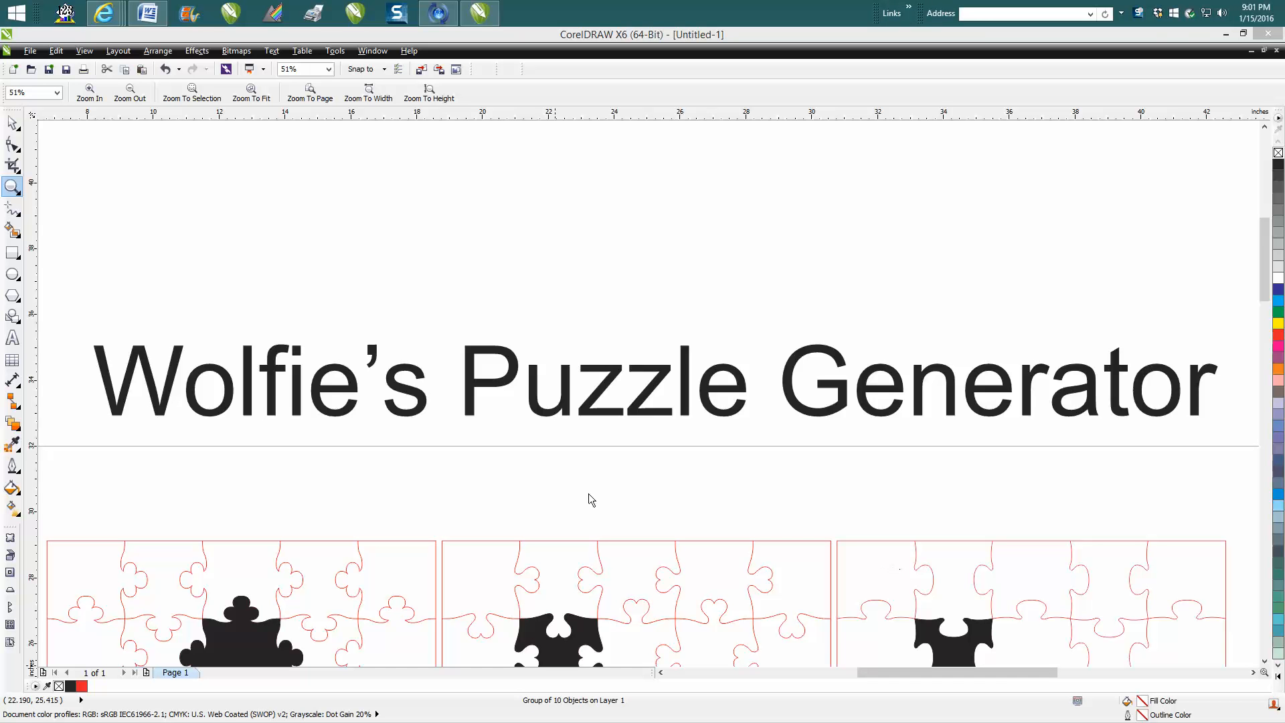
pyautogui.moveTo(296, 411)
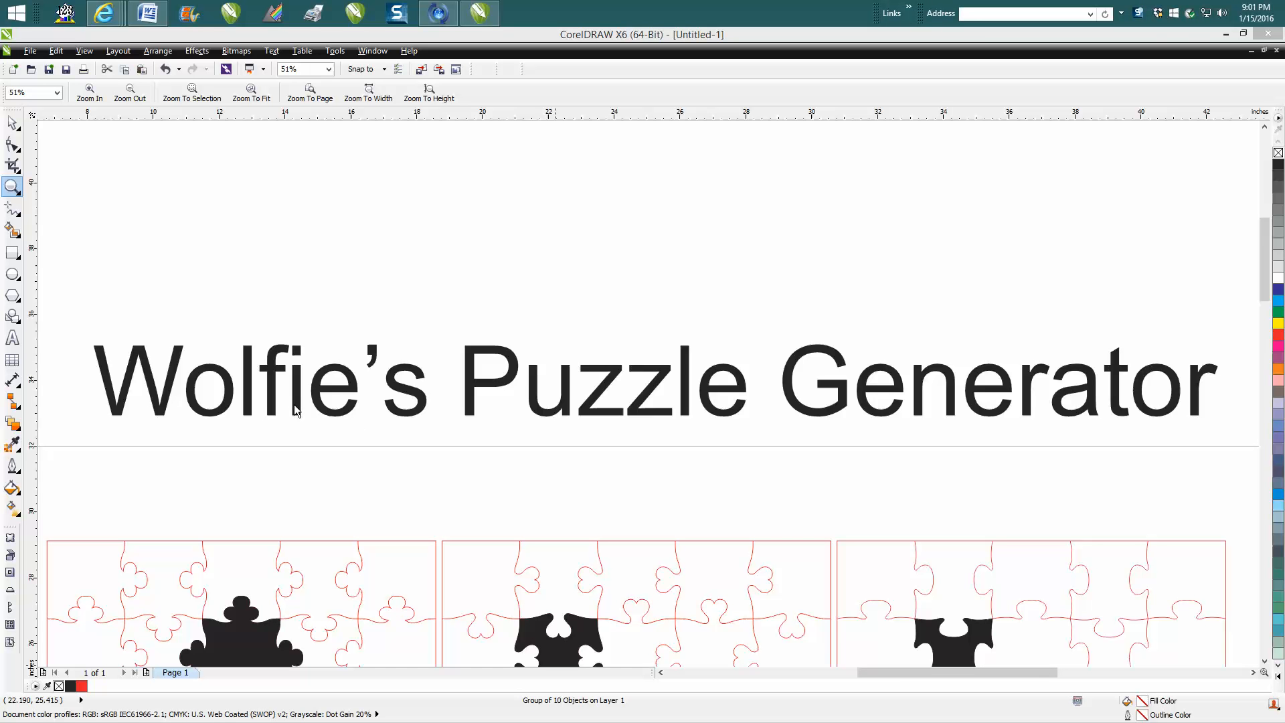
pyautogui.moveTo(530, 516)
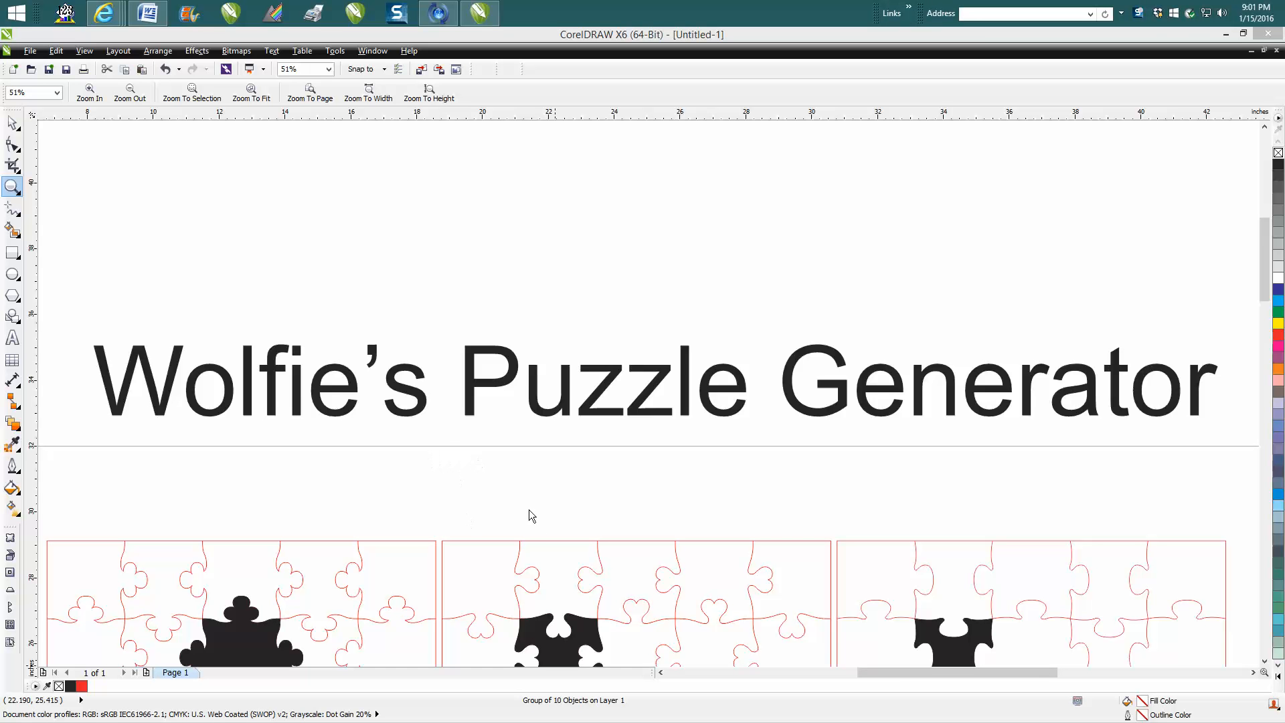
pyautogui.moveTo(604, 582)
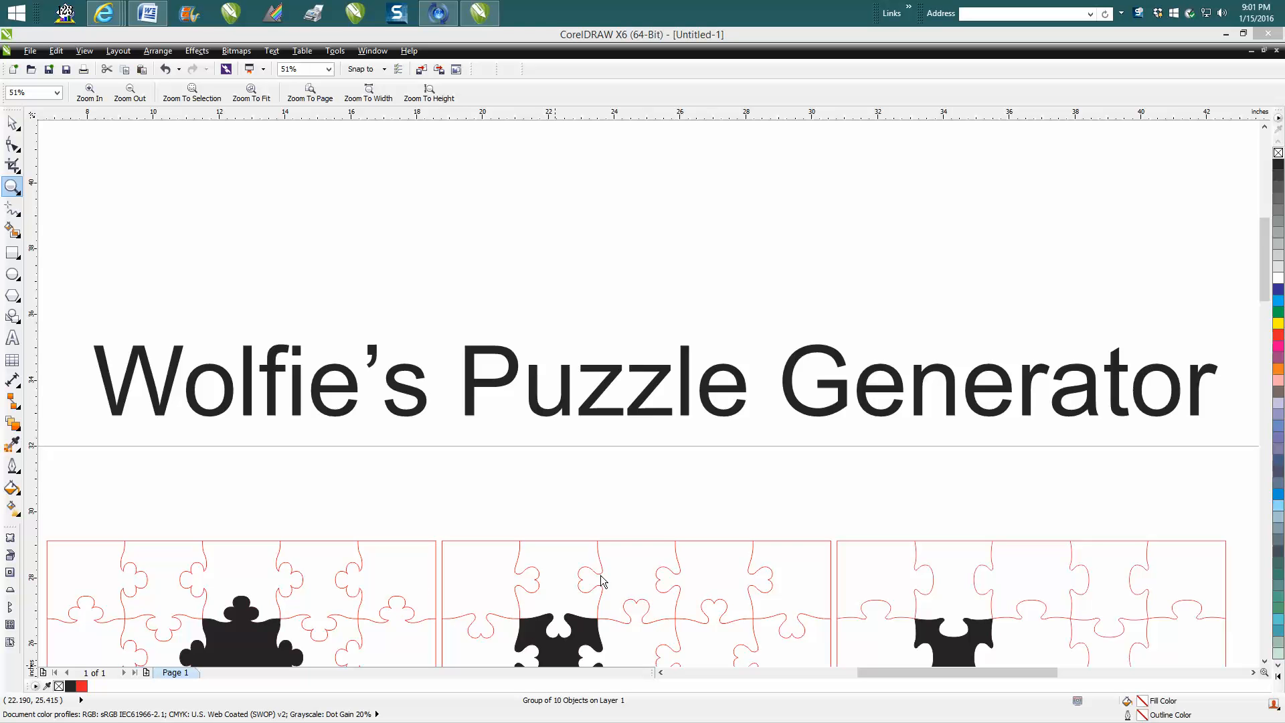
pyautogui.moveTo(398, 459)
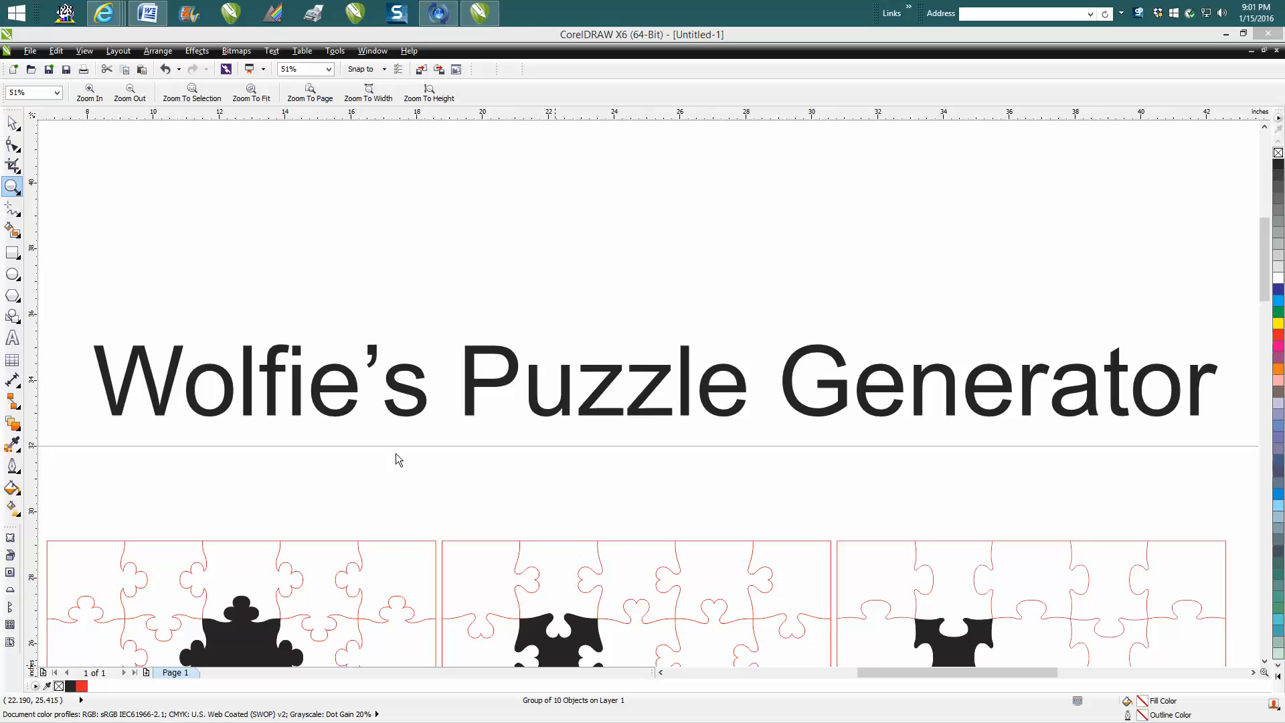
pyautogui.moveTo(417, 420)
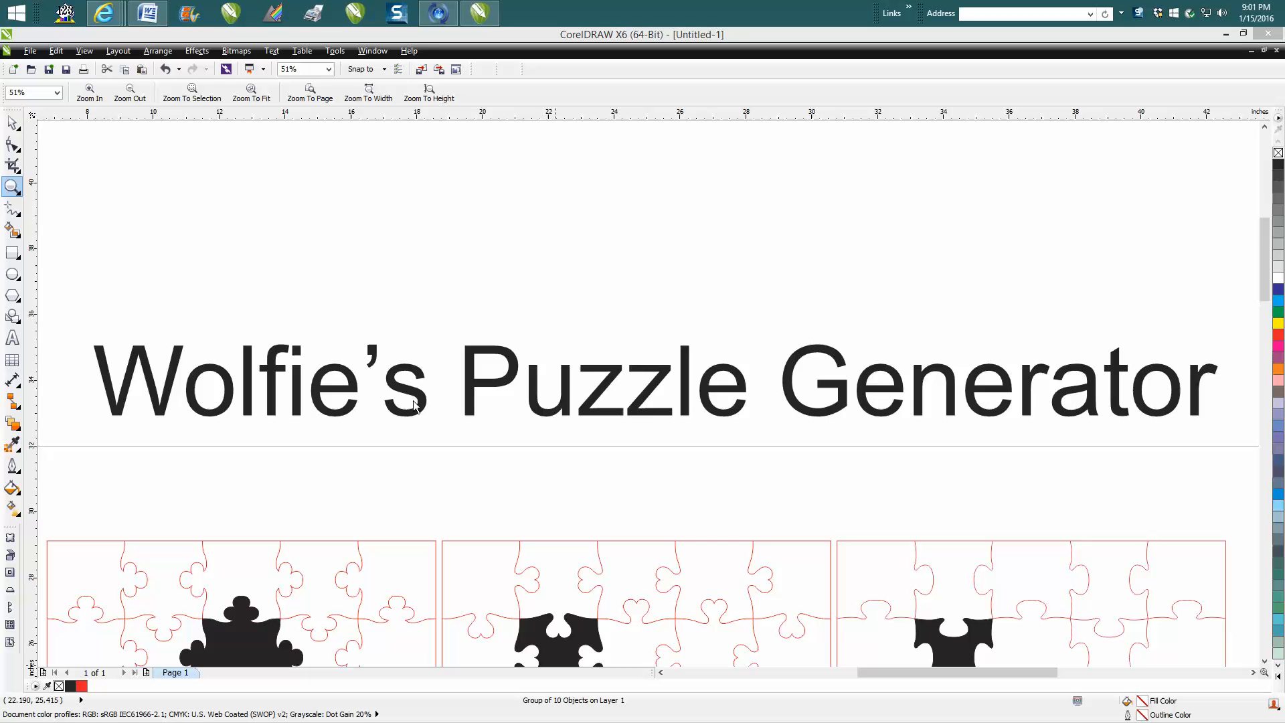
pyautogui.moveTo(442, 403)
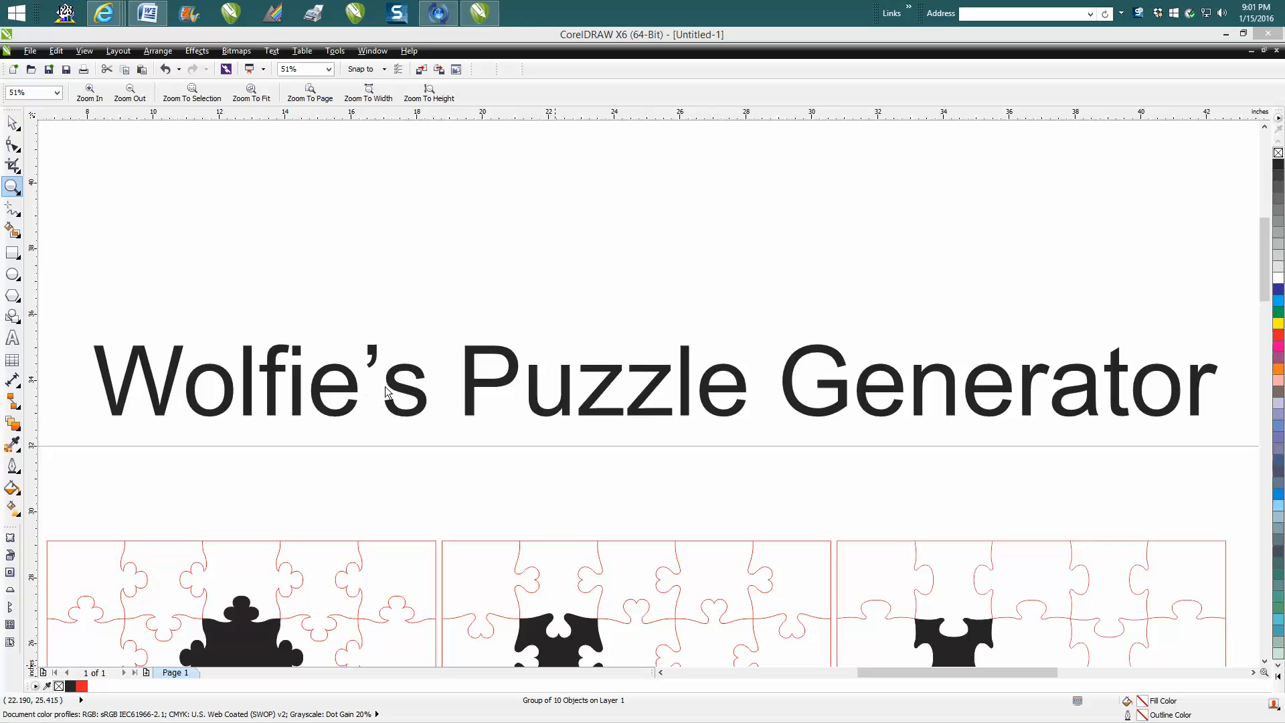
pyautogui.moveTo(249, 397)
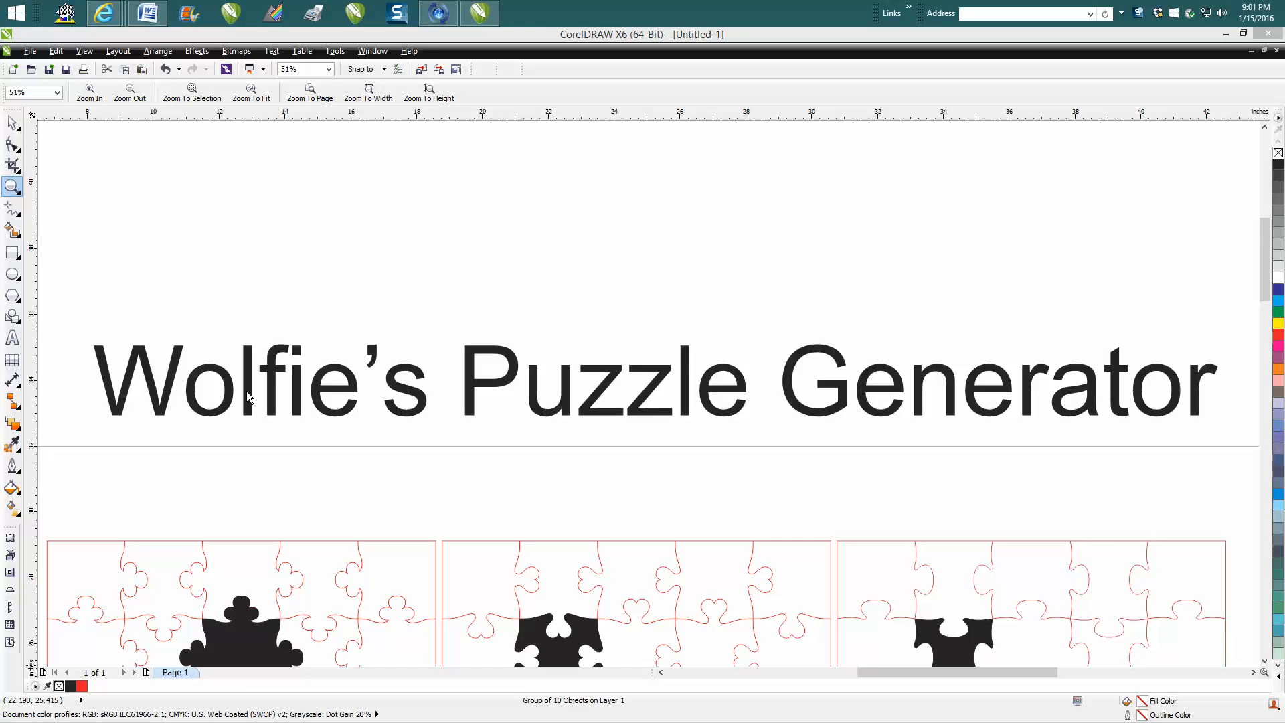
pyautogui.moveTo(483, 401)
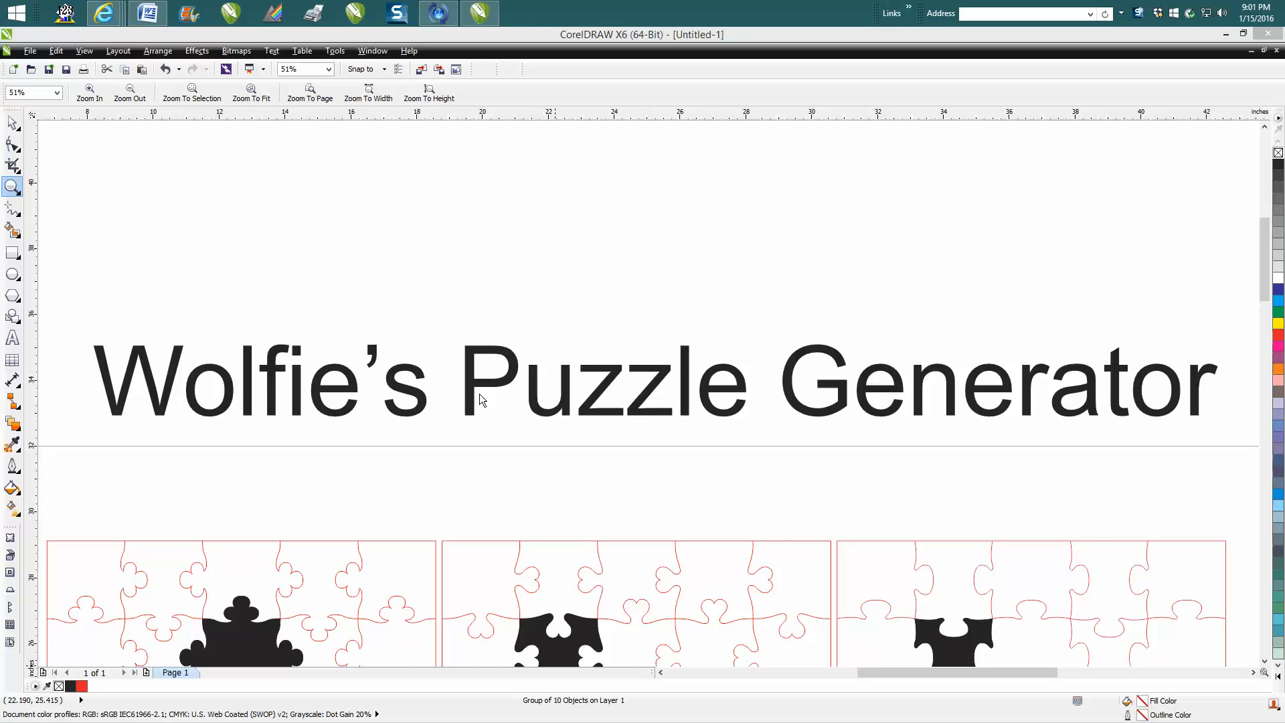
pyautogui.moveTo(113, 367)
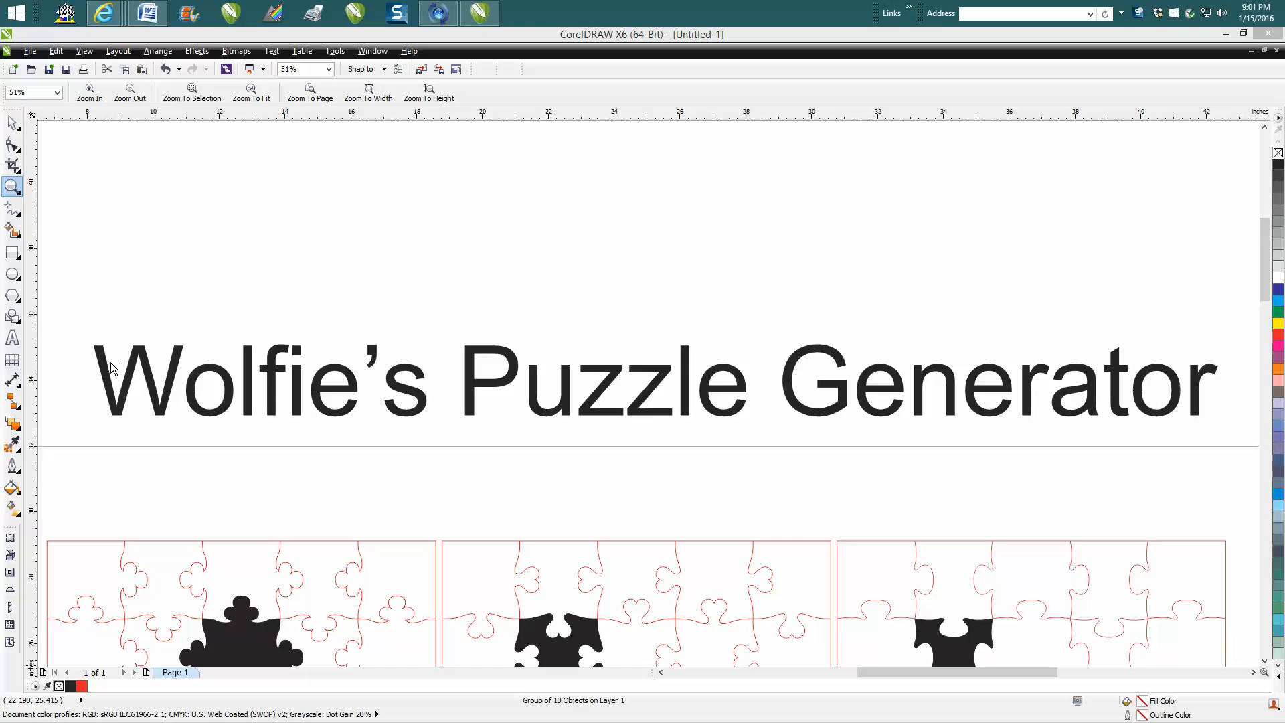
pyautogui.moveTo(442, 406)
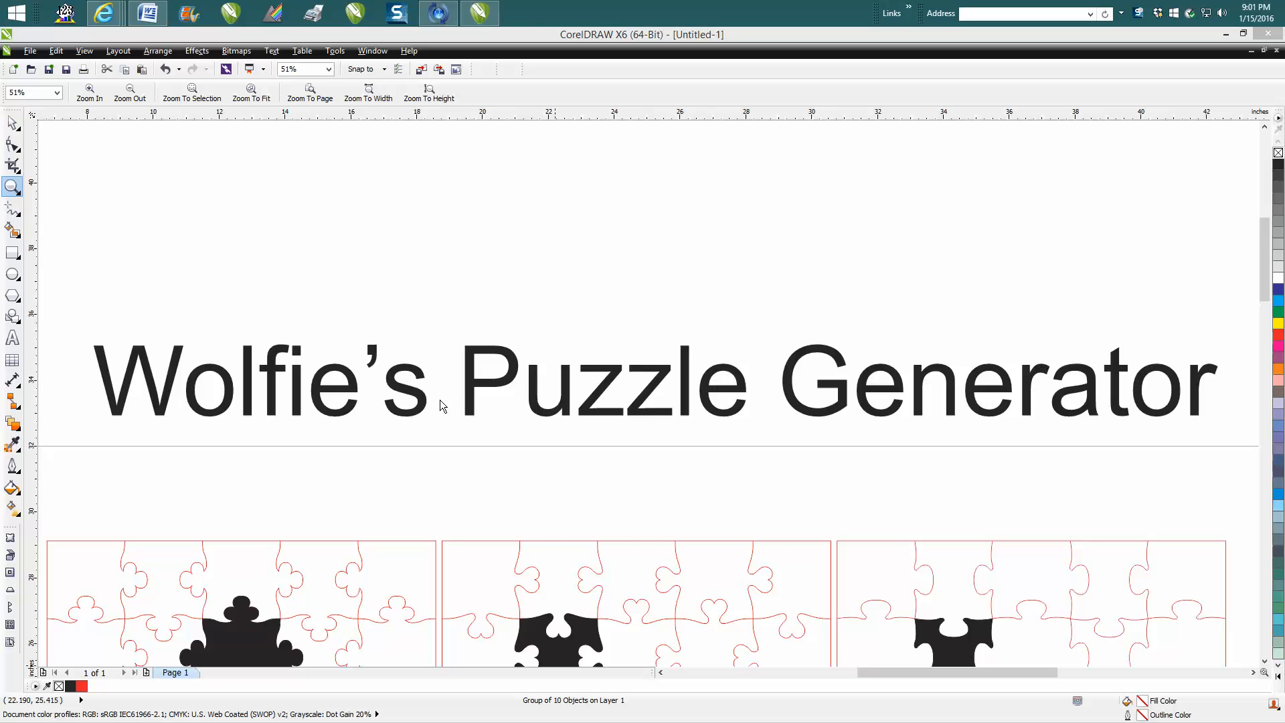
pyautogui.moveTo(1100, 336)
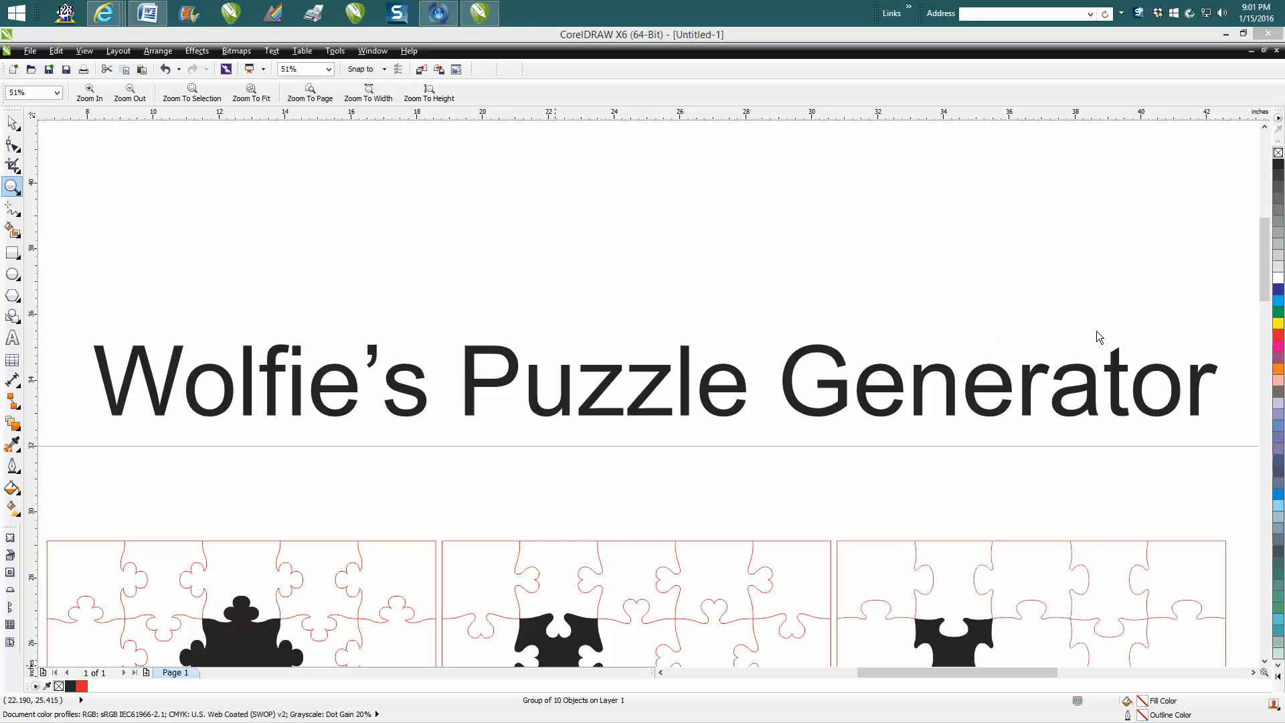
pyautogui.moveTo(287, 345)
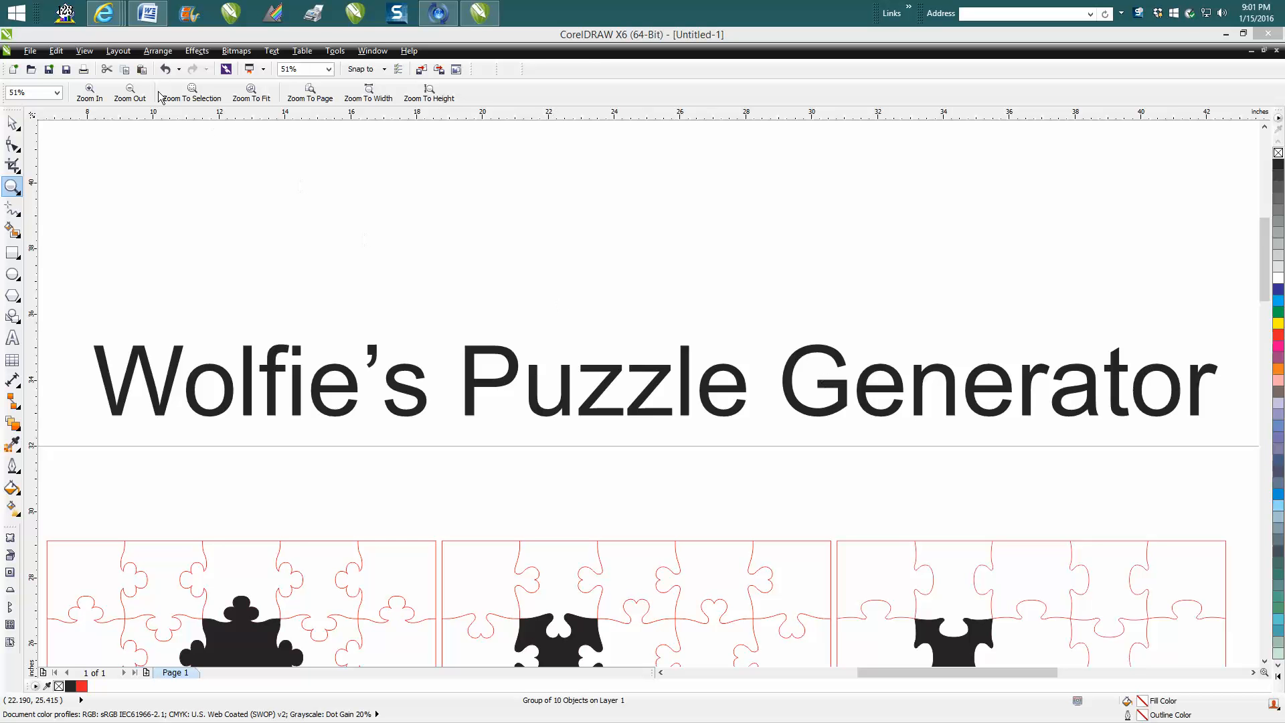
pyautogui.moveTo(104, 13)
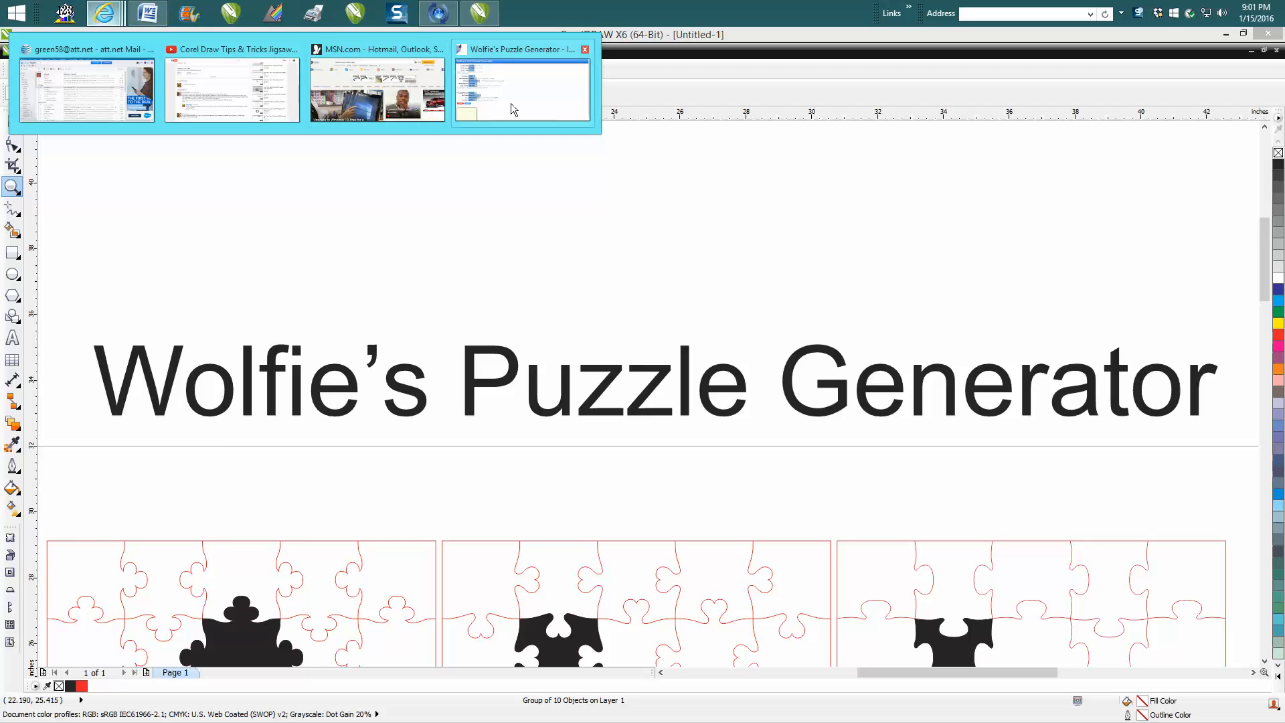
# - Switch to the Wolfie's Puzzle Generator page and dismiss the download notice
pyautogui.click(522, 88)
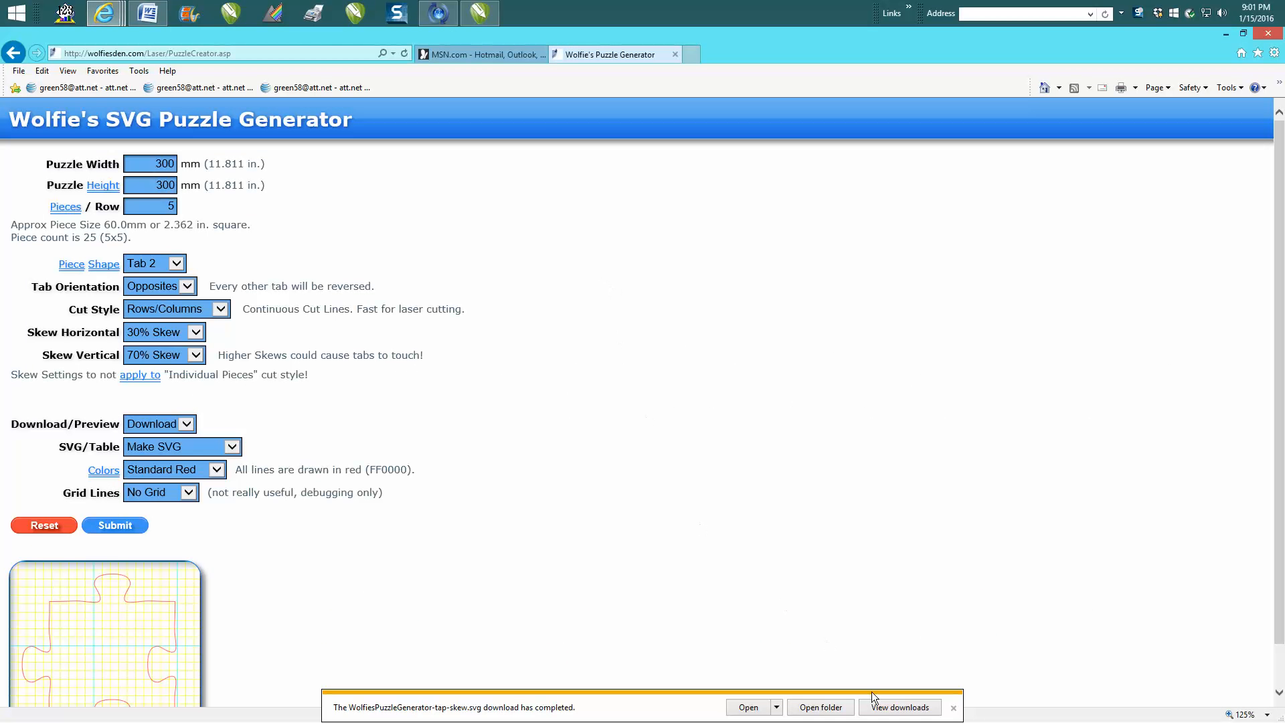
pyautogui.click(149, 185)
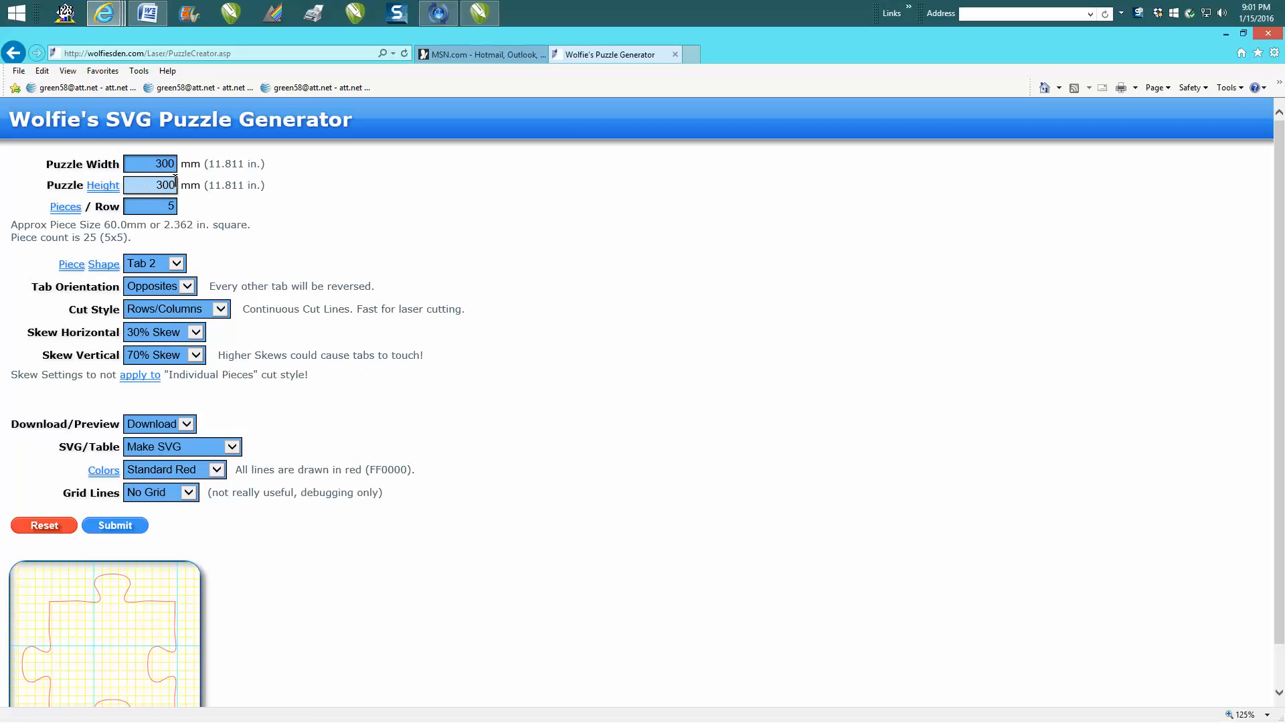
pyautogui.click(149, 186)
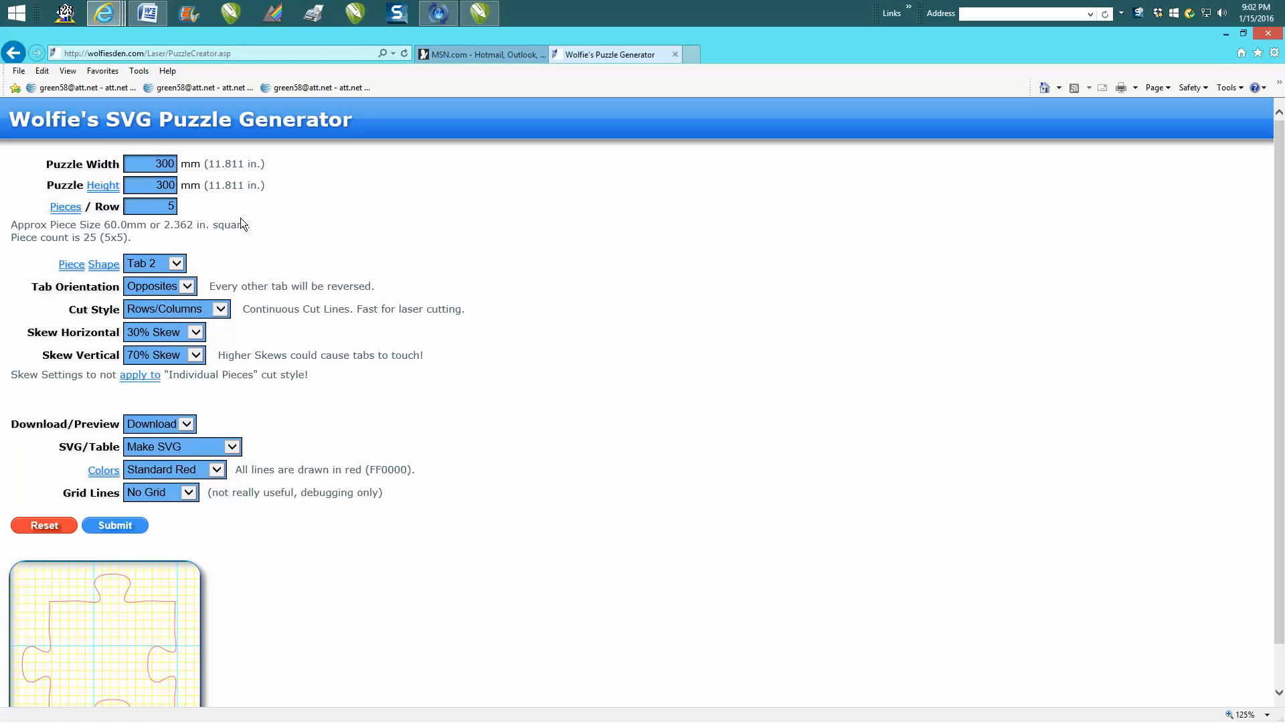
pyautogui.click(150, 206)
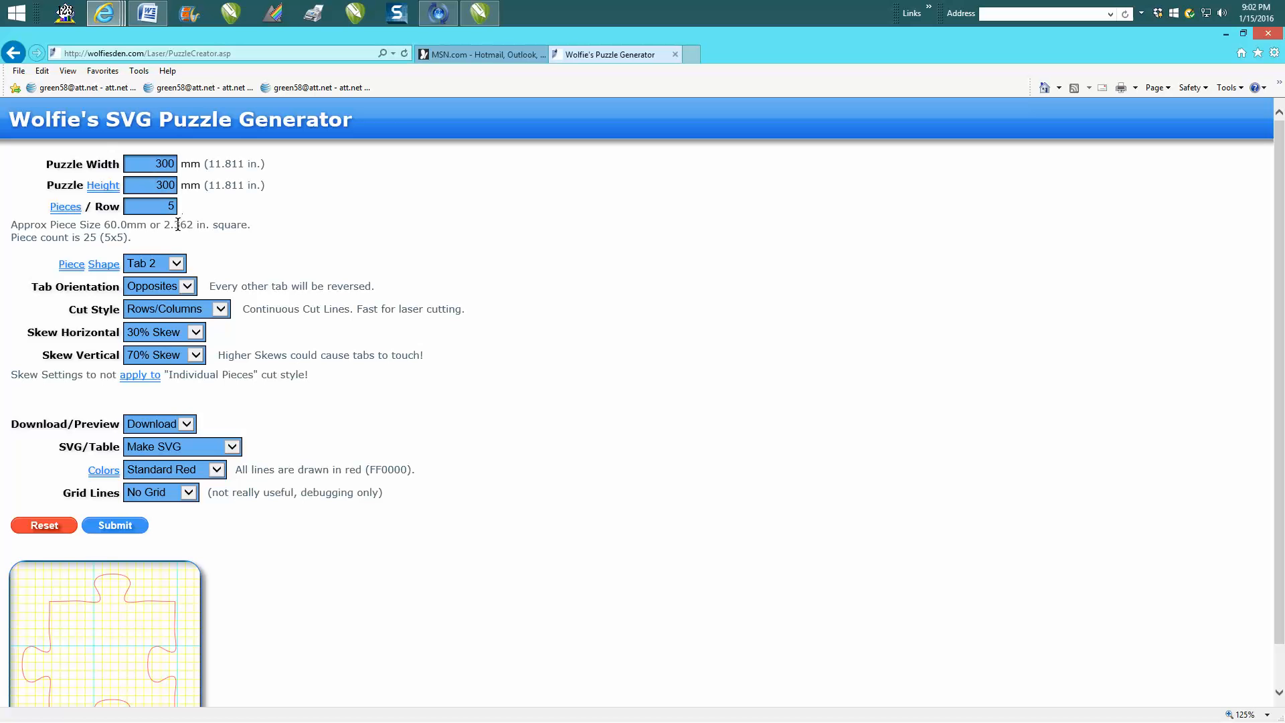
pyautogui.click(173, 263)
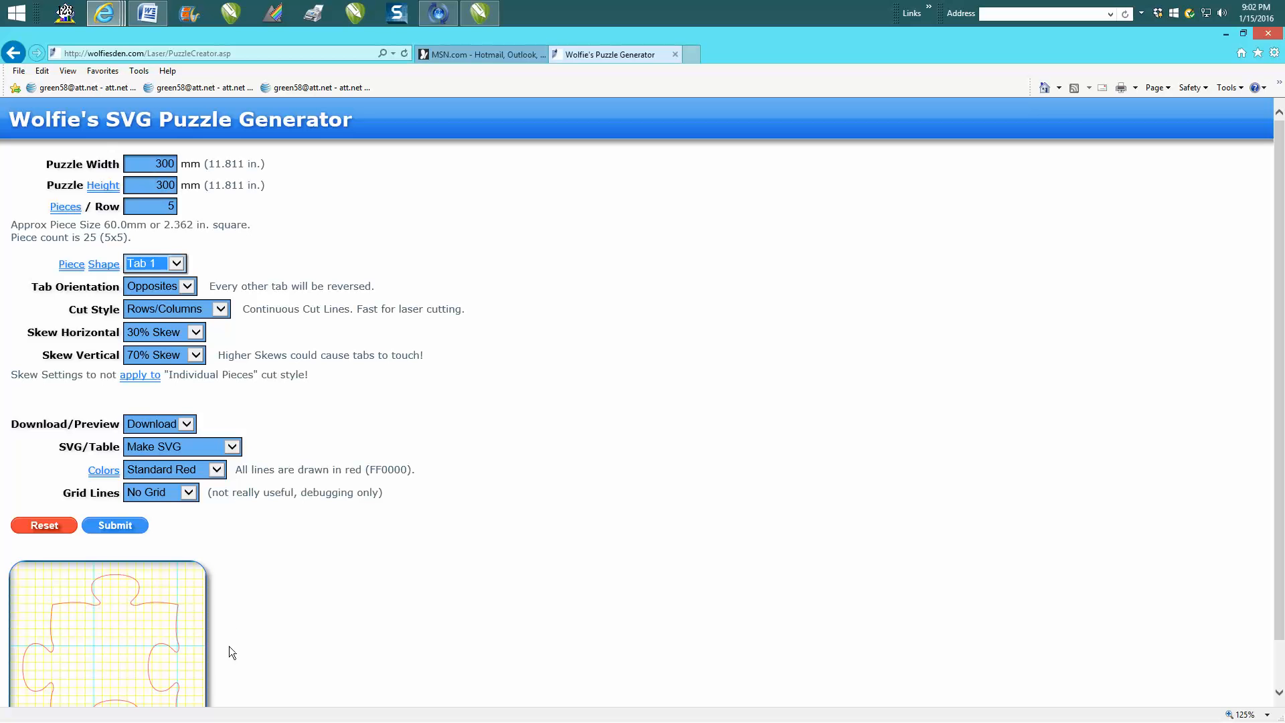
# - Preview the Castle, Cross, Football and Clover piece shapes, then reselect Tab 2
pyautogui.click(154, 263)
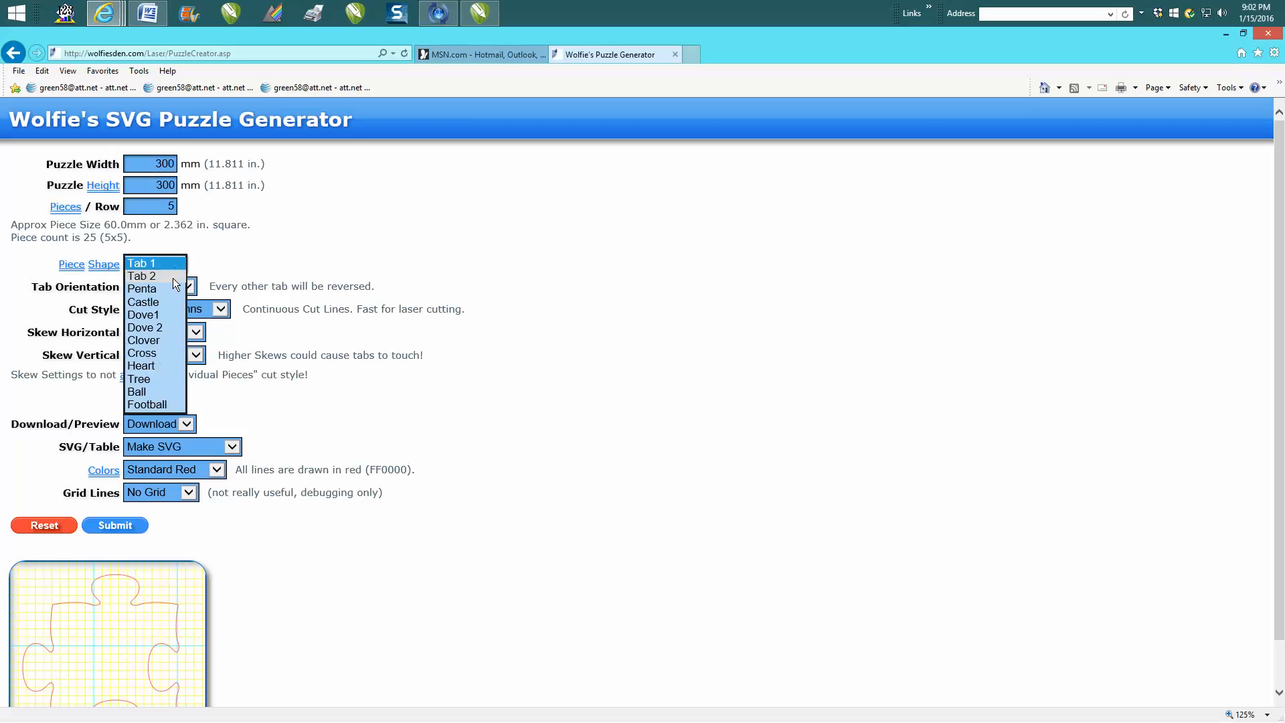
pyautogui.click(142, 275)
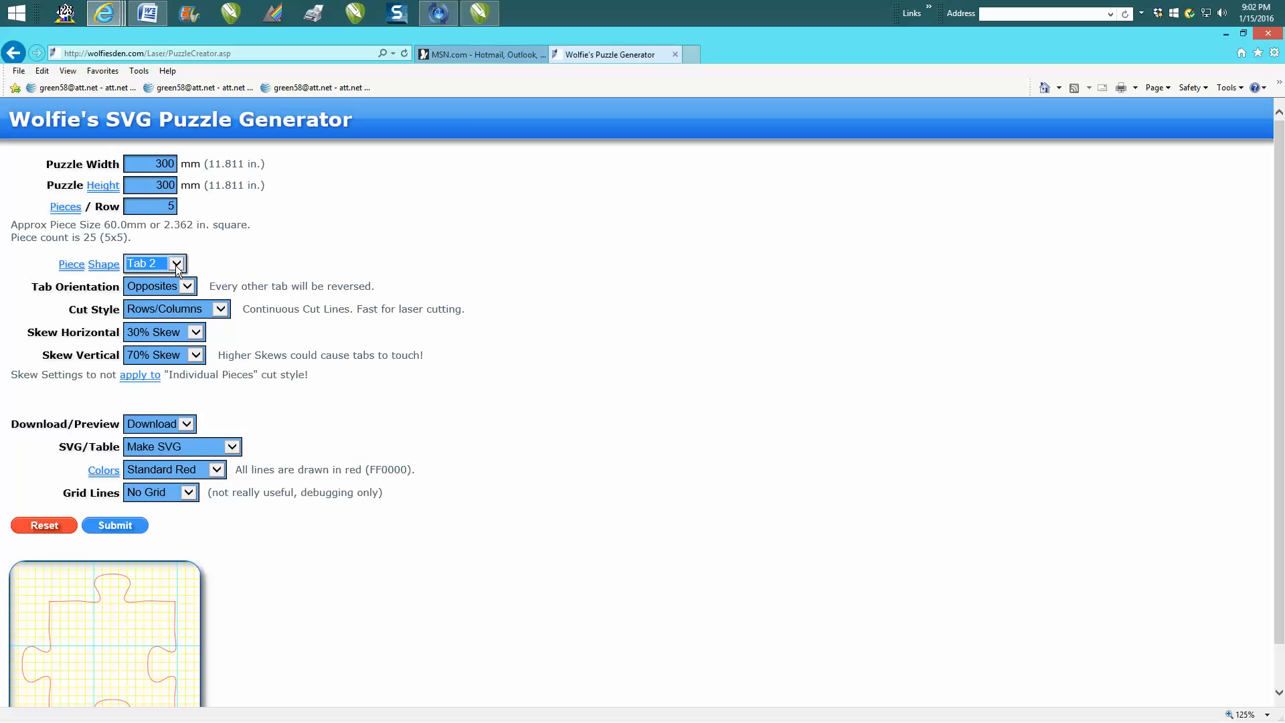
pyautogui.click(152, 263)
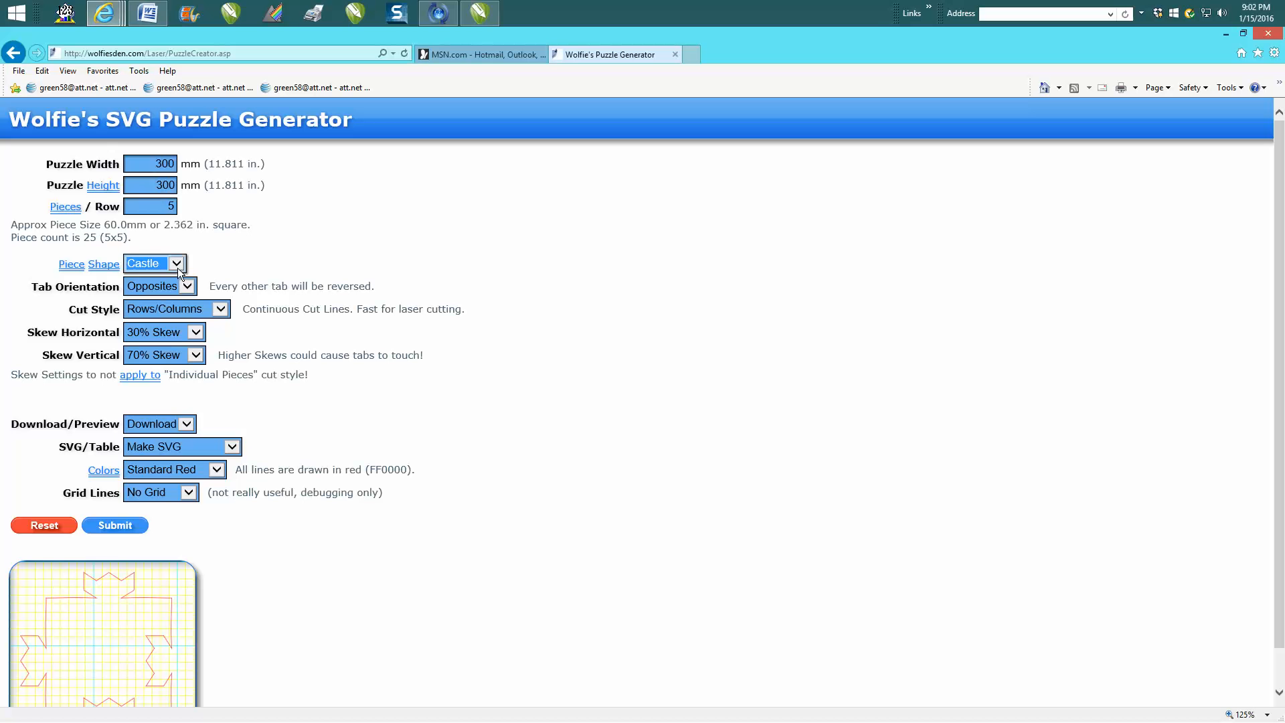
pyautogui.click(150, 264)
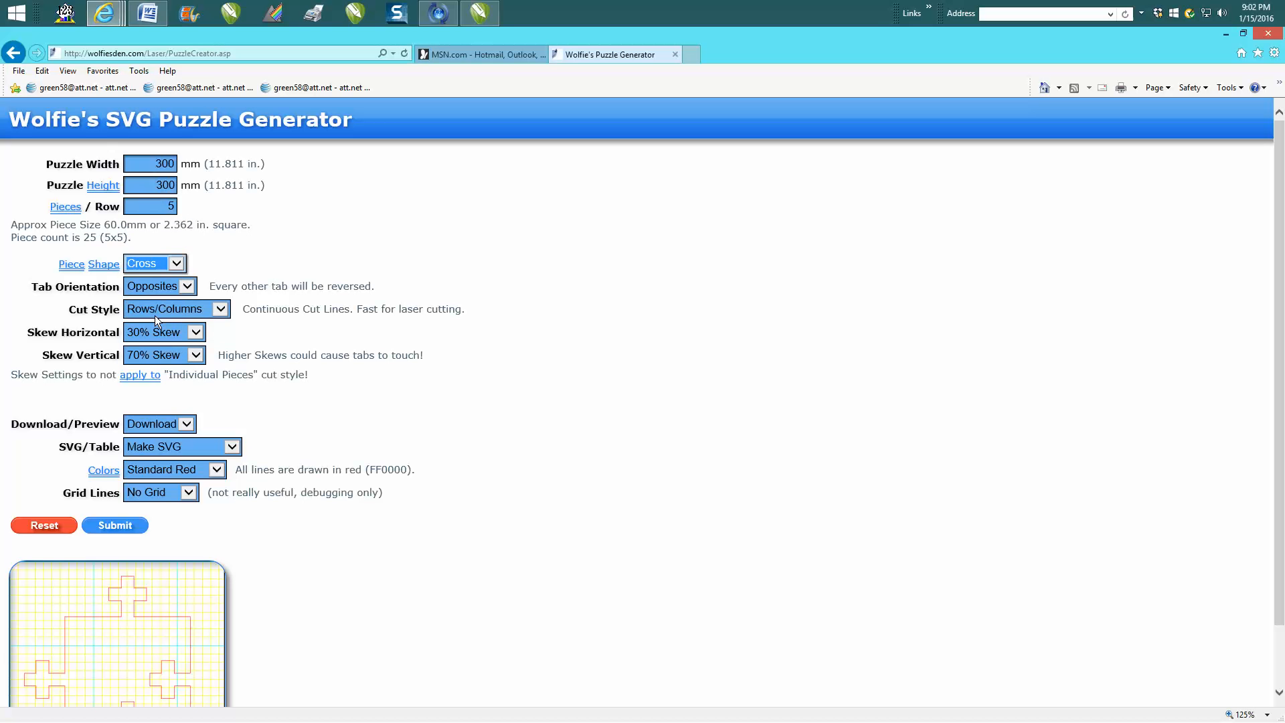
pyautogui.click(186, 286)
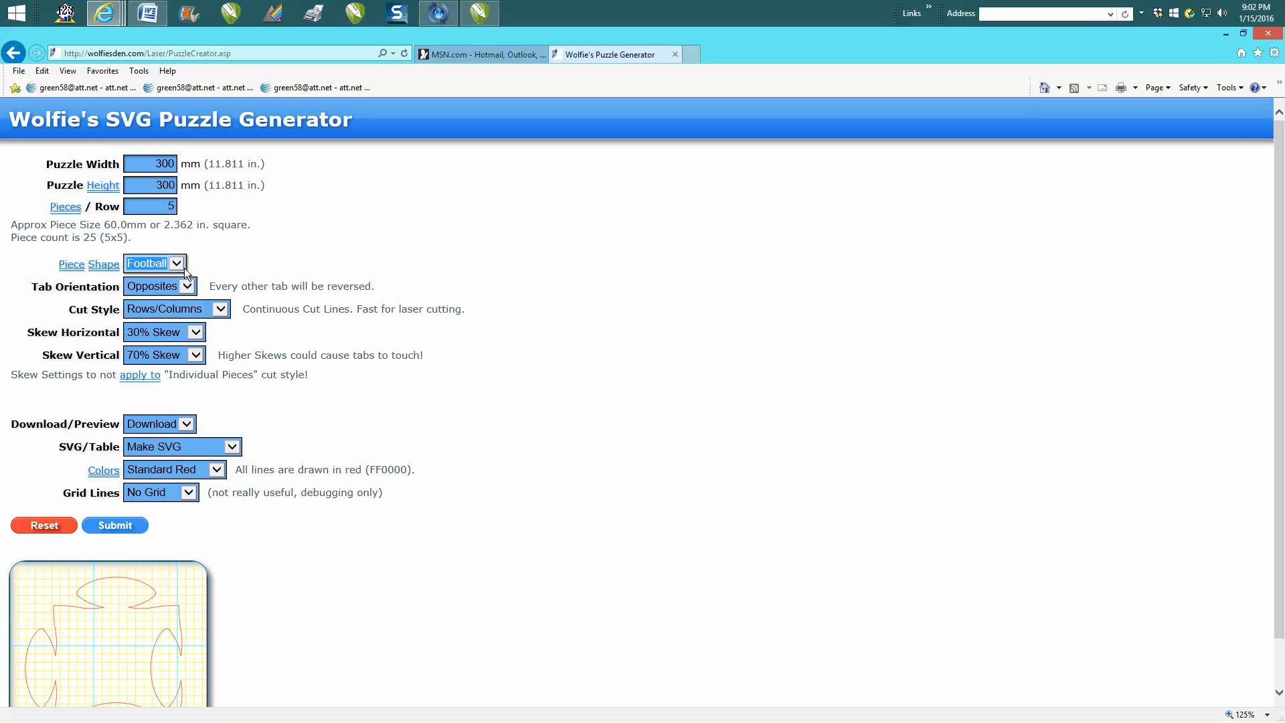
pyautogui.click(178, 263)
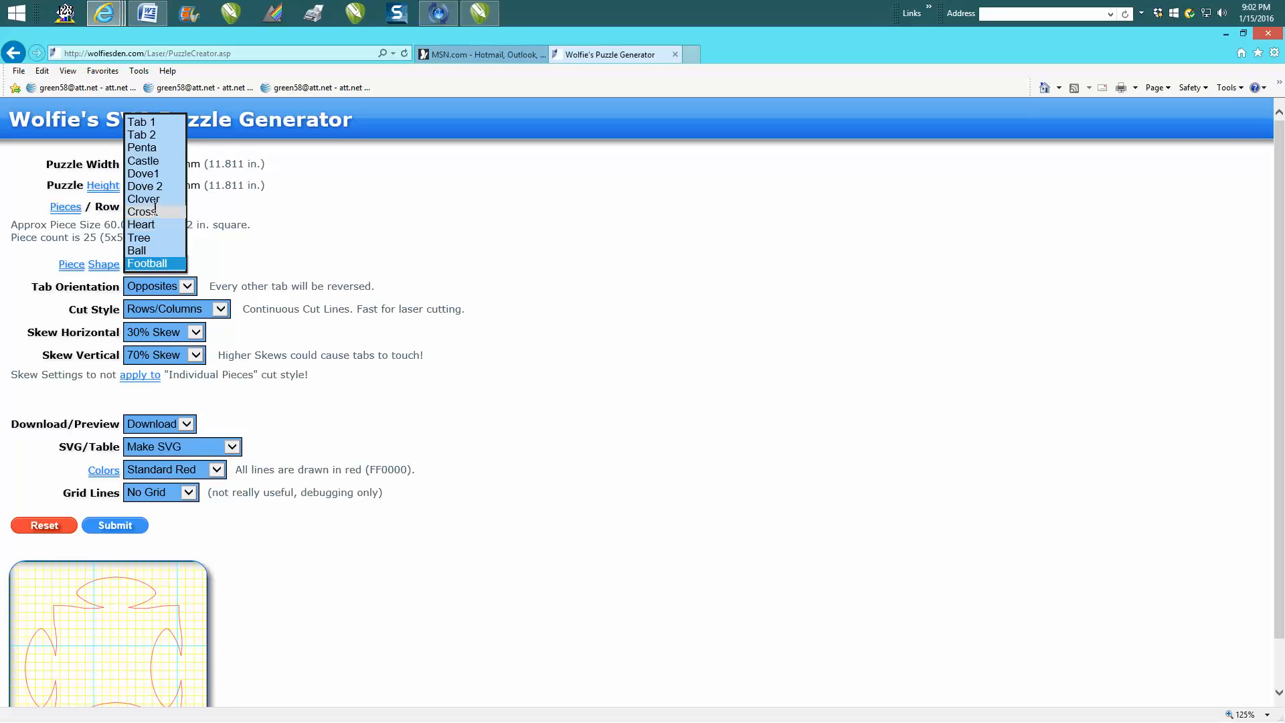
pyautogui.click(143, 198)
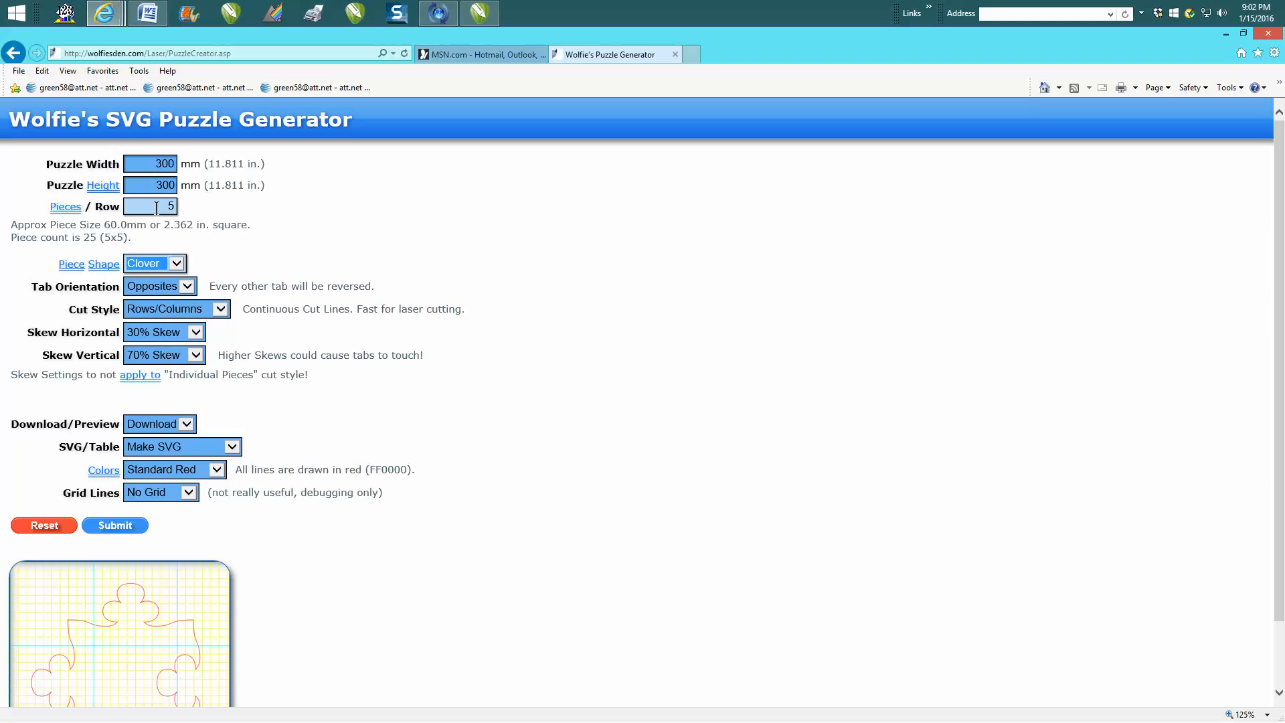
pyautogui.click(154, 263)
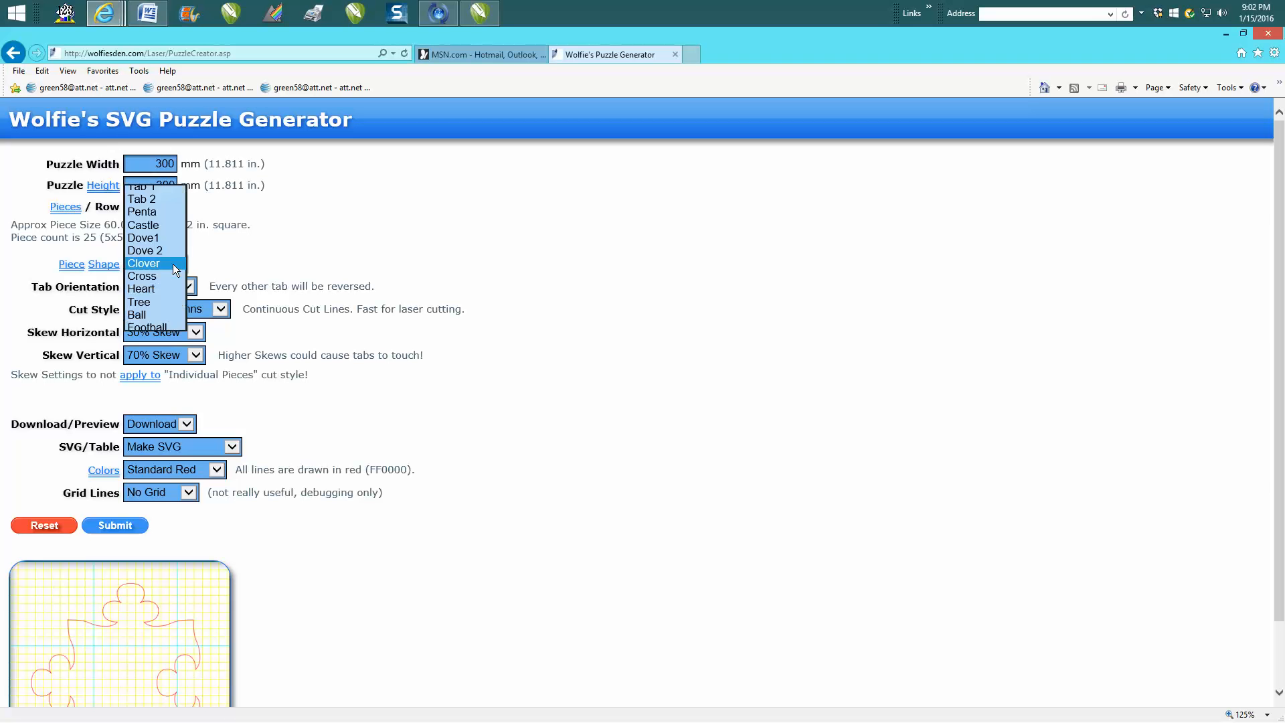
pyautogui.click(143, 249)
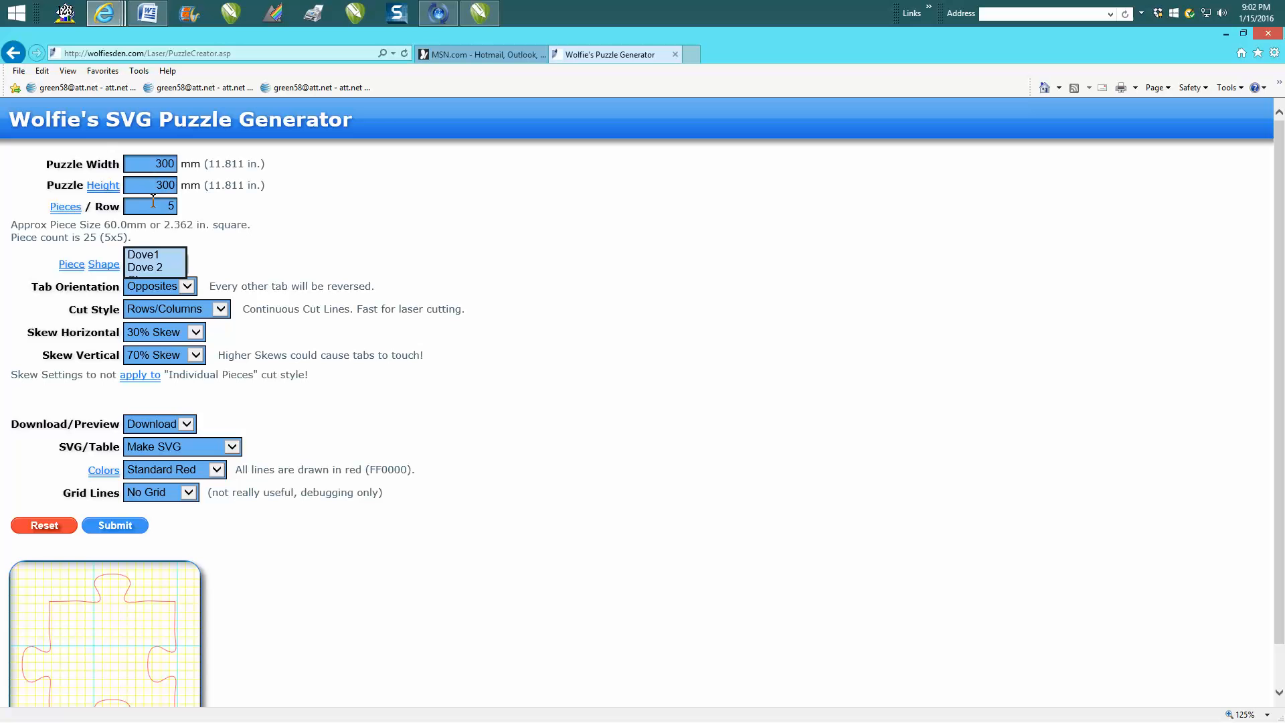
pyautogui.click(155, 263)
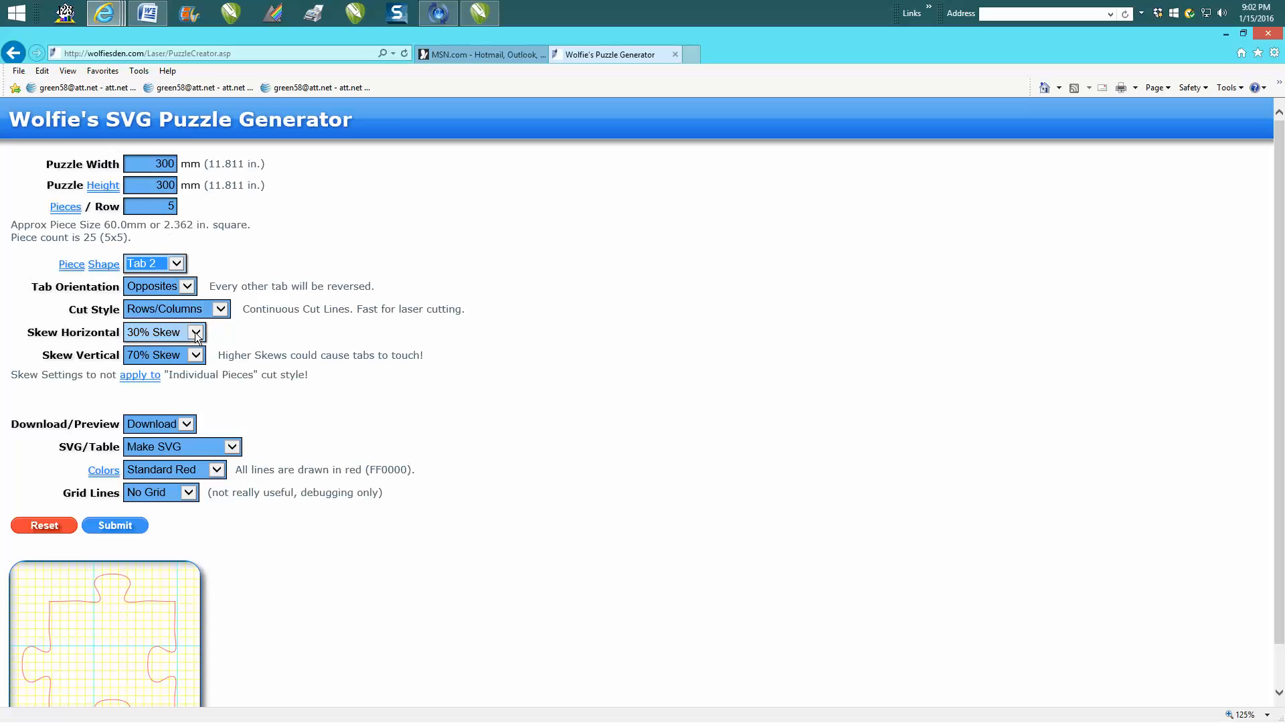
pyautogui.click(195, 332)
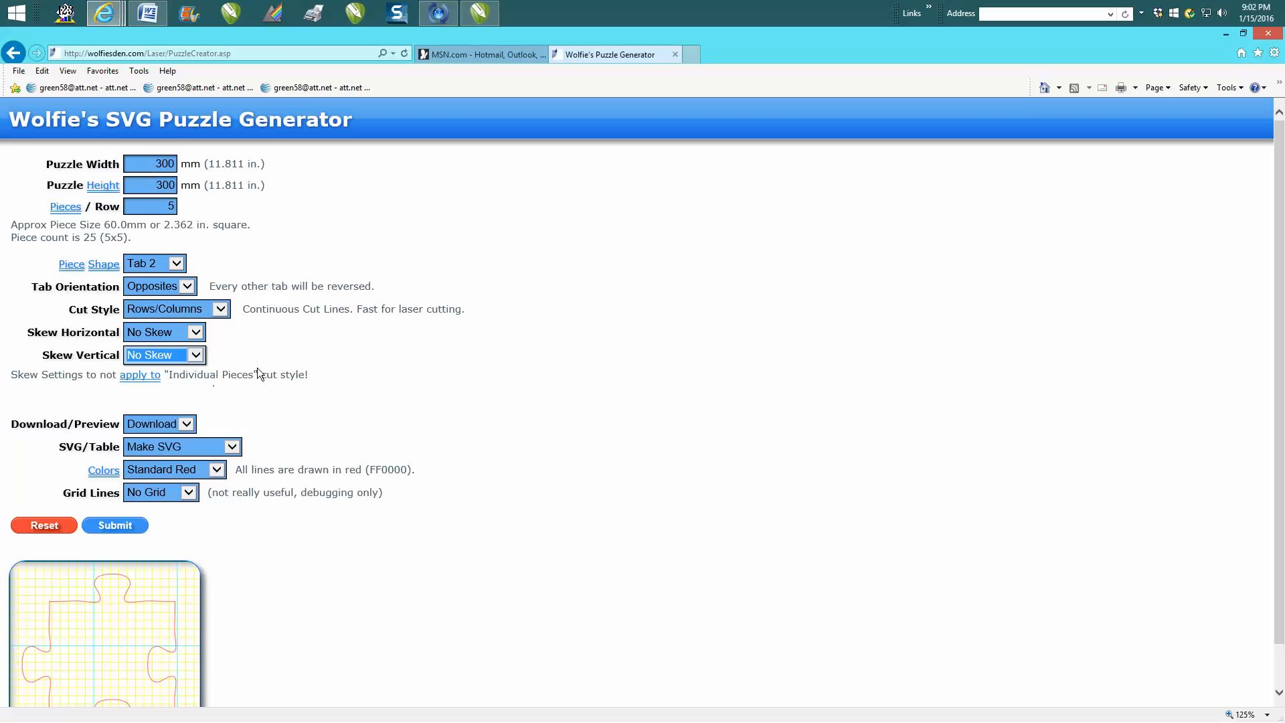
pyautogui.moveTo(250, 330)
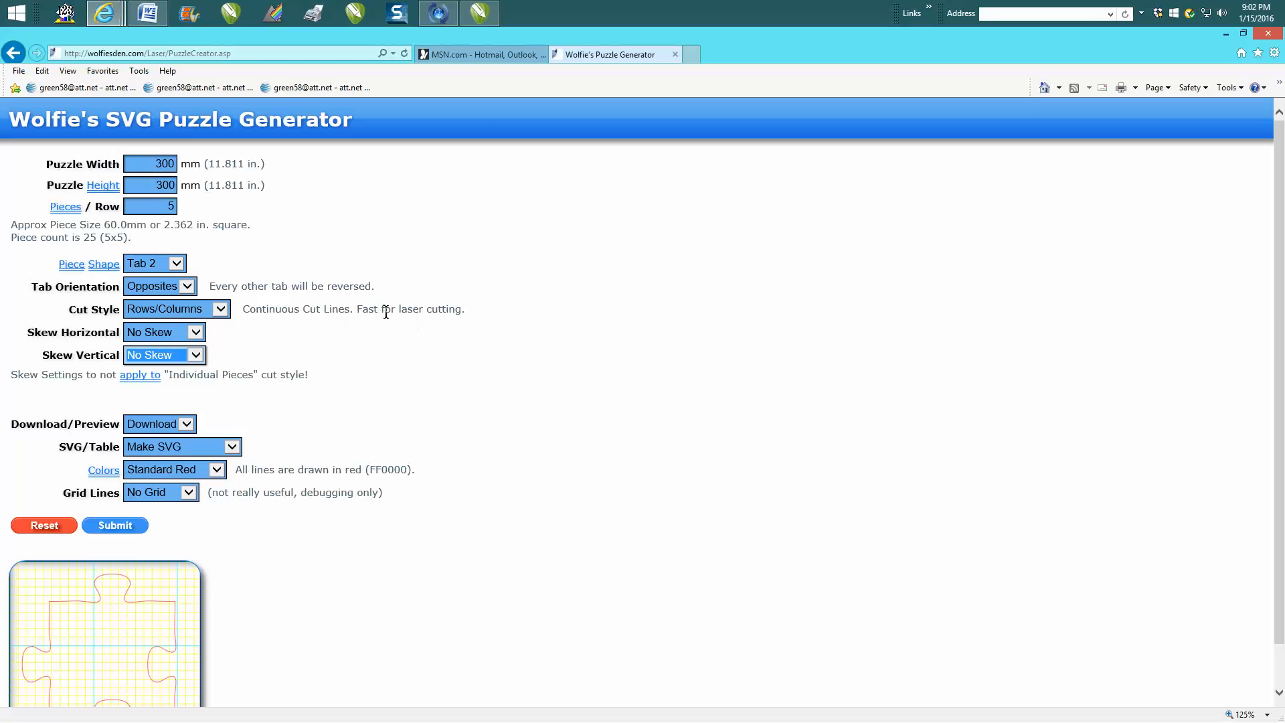
pyautogui.moveTo(418, 328)
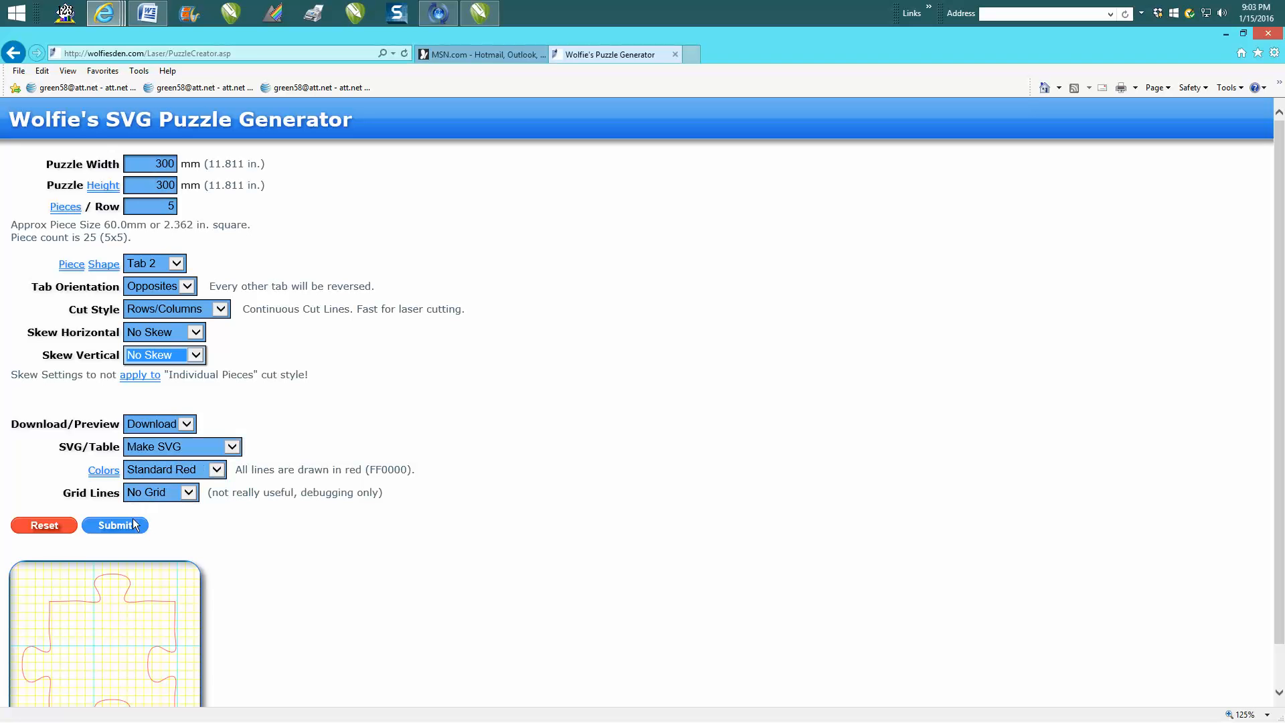
# - Submit the puzzle and save the SVG with '-tab2' added to its file name
pyautogui.click(114, 526)
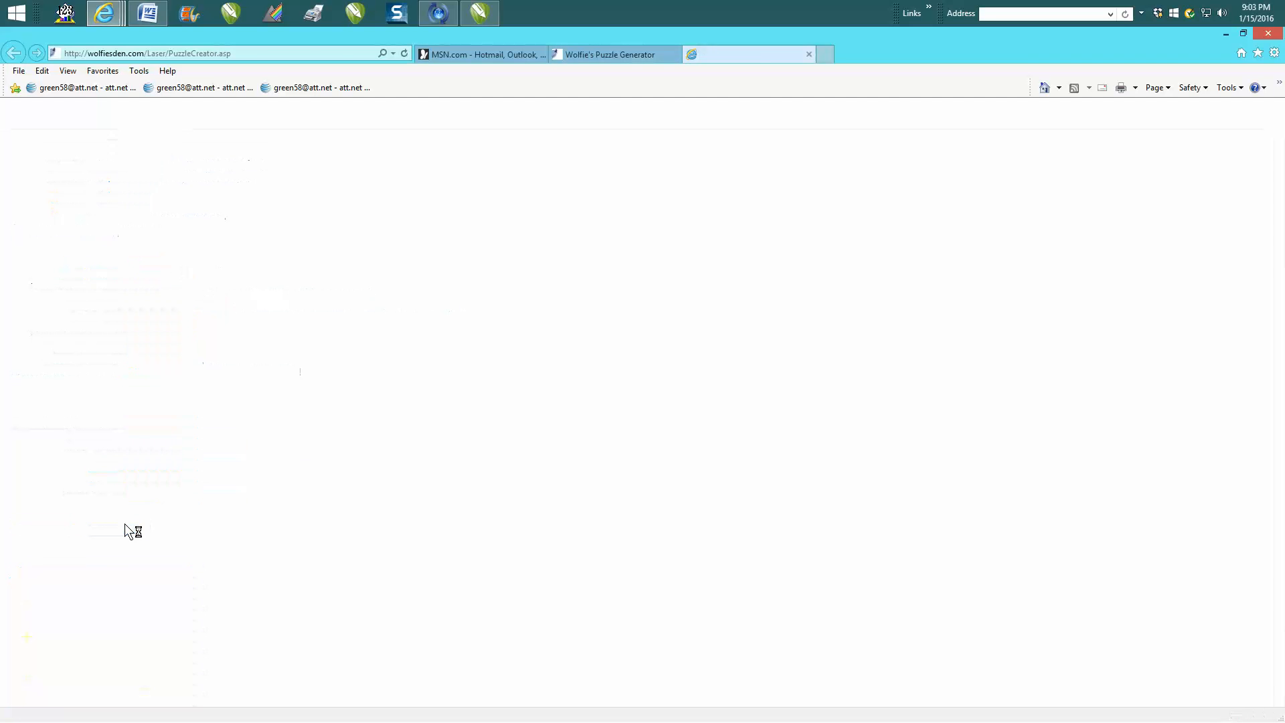
pyautogui.click(115, 526)
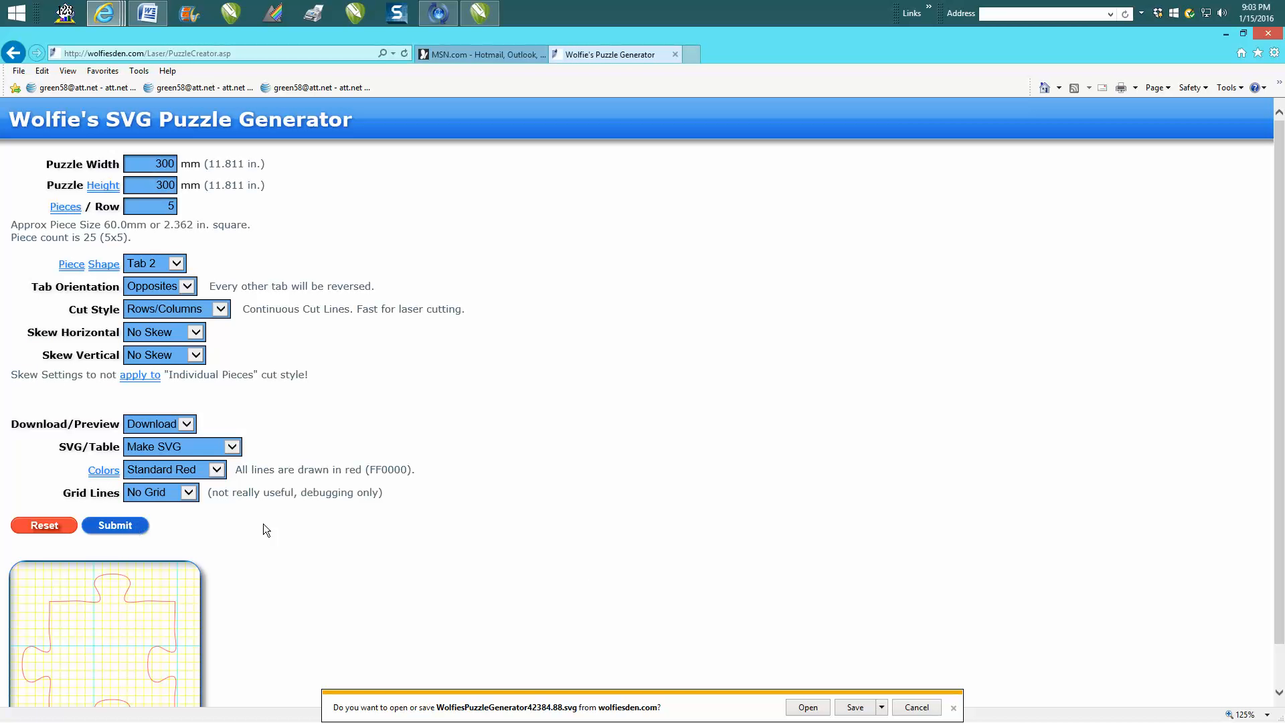
pyautogui.click(881, 707)
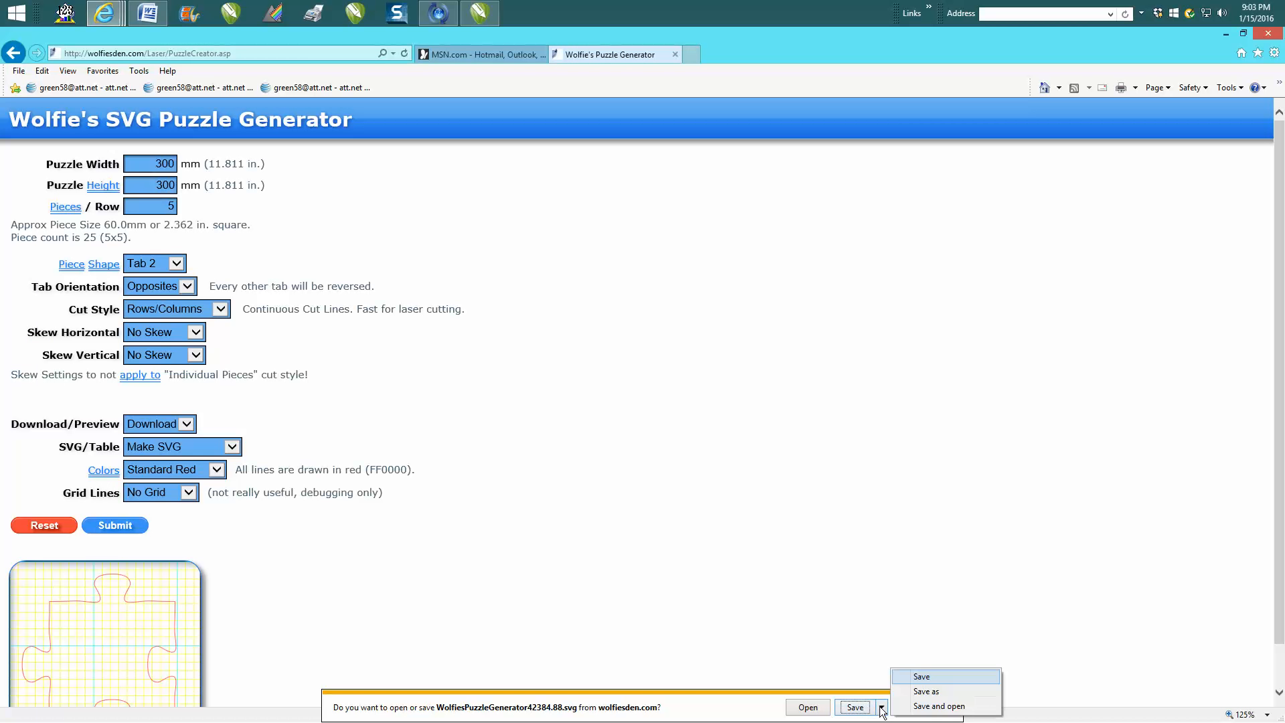
pyautogui.click(925, 691)
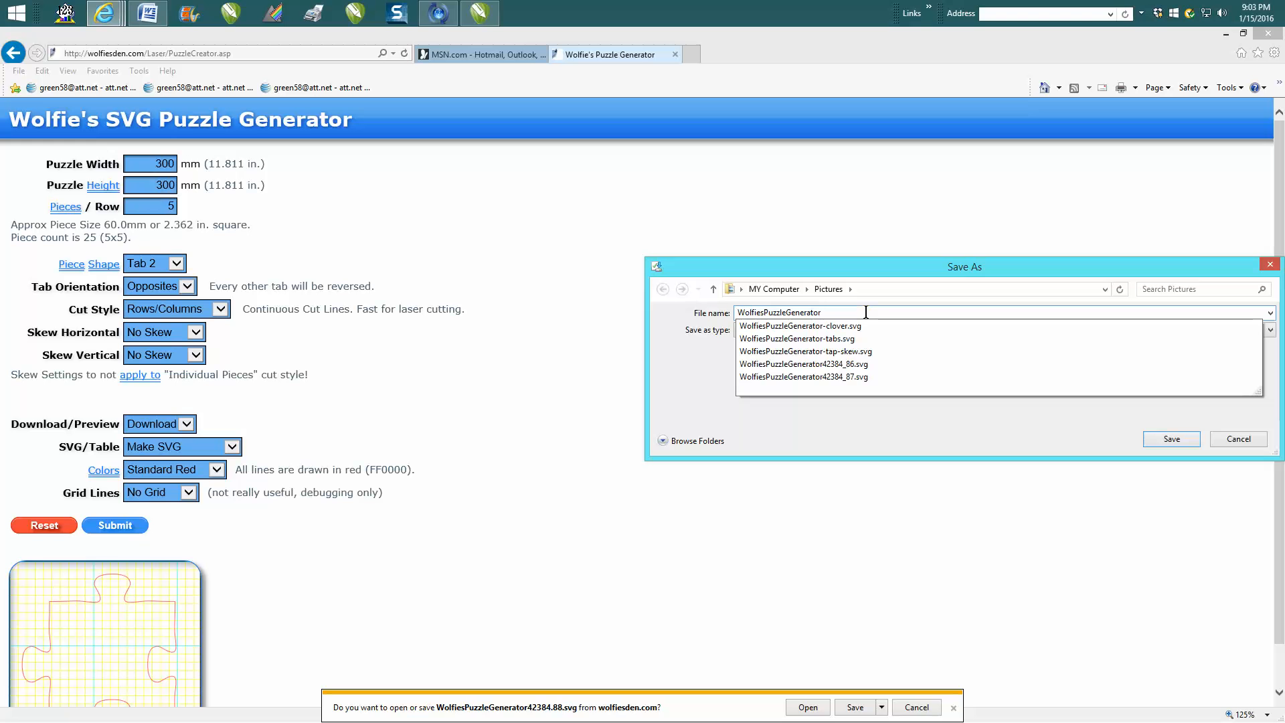
pyautogui.write('-')
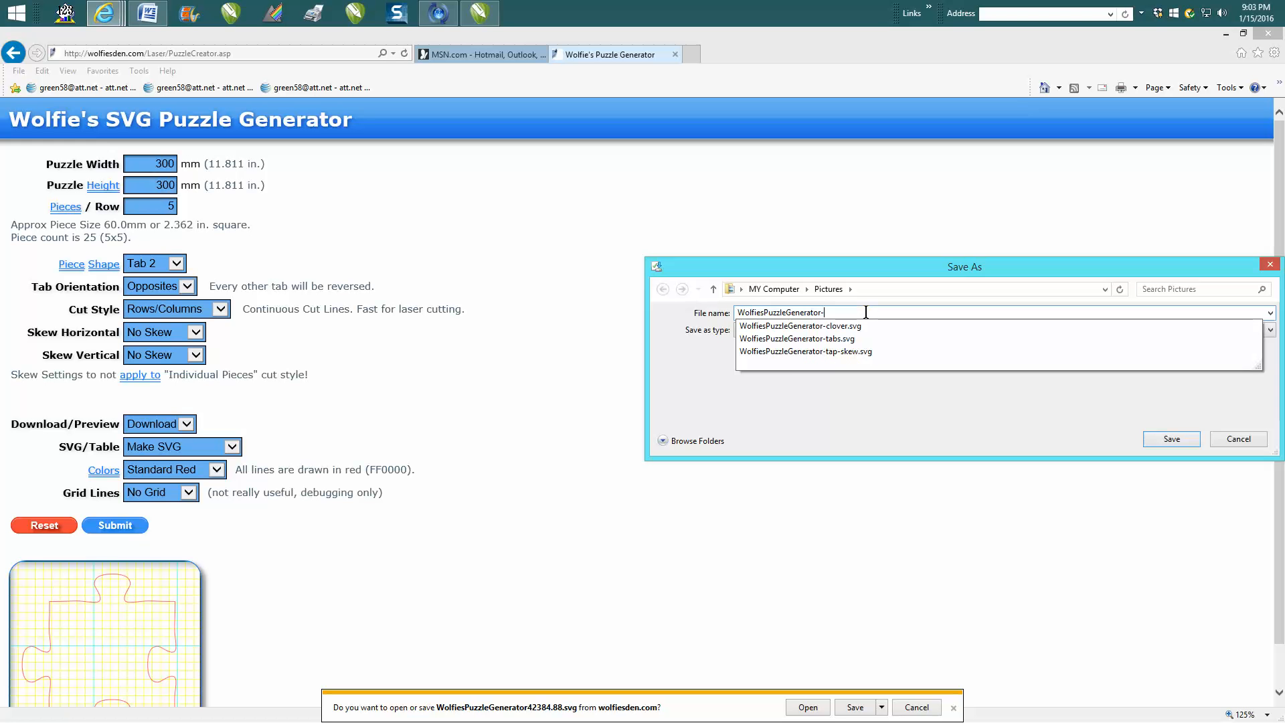
pyautogui.write('tab2')
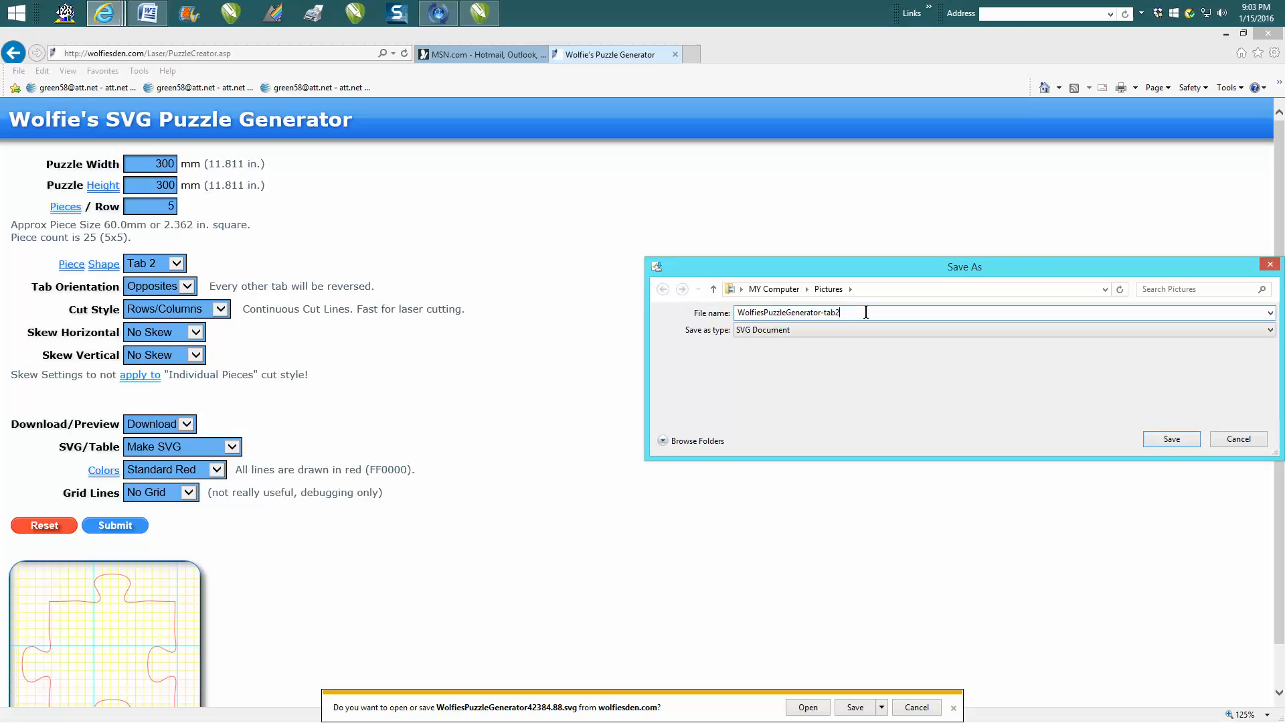
pyautogui.click(1169, 438)
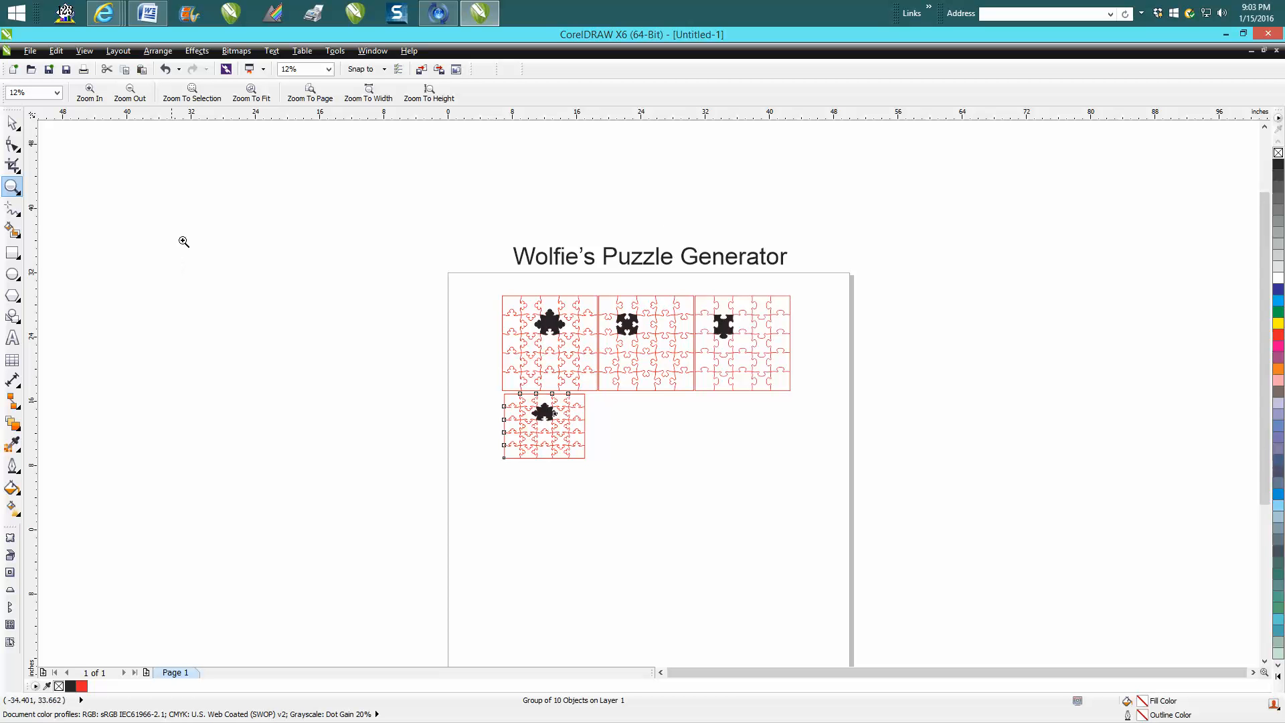
# - Import WolfiesPuzzleGenerator-tab2.svg into the drawing
pyautogui.click(30, 51)
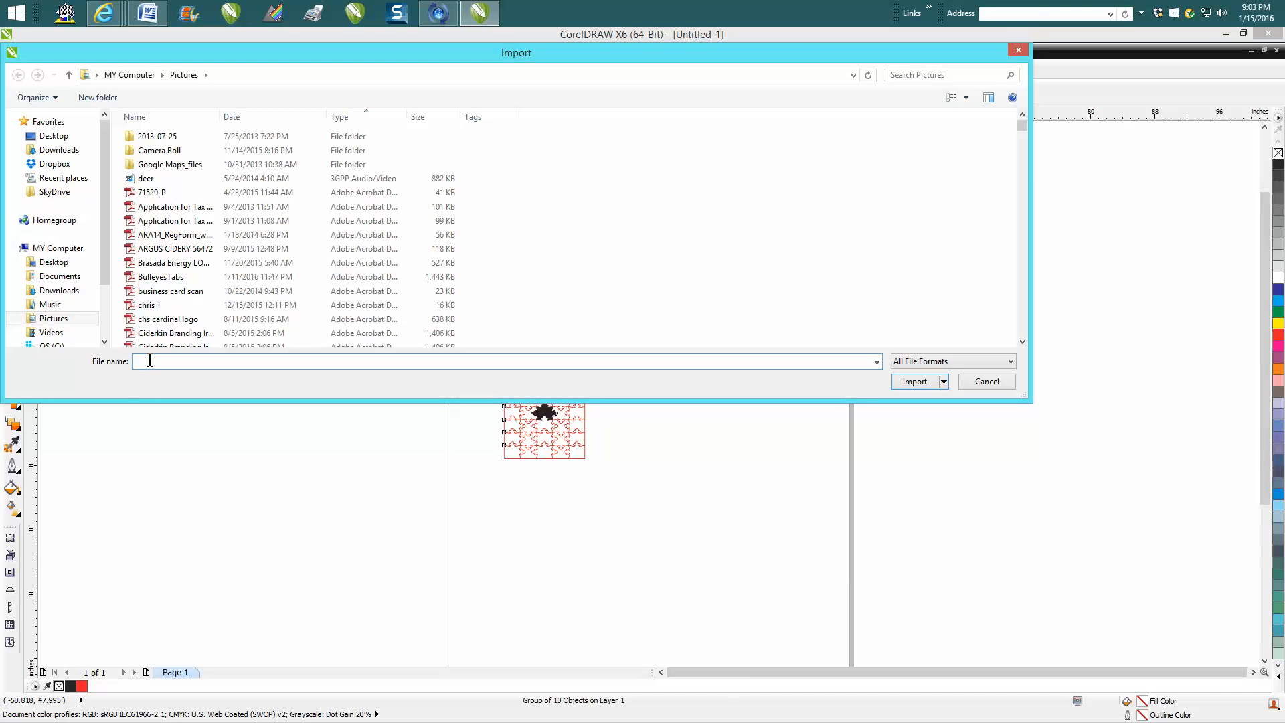
pyautogui.write('wol')
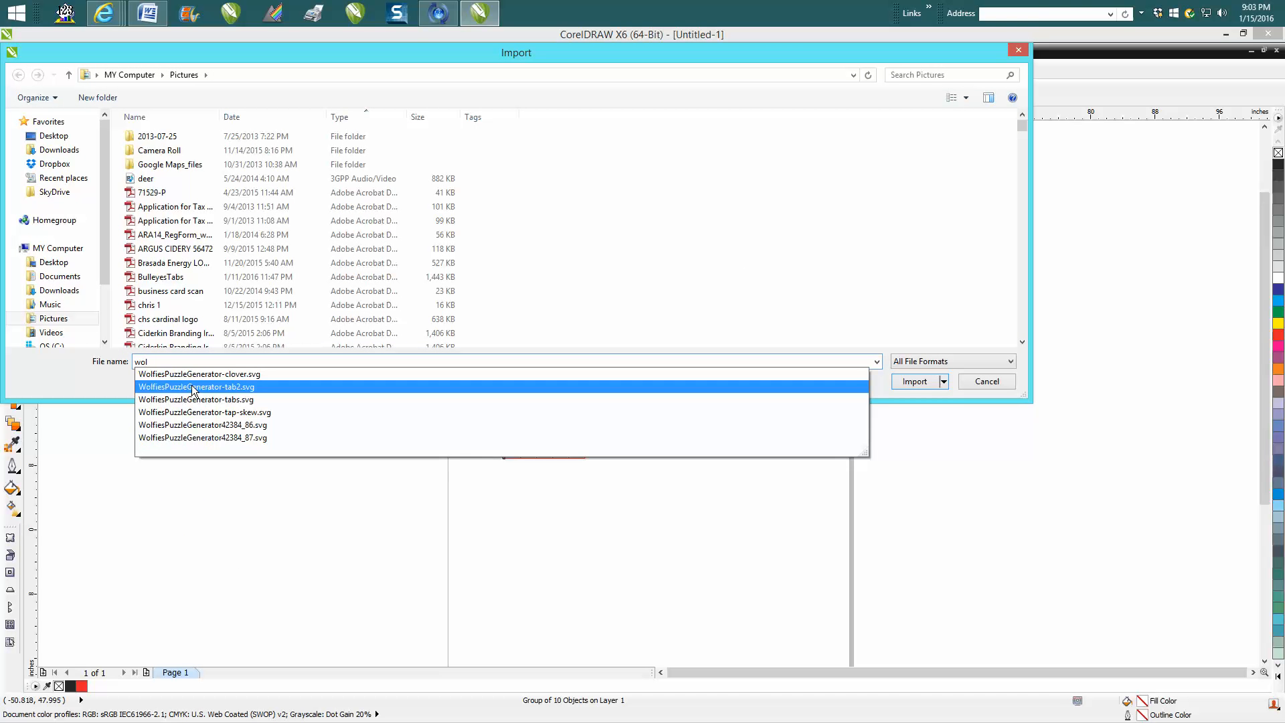
pyautogui.click(197, 386)
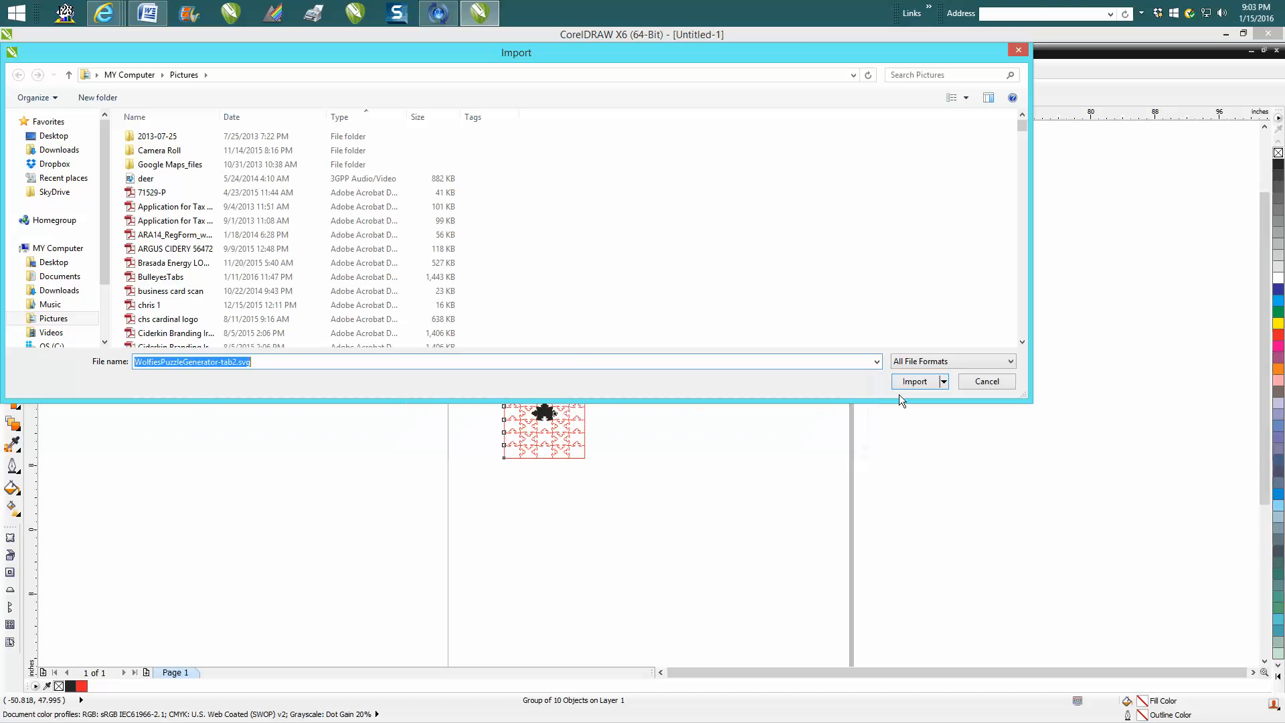
pyautogui.click(915, 380)
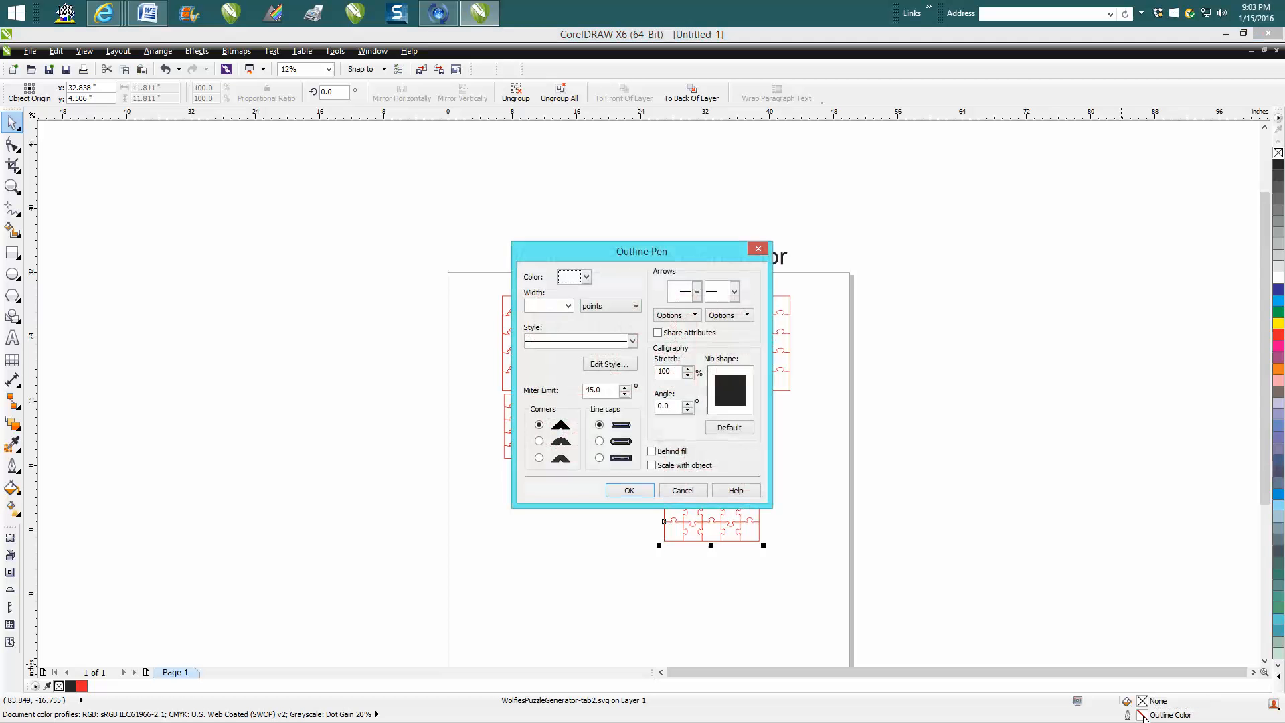
# - Set the imported puzzle's outline width to Hairline and zoom in on it
pyautogui.click(567, 305)
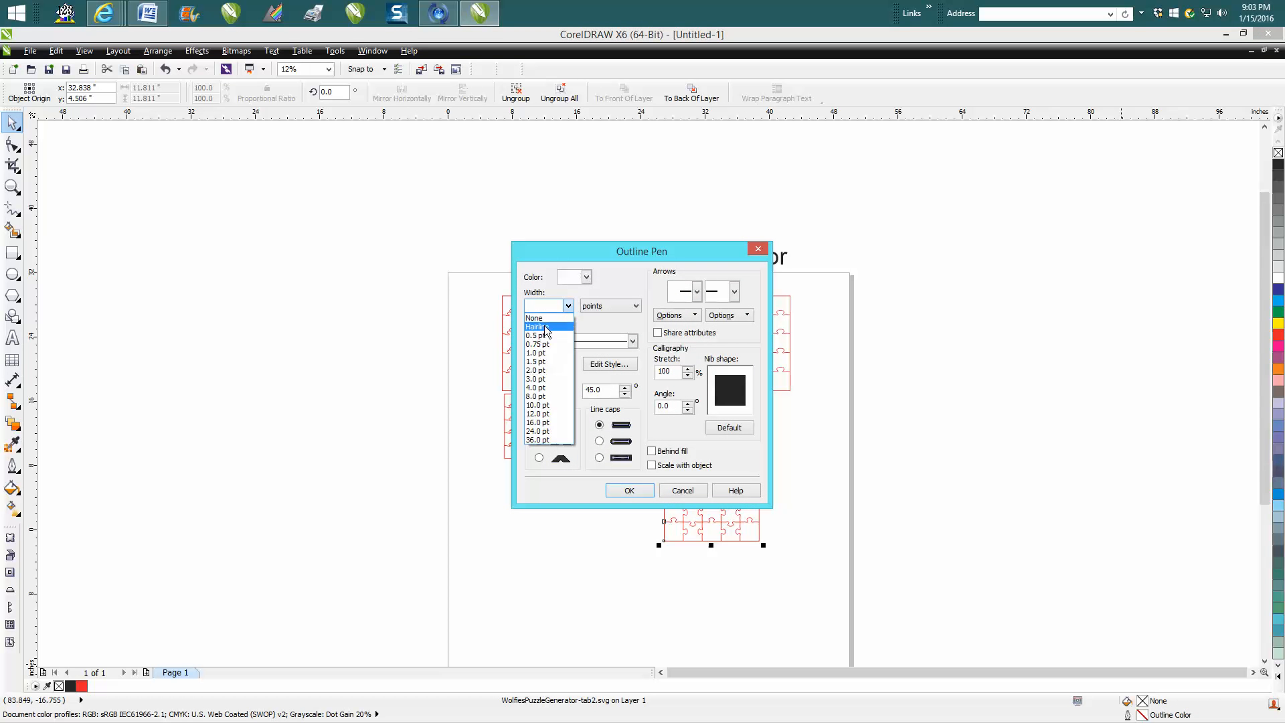
pyautogui.click(585, 276)
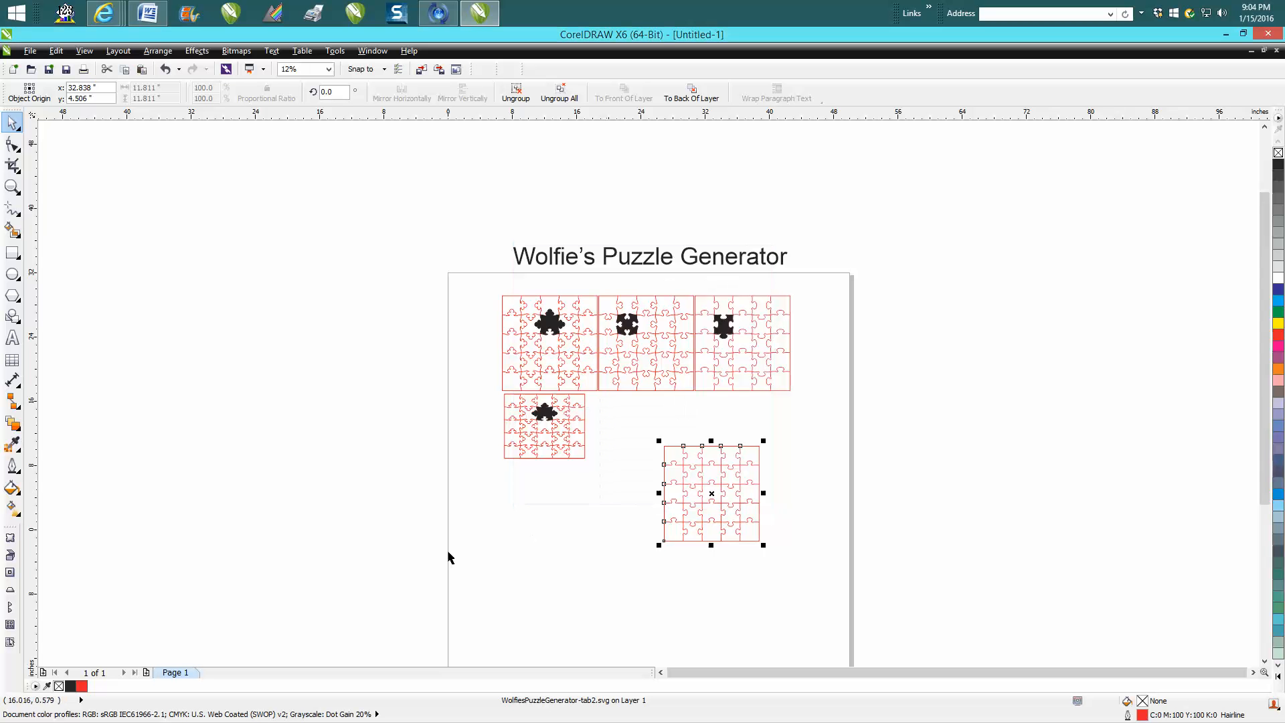
pyautogui.click(12, 187)
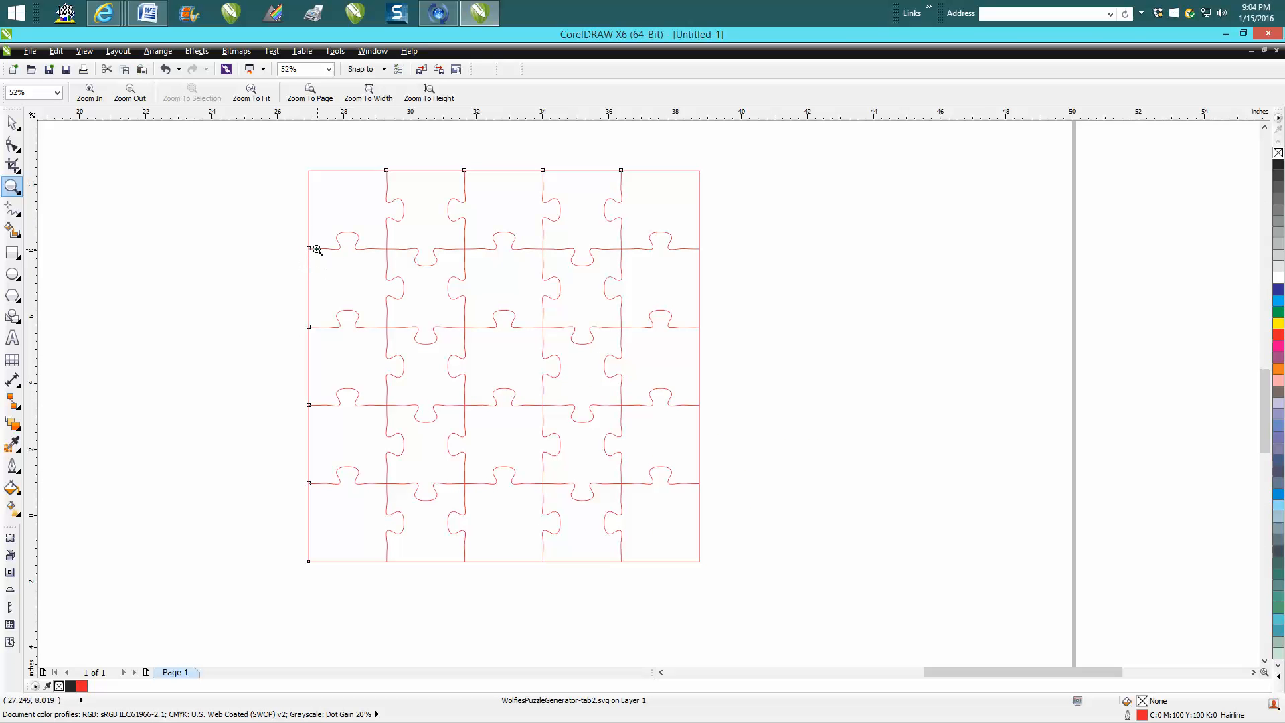
pyautogui.moveTo(228, 191)
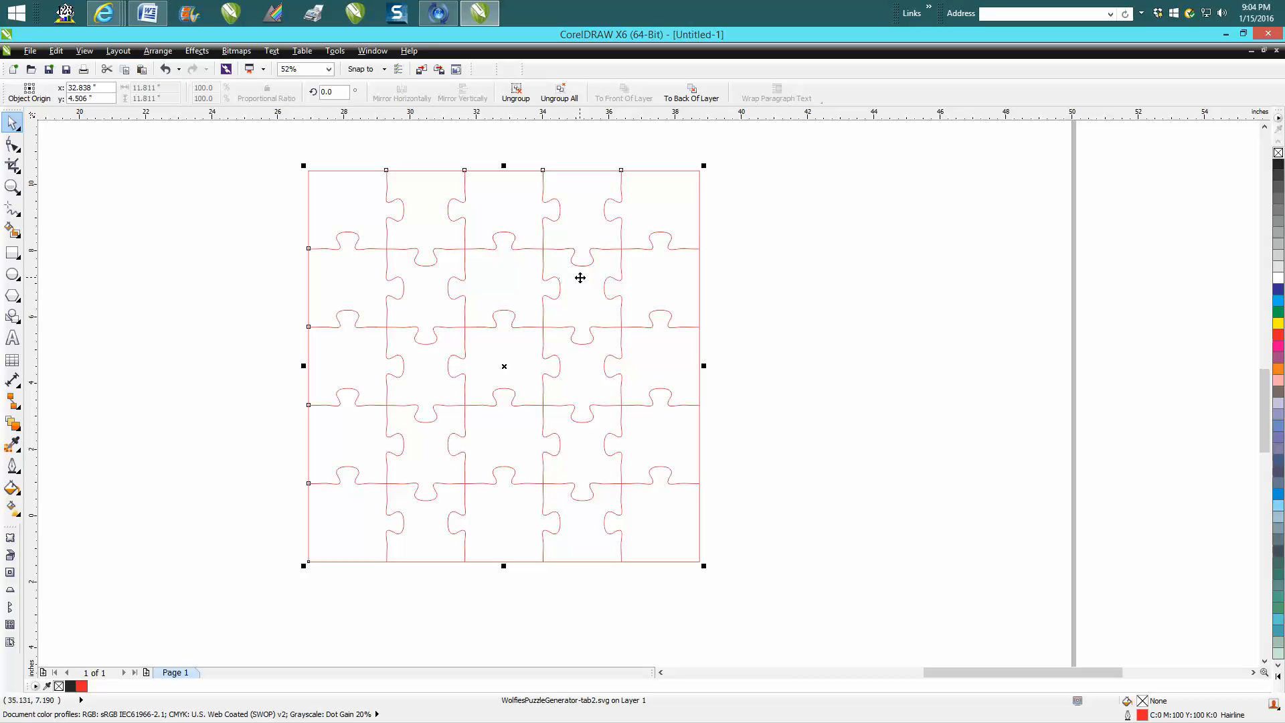
# - Ungroup the Tab 2 puzzle and move the border box back over the cut lines
pyautogui.click(157, 51)
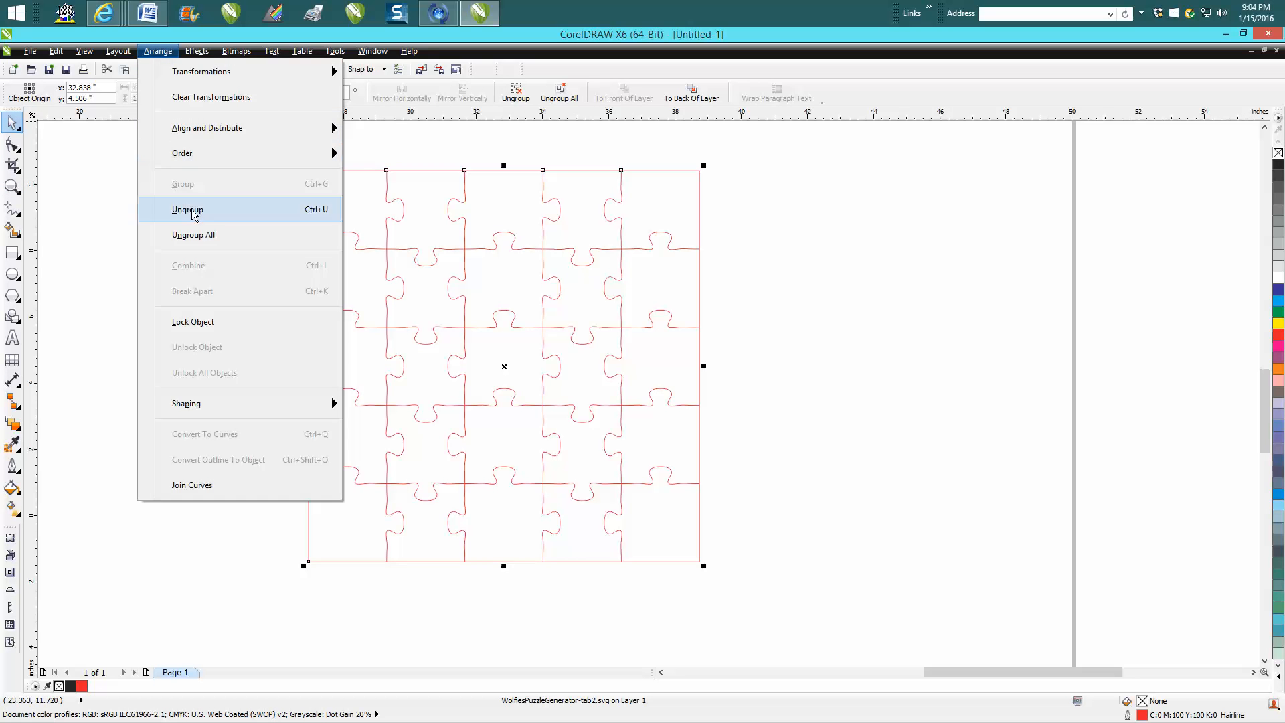
pyautogui.click(187, 209)
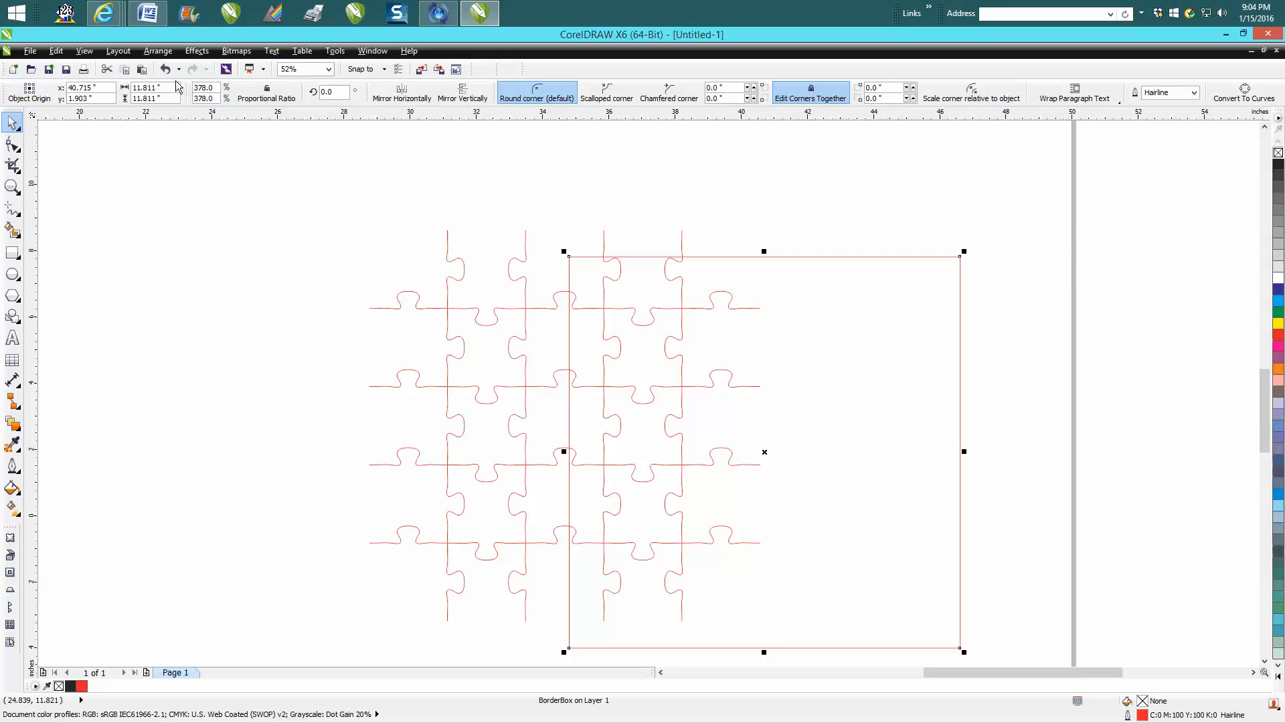
pyautogui.moveTo(764, 452); pyautogui.dragTo(563, 426)
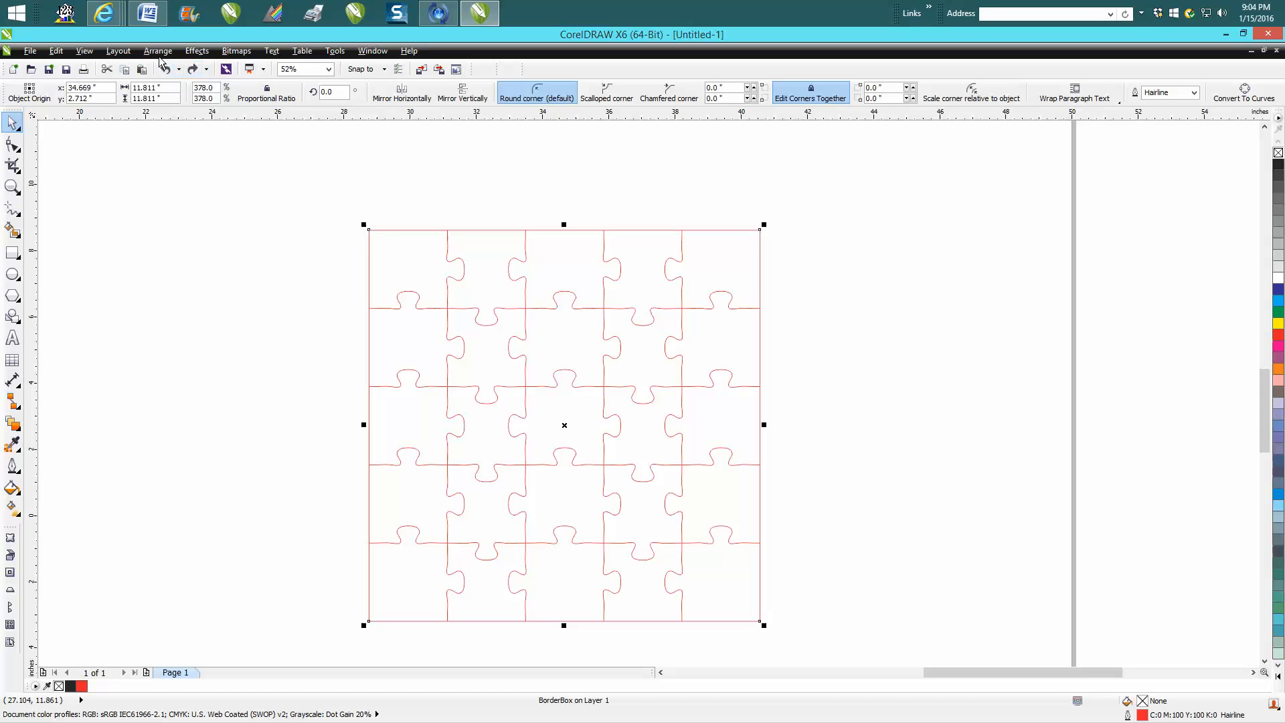
pyautogui.click(157, 51)
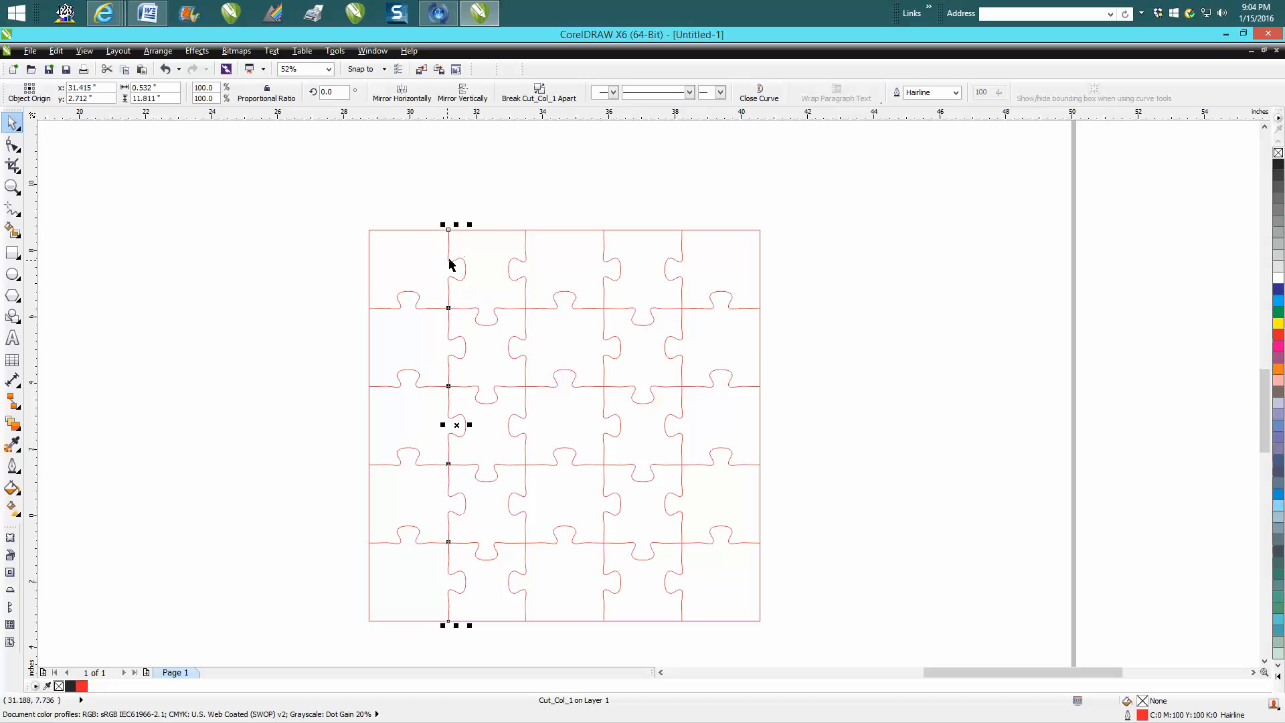
pyautogui.moveTo(447, 424); pyautogui.dragTo(464, 424)
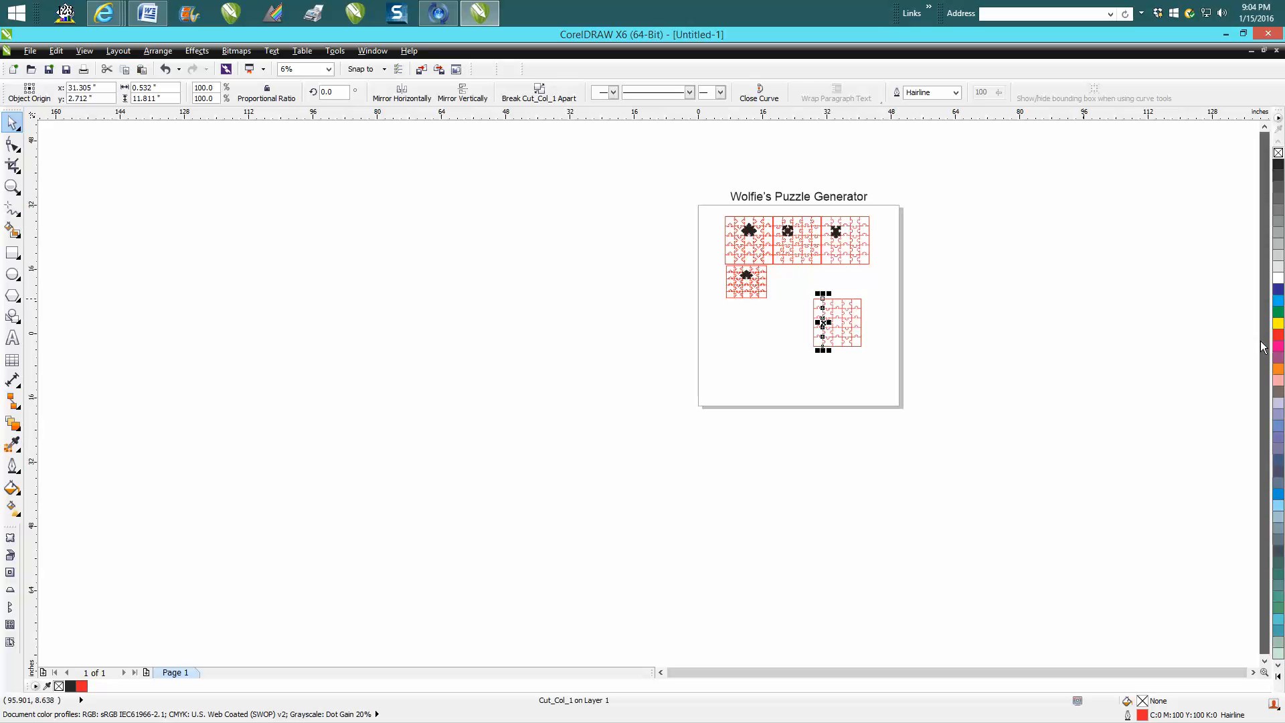
pyautogui.click(12, 187)
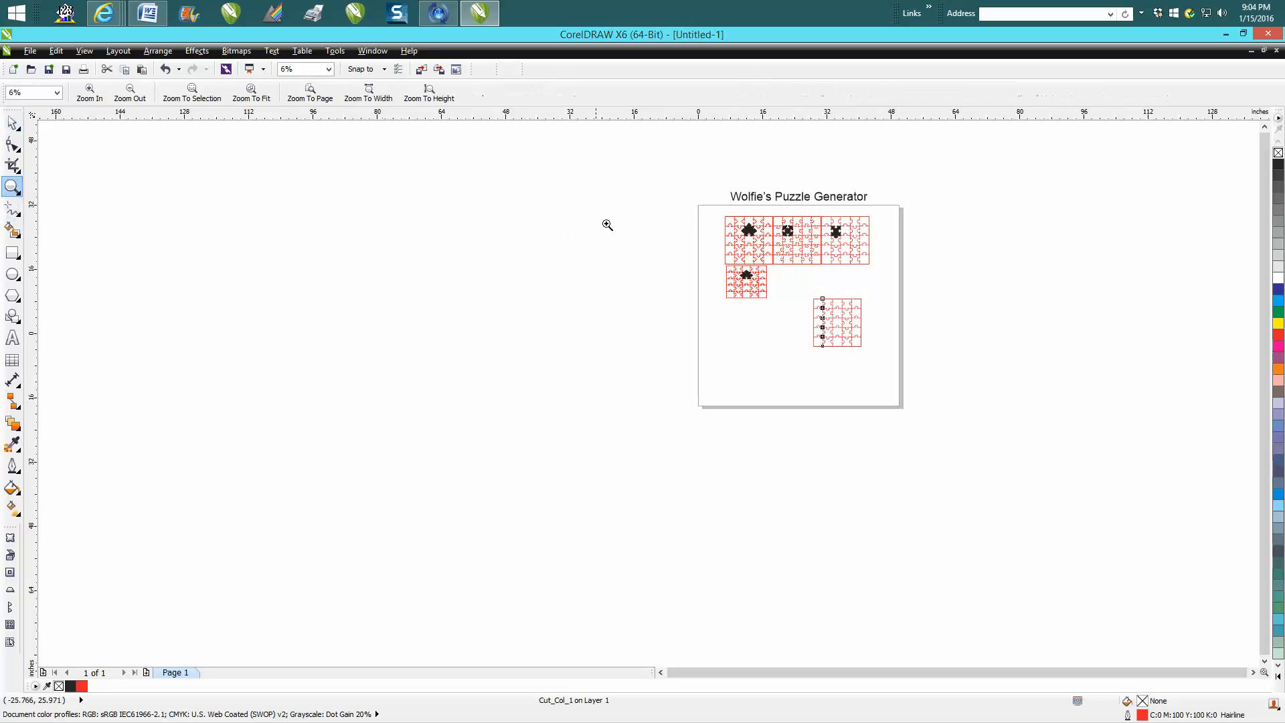
pyautogui.click(606, 224)
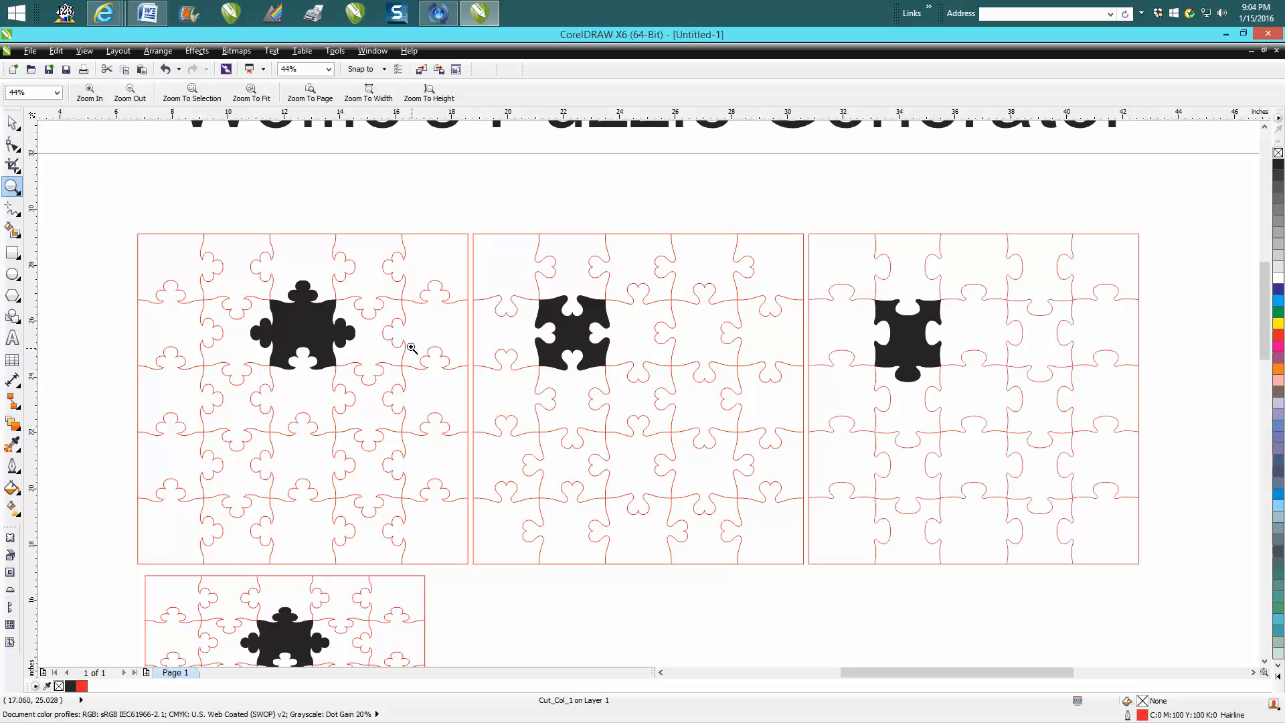
pyautogui.moveTo(621, 329)
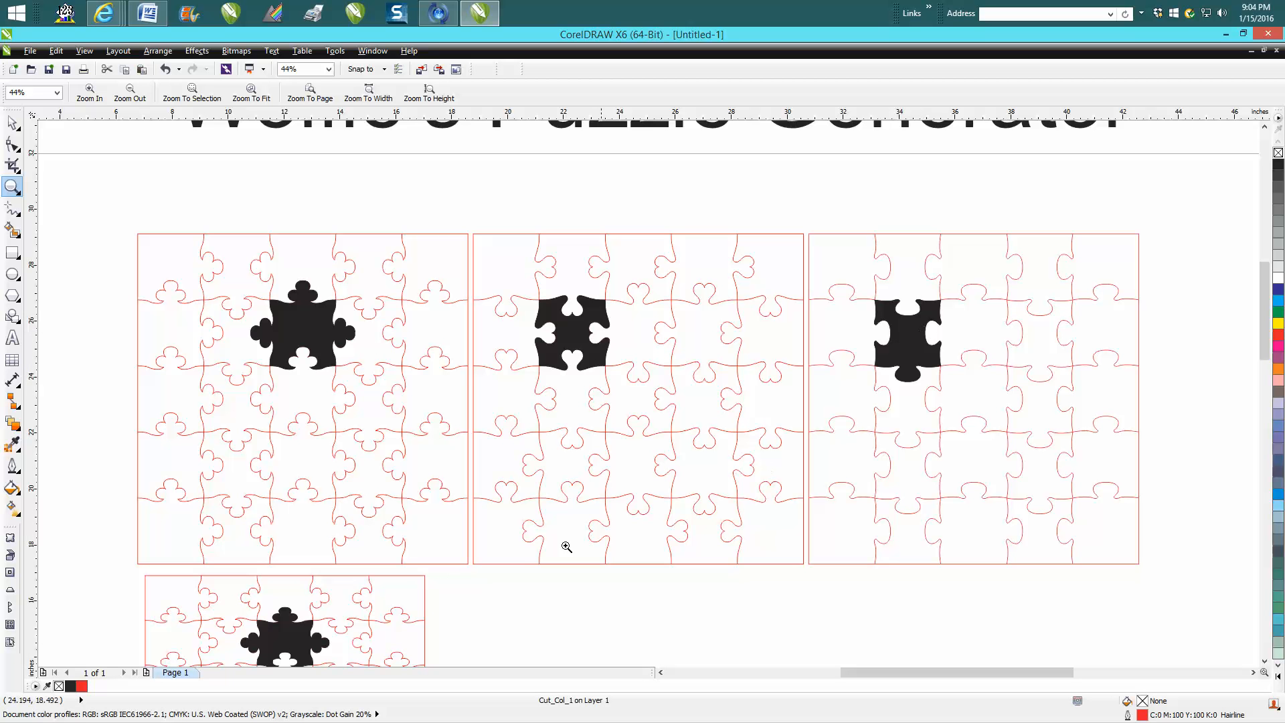
pyautogui.scroll(-3)
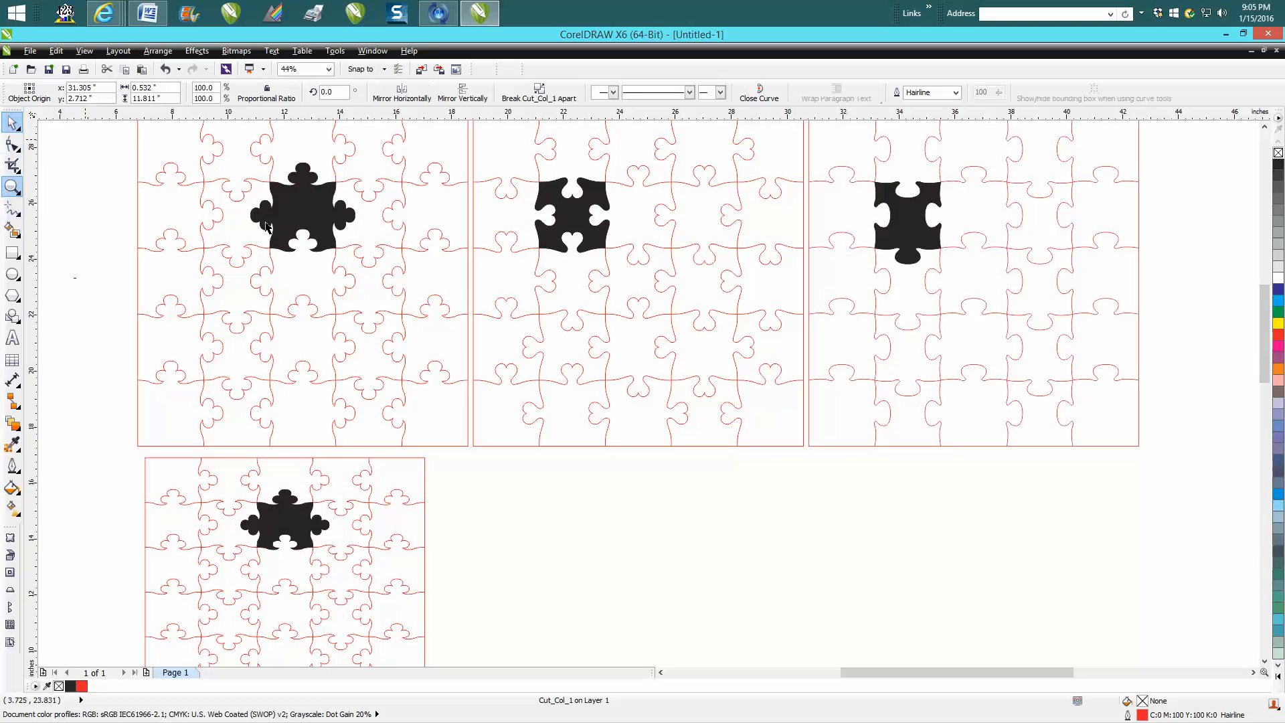
pyautogui.click(303, 314)
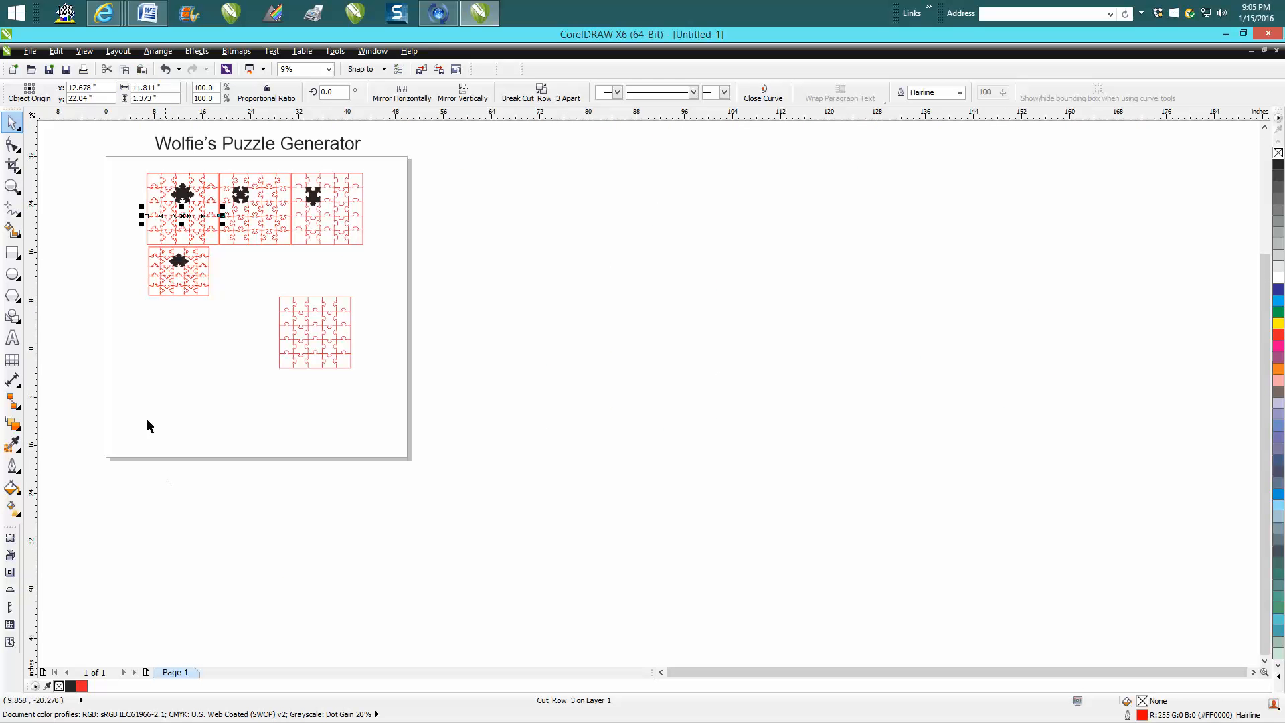
pyautogui.click(314, 332)
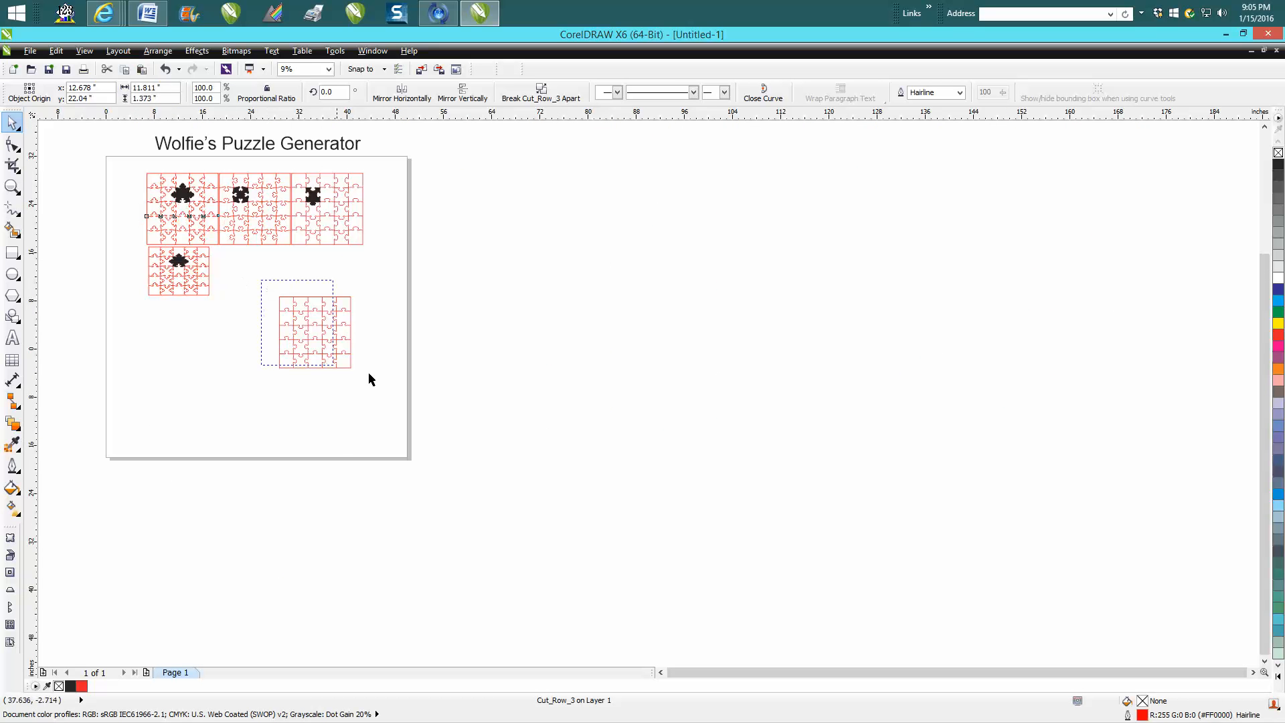
# - Group the Tab 2 puzzle's border and cut lines and set its width to 10
pyautogui.click(157, 51)
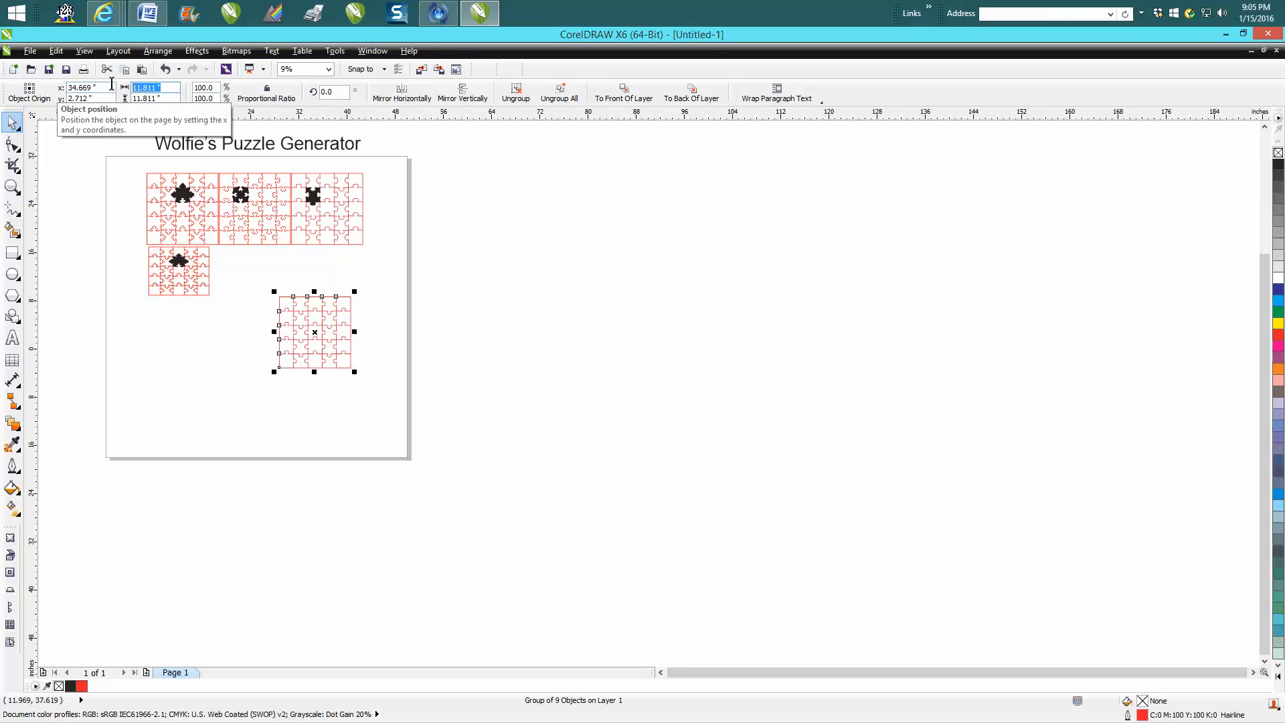
pyautogui.write('10')
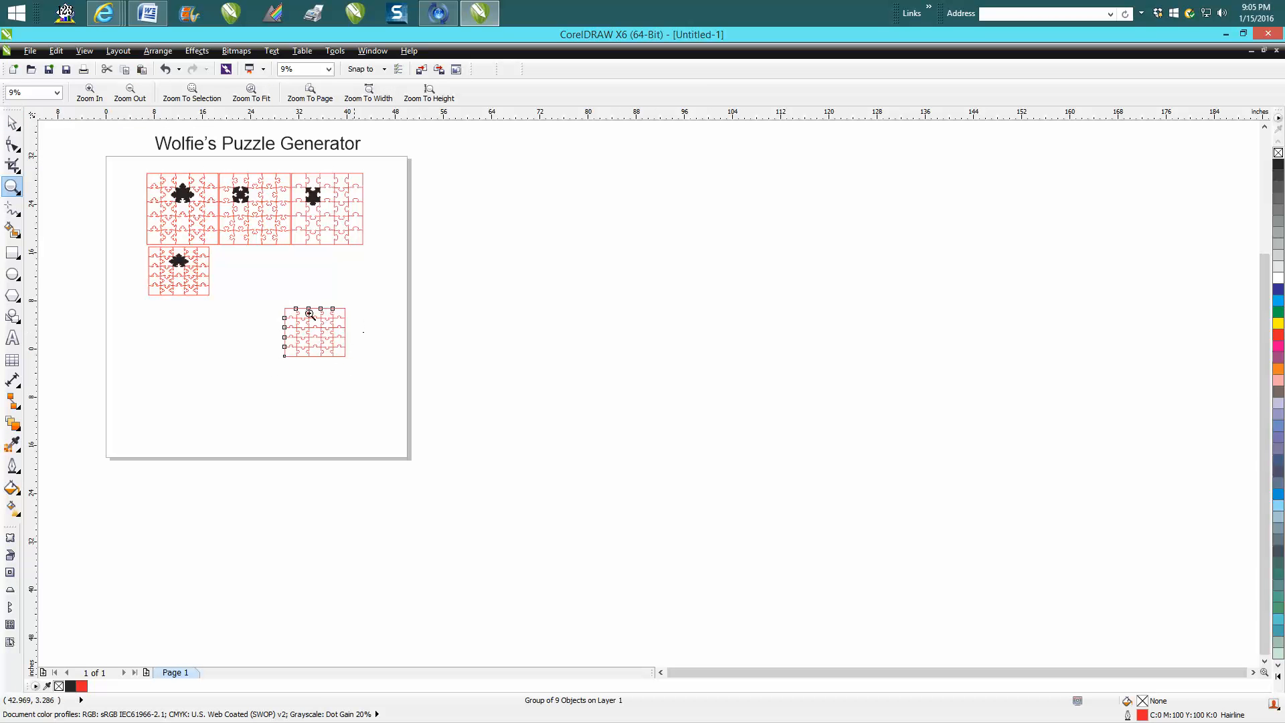
pyautogui.click(310, 314)
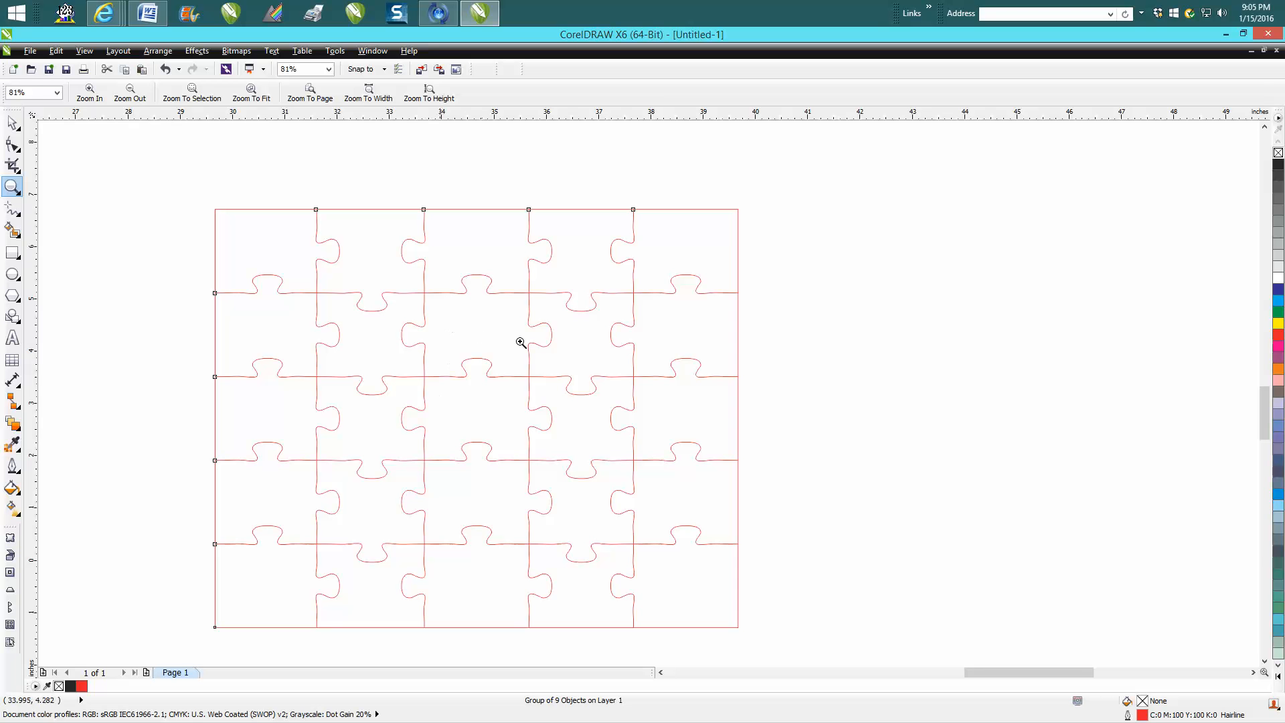
pyautogui.moveTo(640, 445)
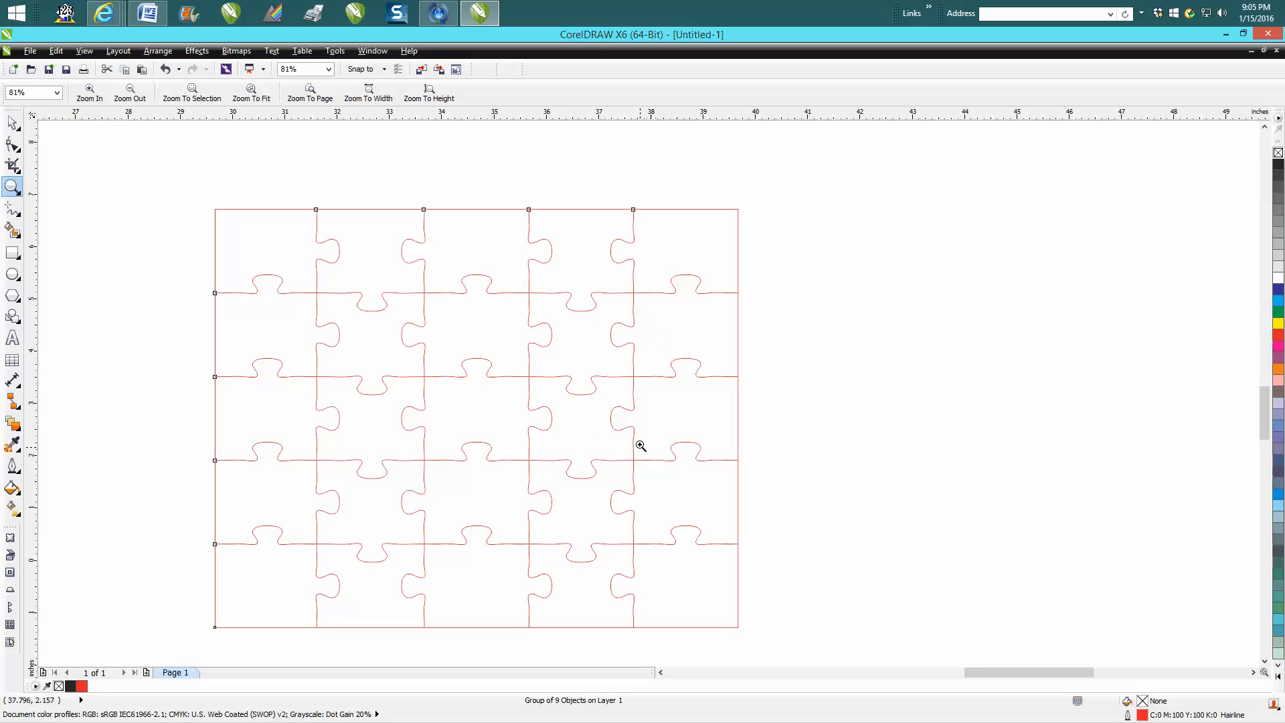
pyautogui.moveTo(103, 14)
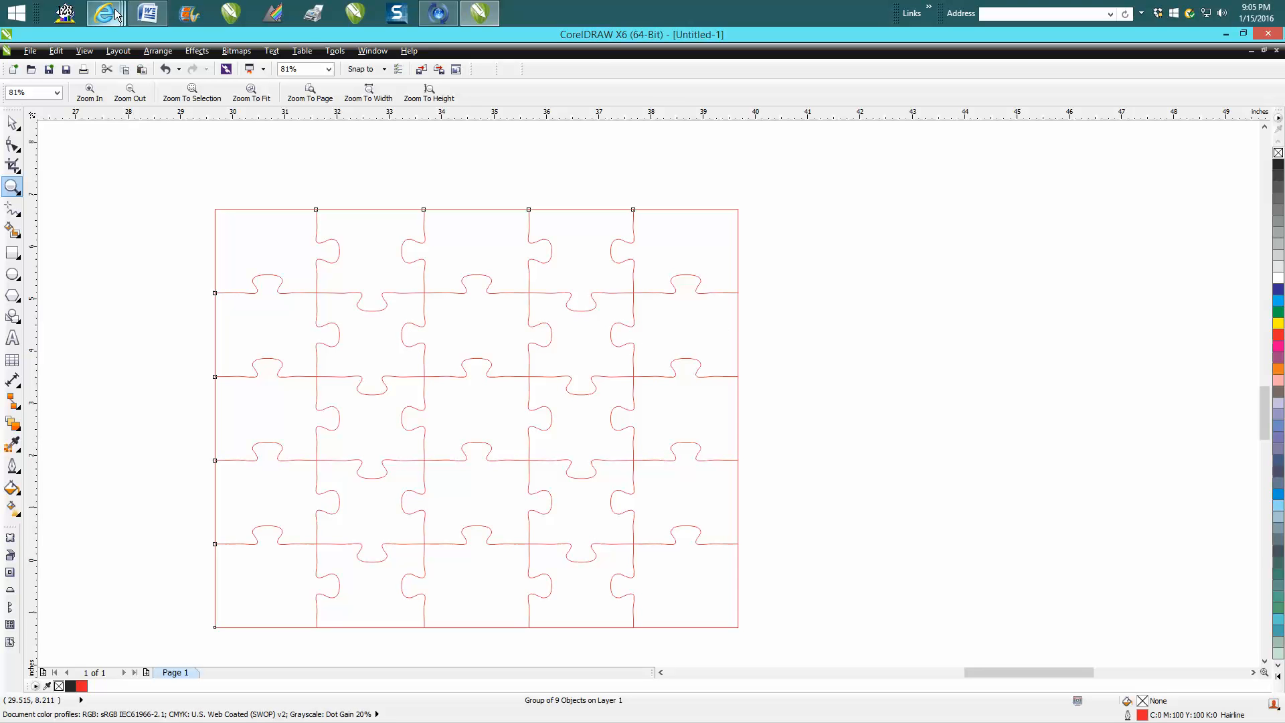
pyautogui.moveTo(102, 13)
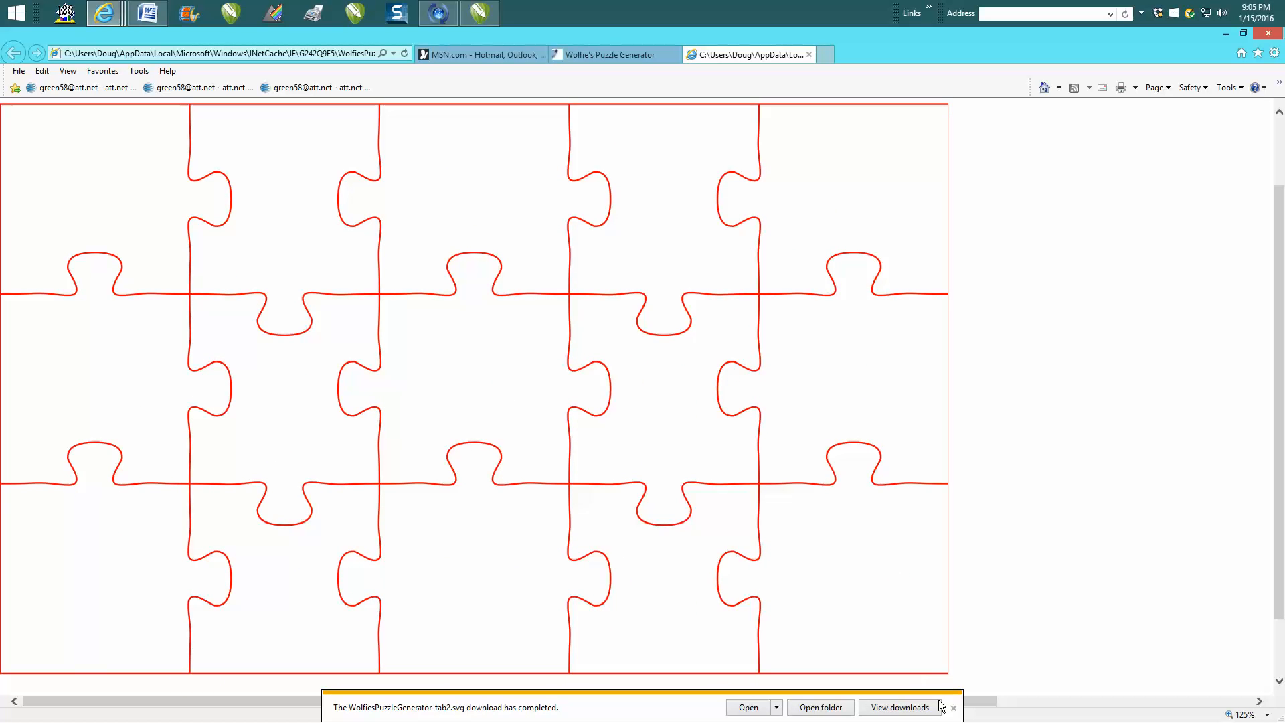
# - Close the download preview, submit the puzzle and save it as WolfiesPuzzleGenerator-test
pyautogui.click(953, 708)
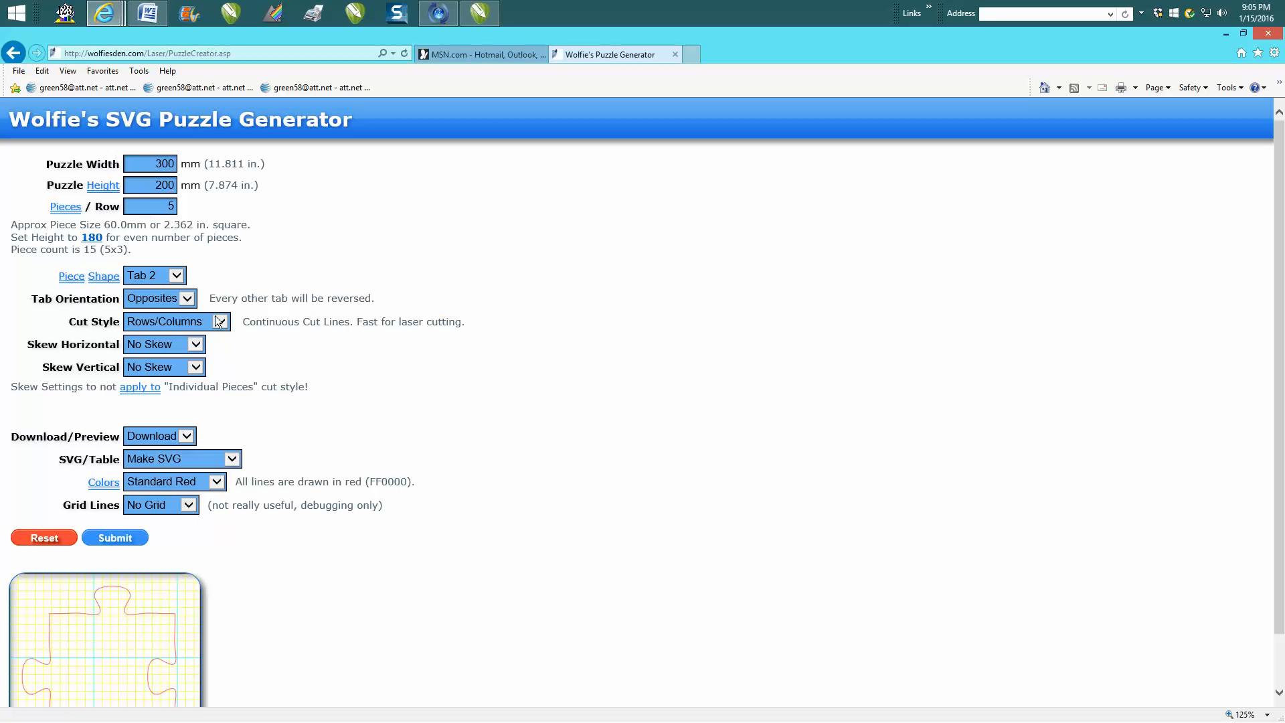
pyautogui.moveTo(115, 537)
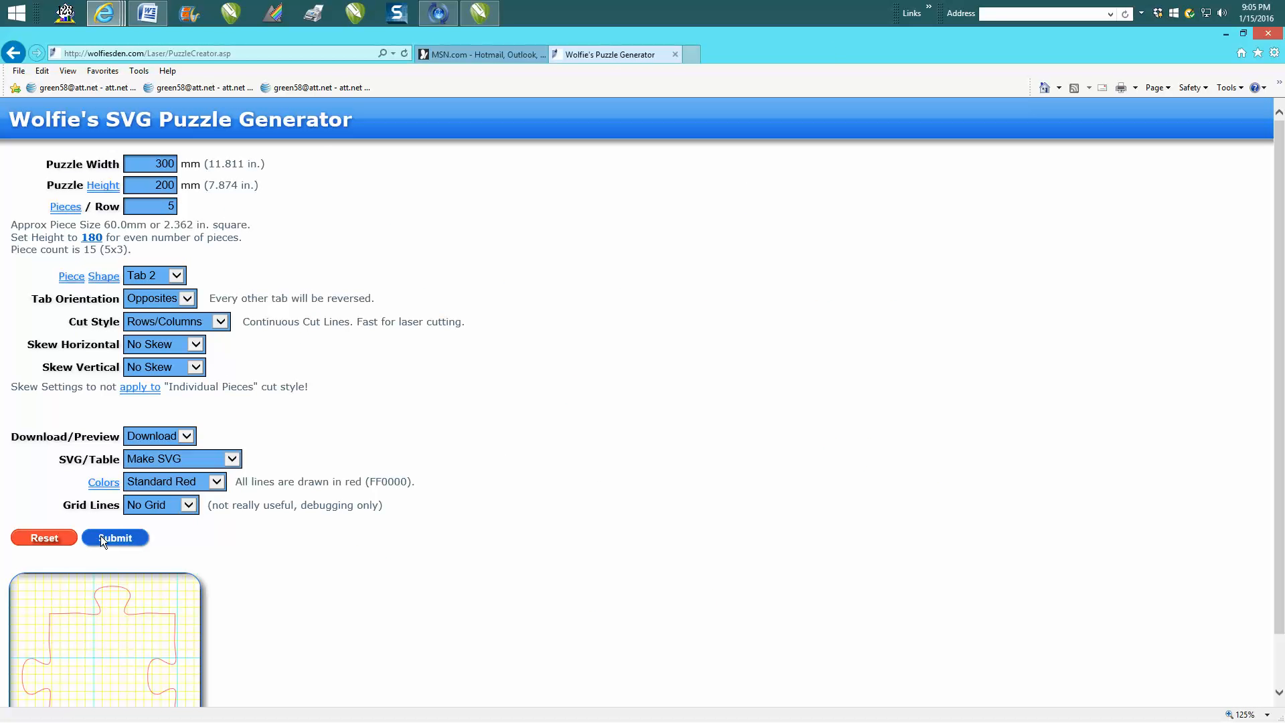
pyautogui.click(115, 538)
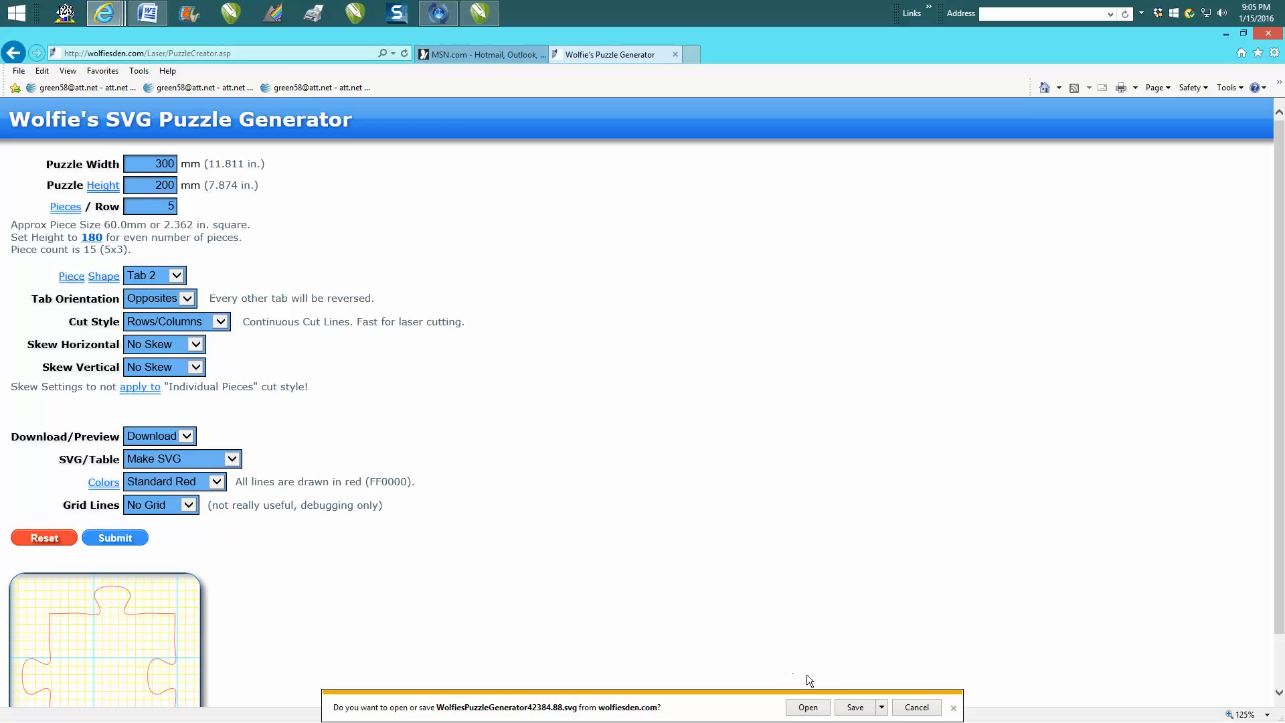
pyautogui.click(881, 708)
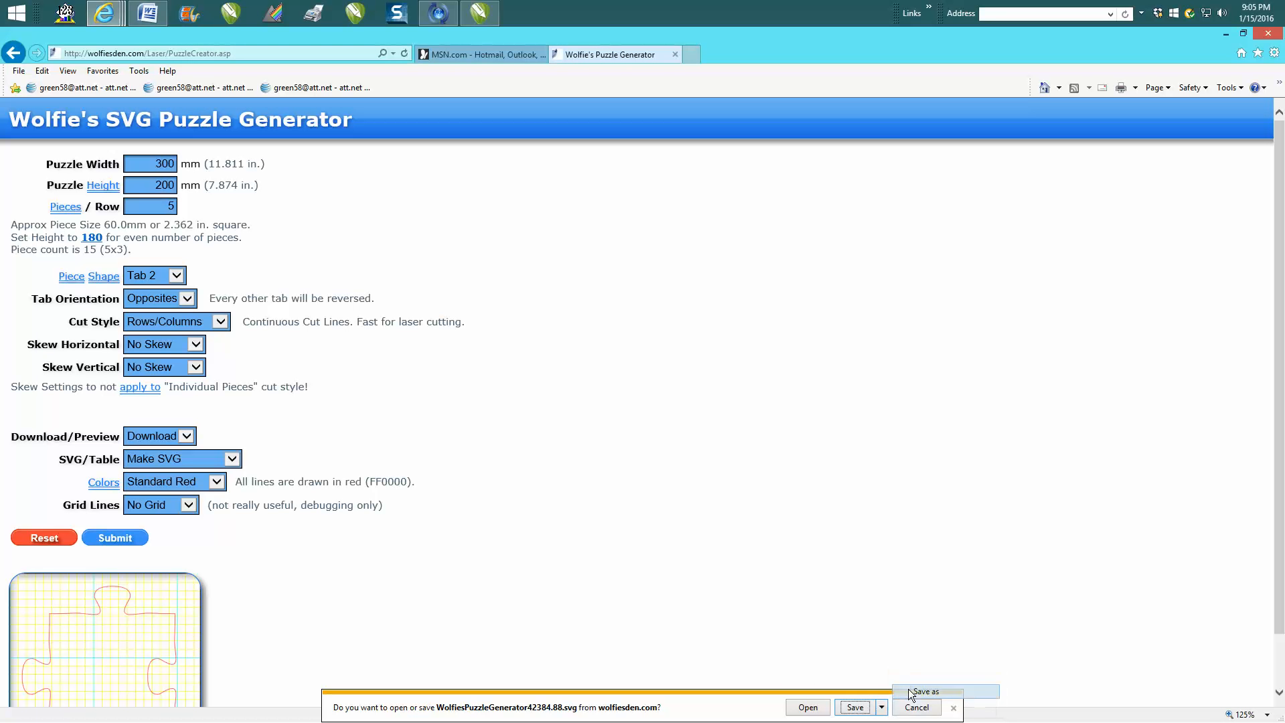
pyautogui.click(924, 690)
pyautogui.write('WolfiesPuzzleGenerator-test')
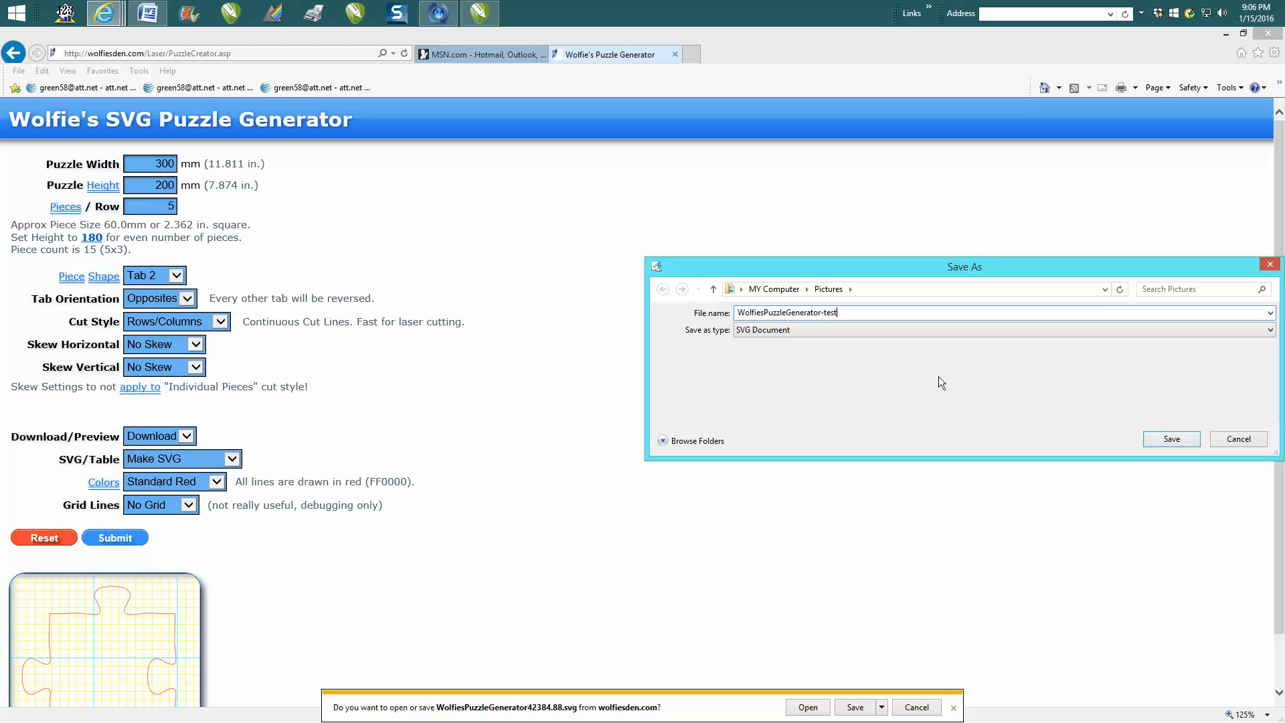
pyautogui.click(1170, 439)
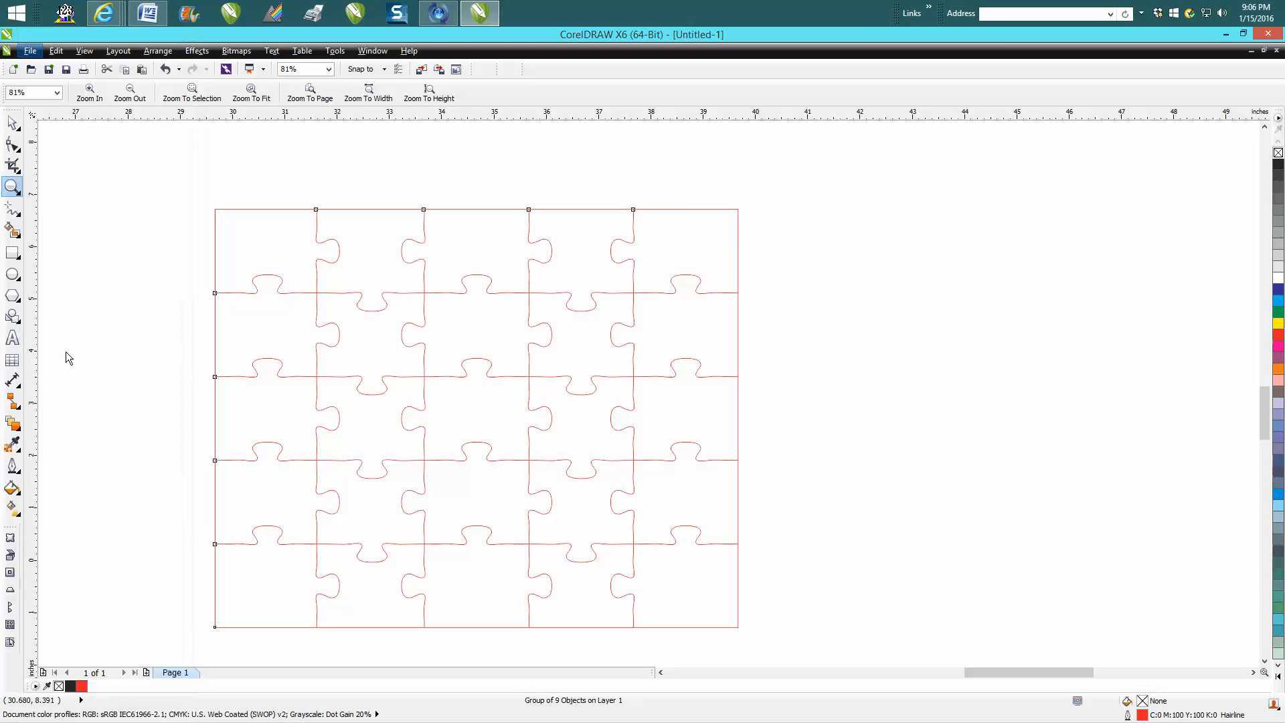
# - Import WolfiesPuzzleGenerator-test.svg from Pictures
pyautogui.write('w')
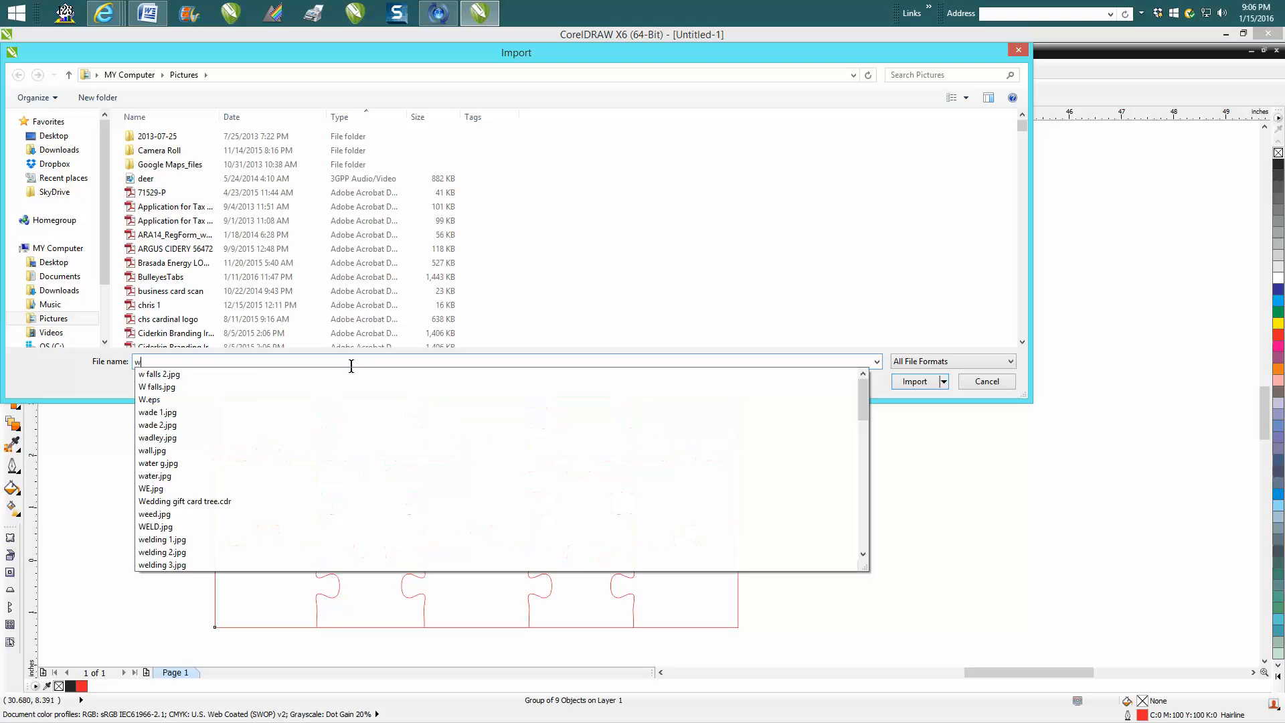
pyautogui.write('olfiesPuzzleGenerator-test.svg')
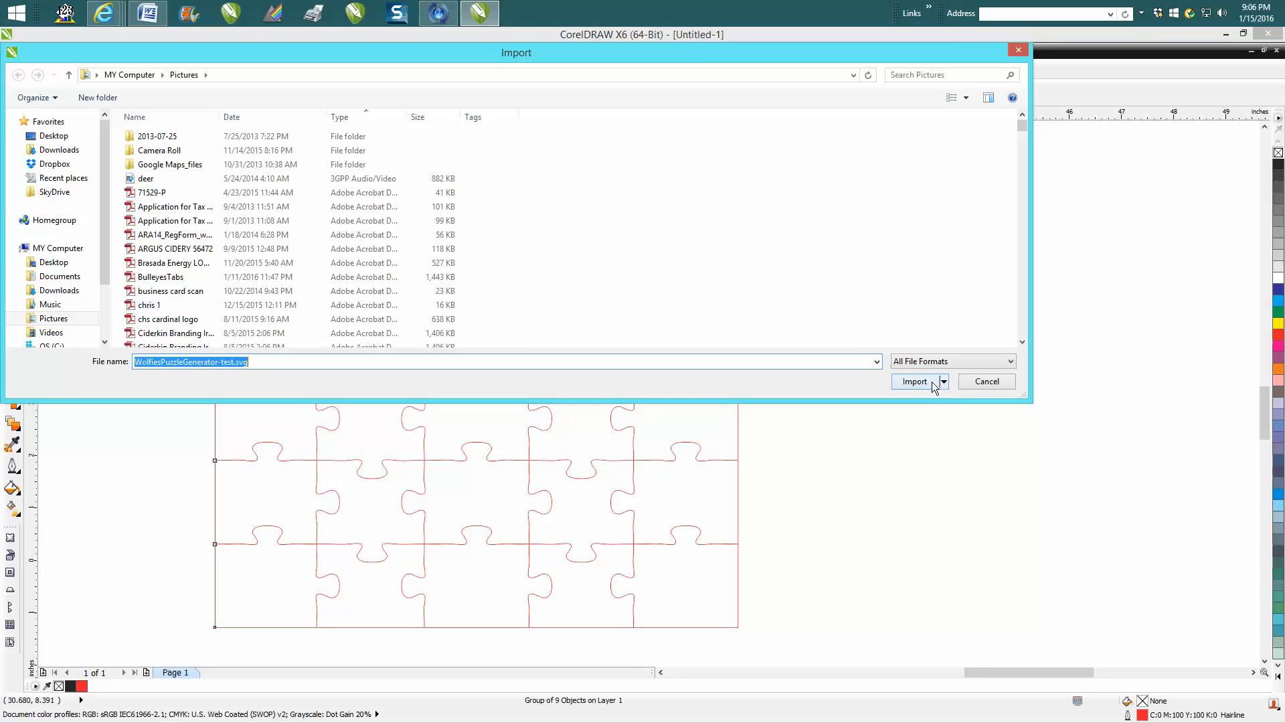
pyautogui.click(913, 381)
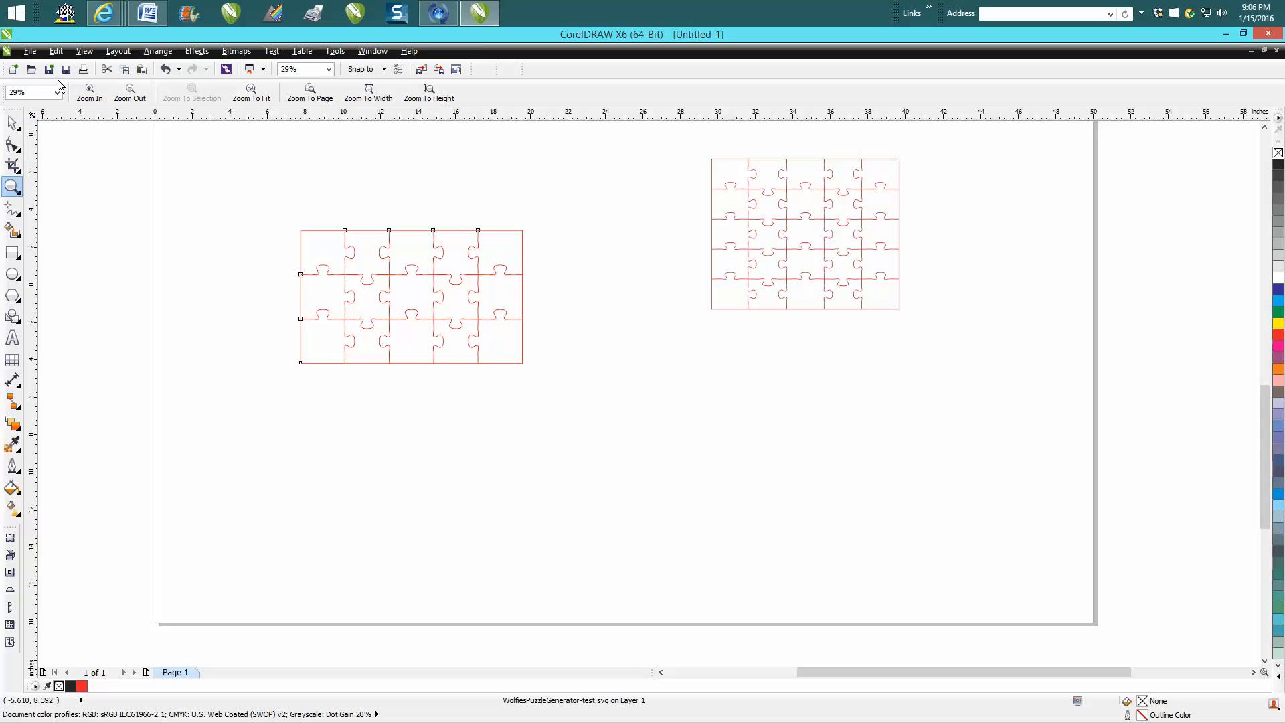
pyautogui.moveTo(385, 216)
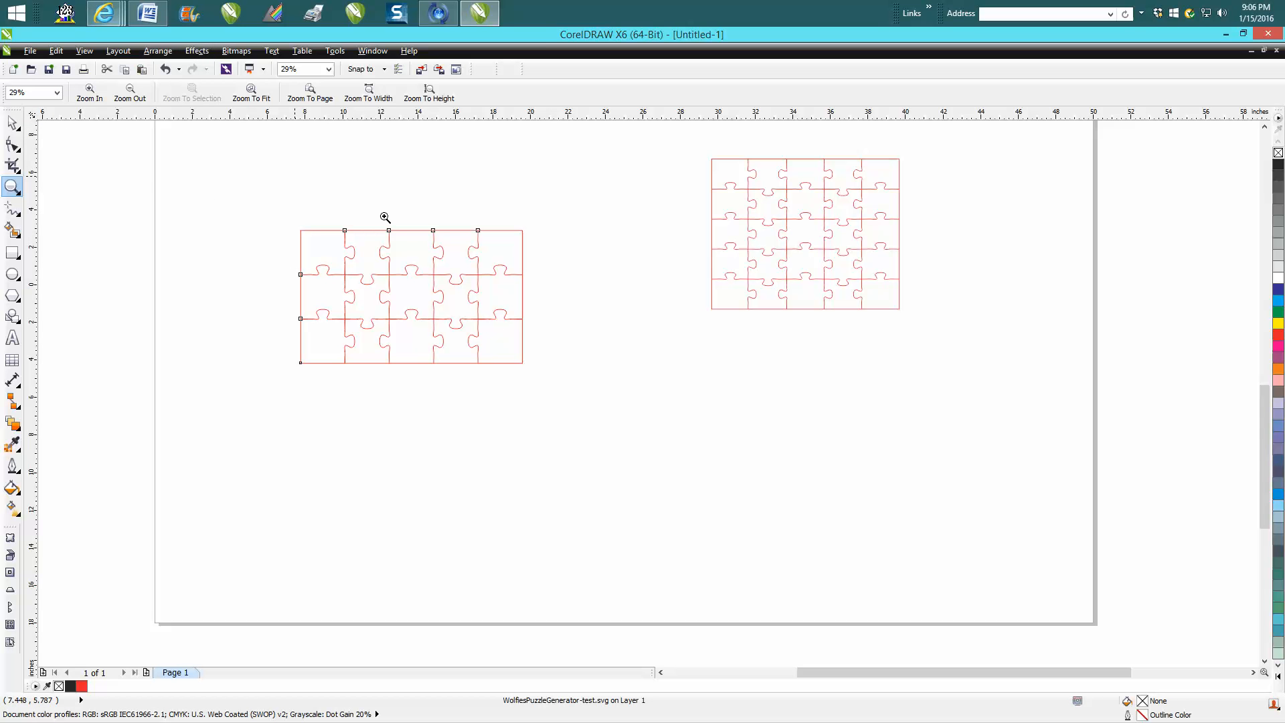
pyautogui.moveTo(478, 300)
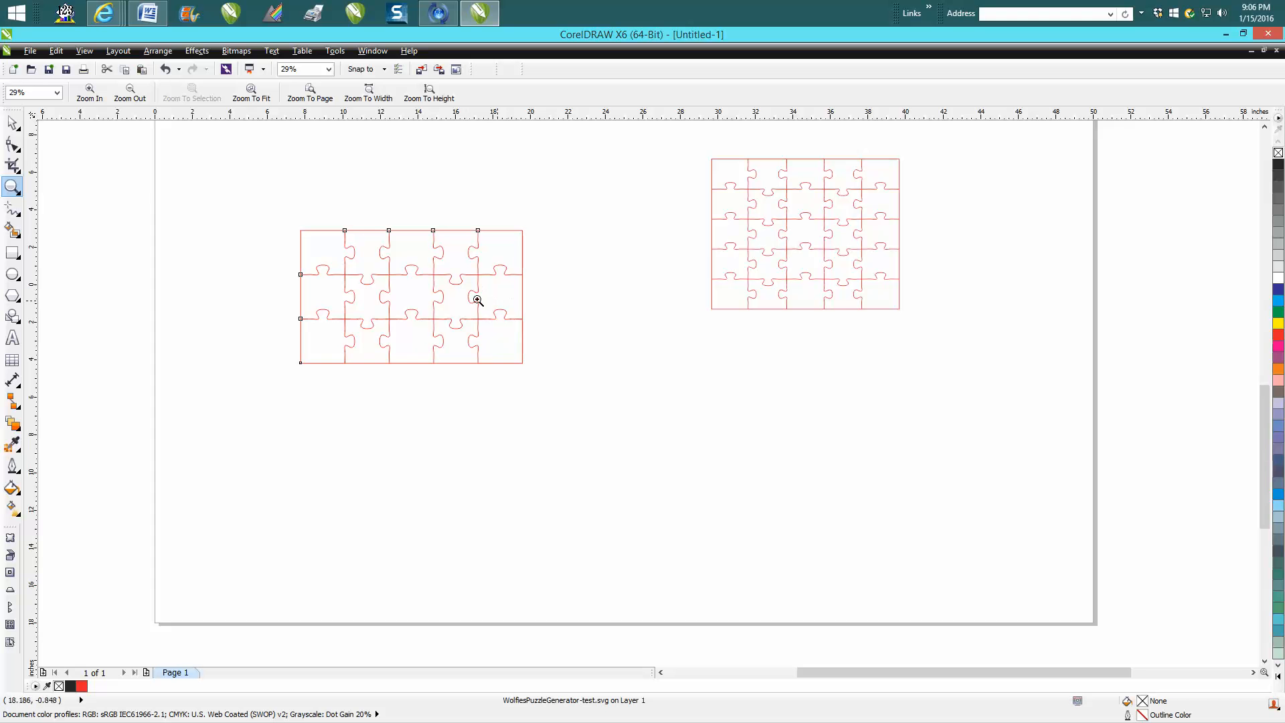
# - Select the imported test puzzle with the Pick tool and bring up its outline settings
pyautogui.click(12, 121)
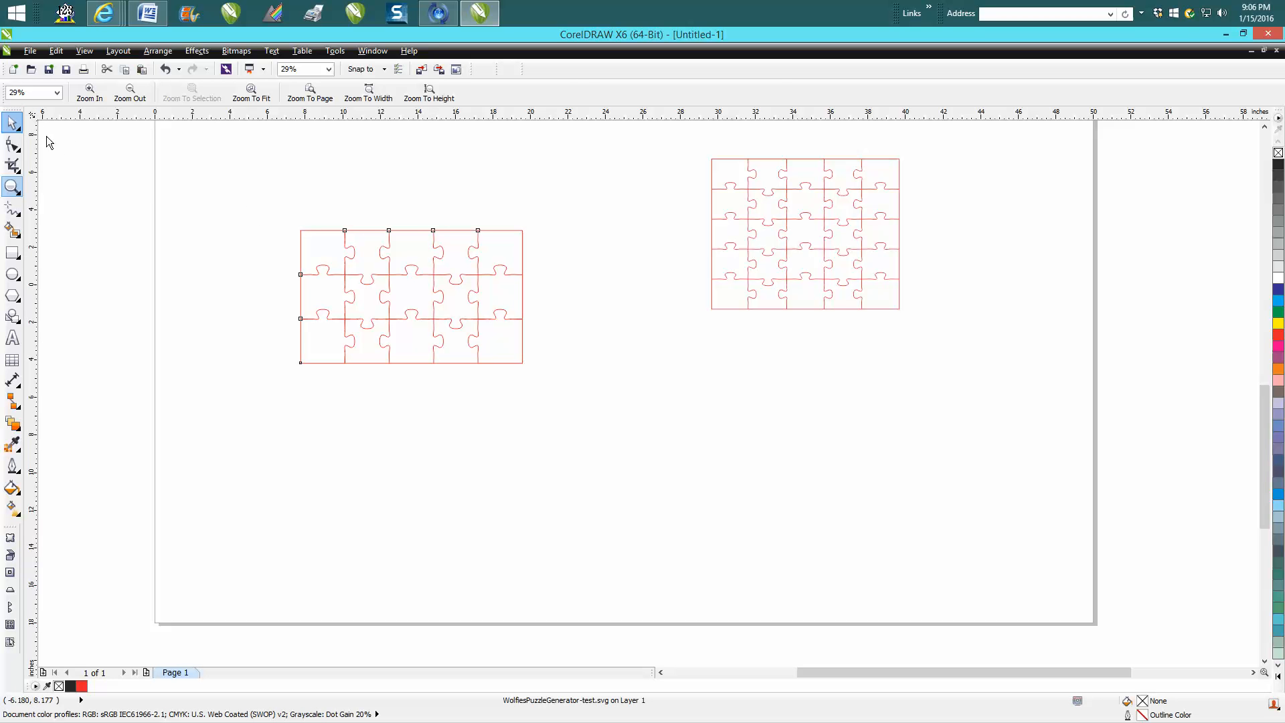
pyautogui.click(410, 295)
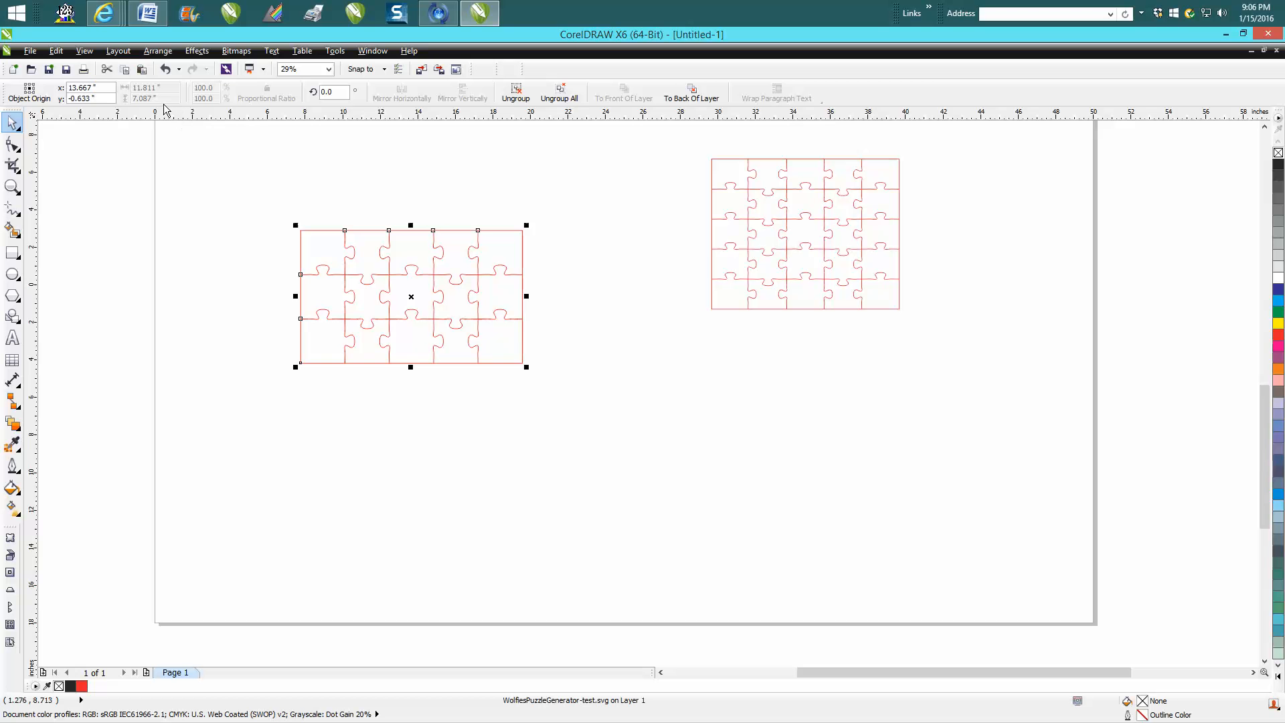
pyautogui.moveTo(146, 88)
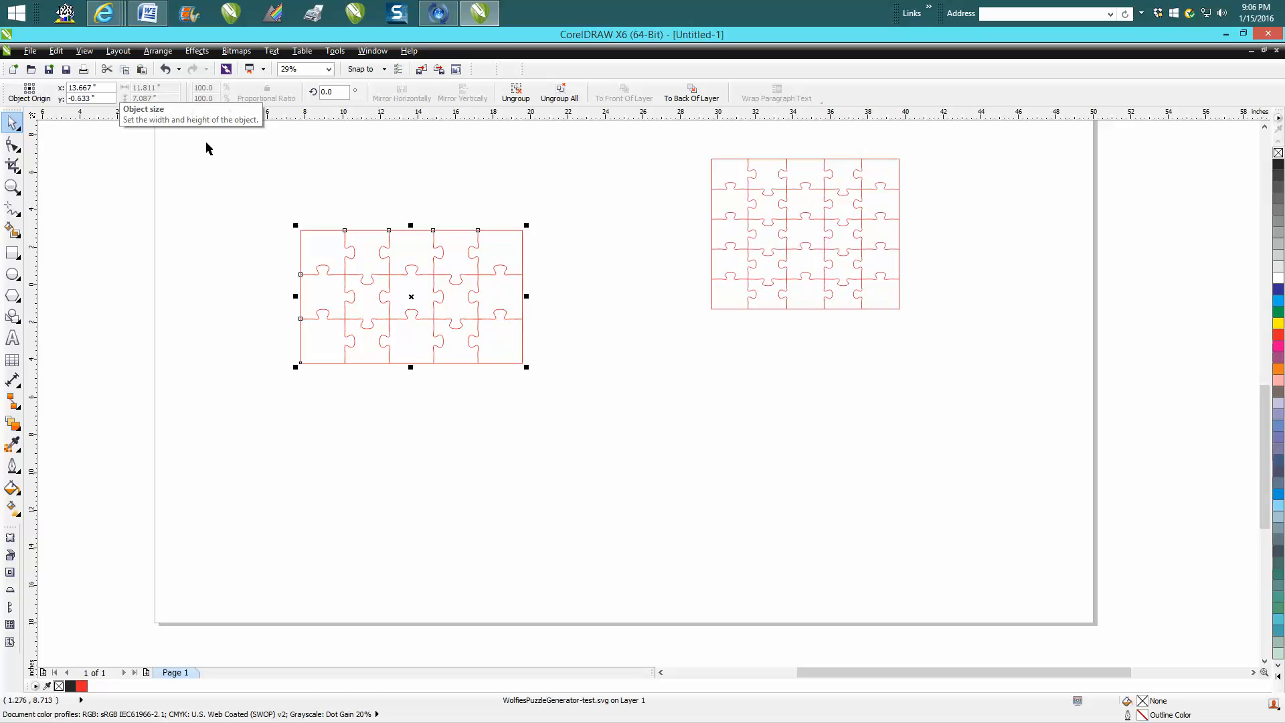
pyautogui.click(158, 51)
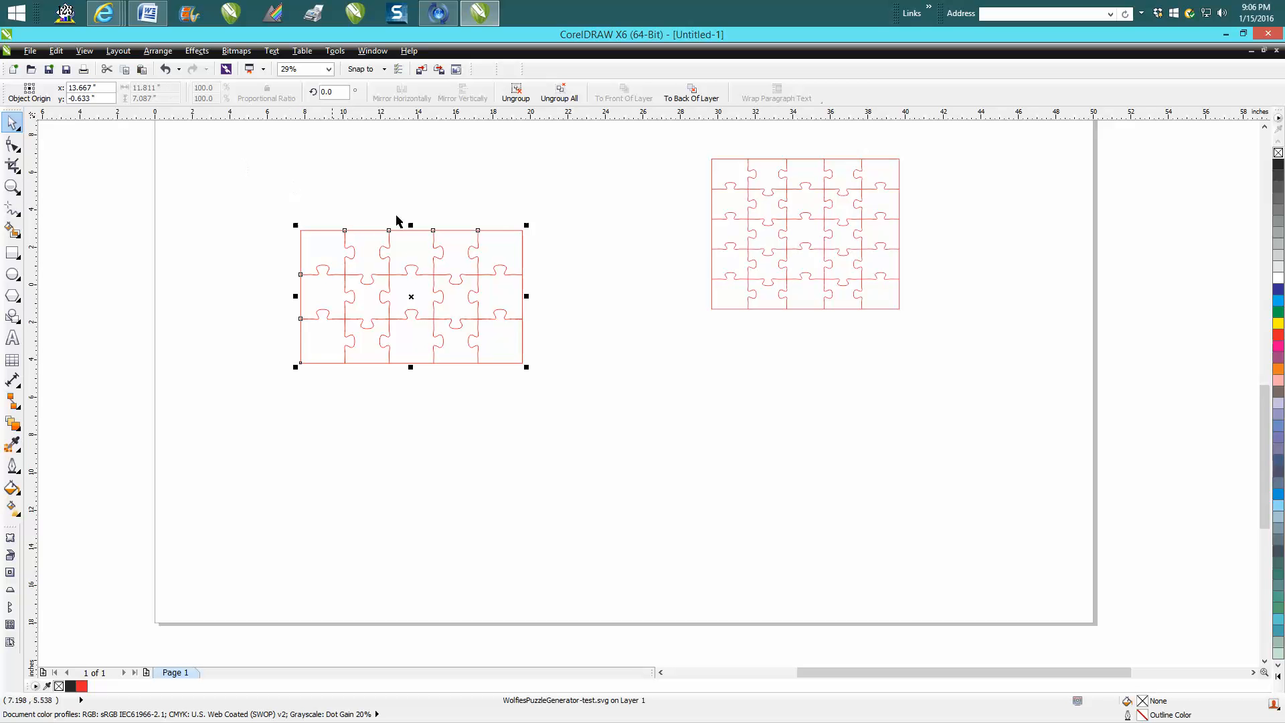
pyautogui.click(411, 296)
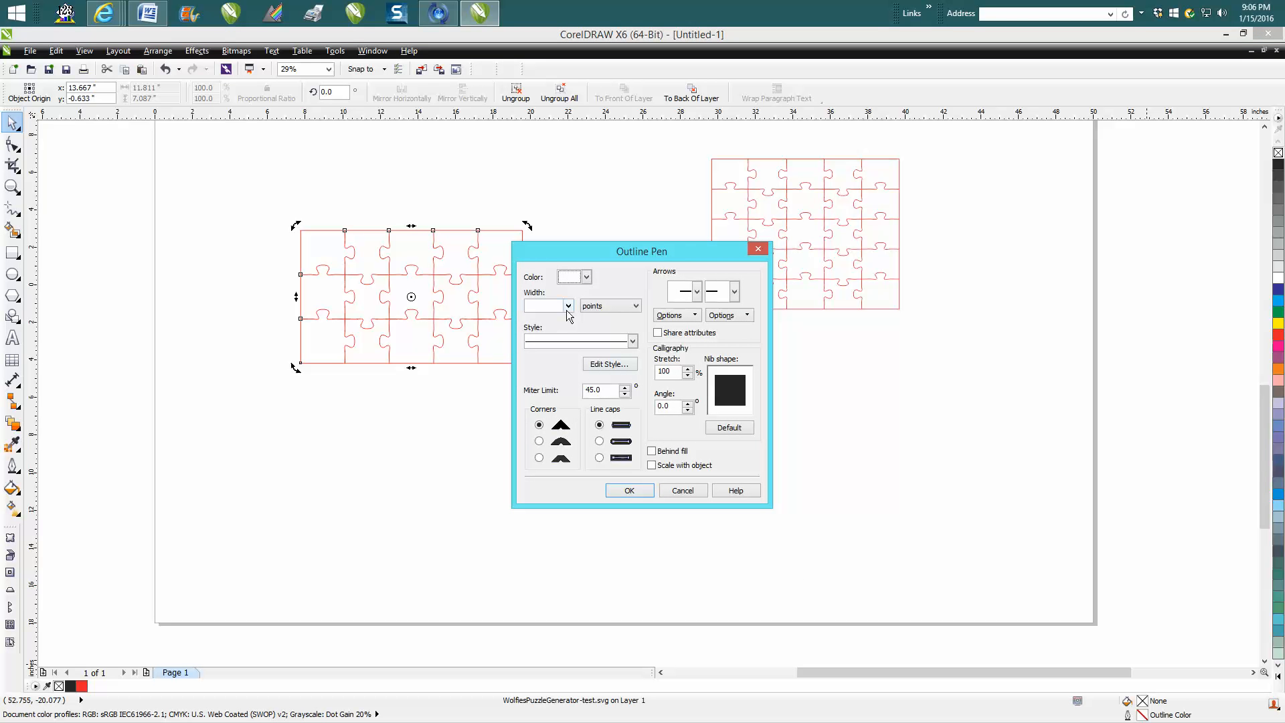
# - Give the test puzzle a Hairline outline width in red
pyautogui.click(585, 277)
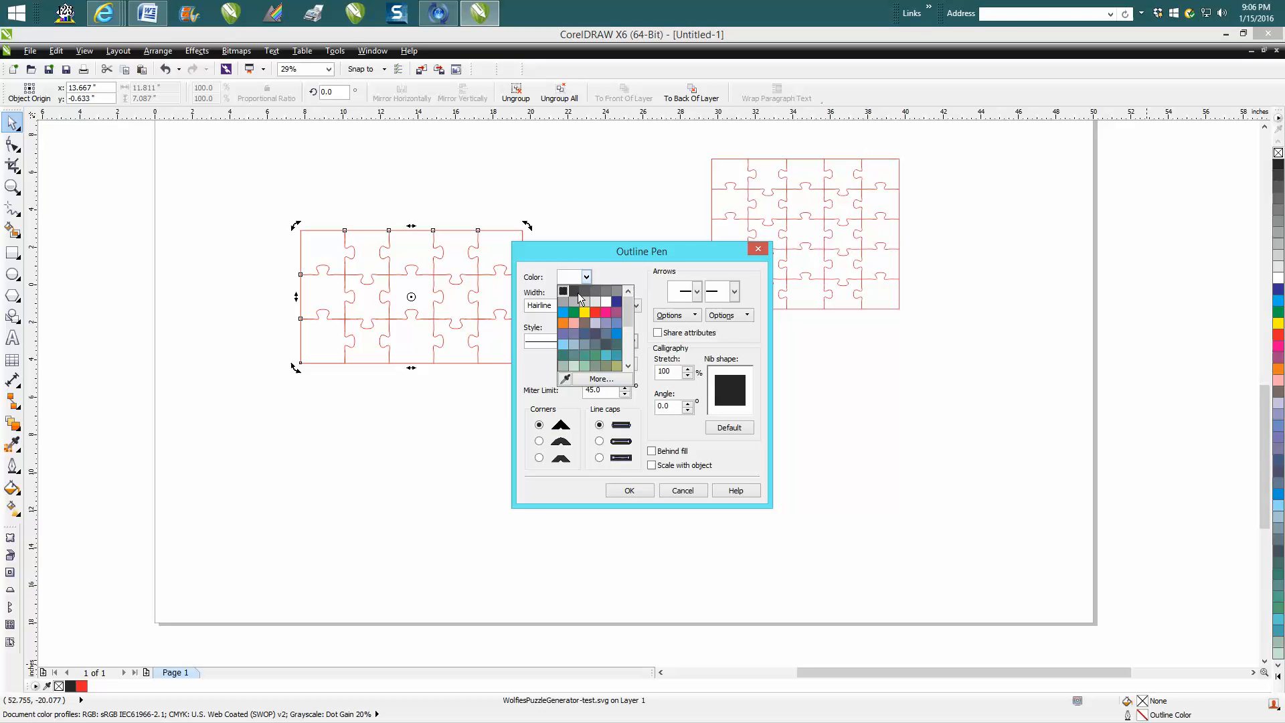
pyautogui.click(571, 314)
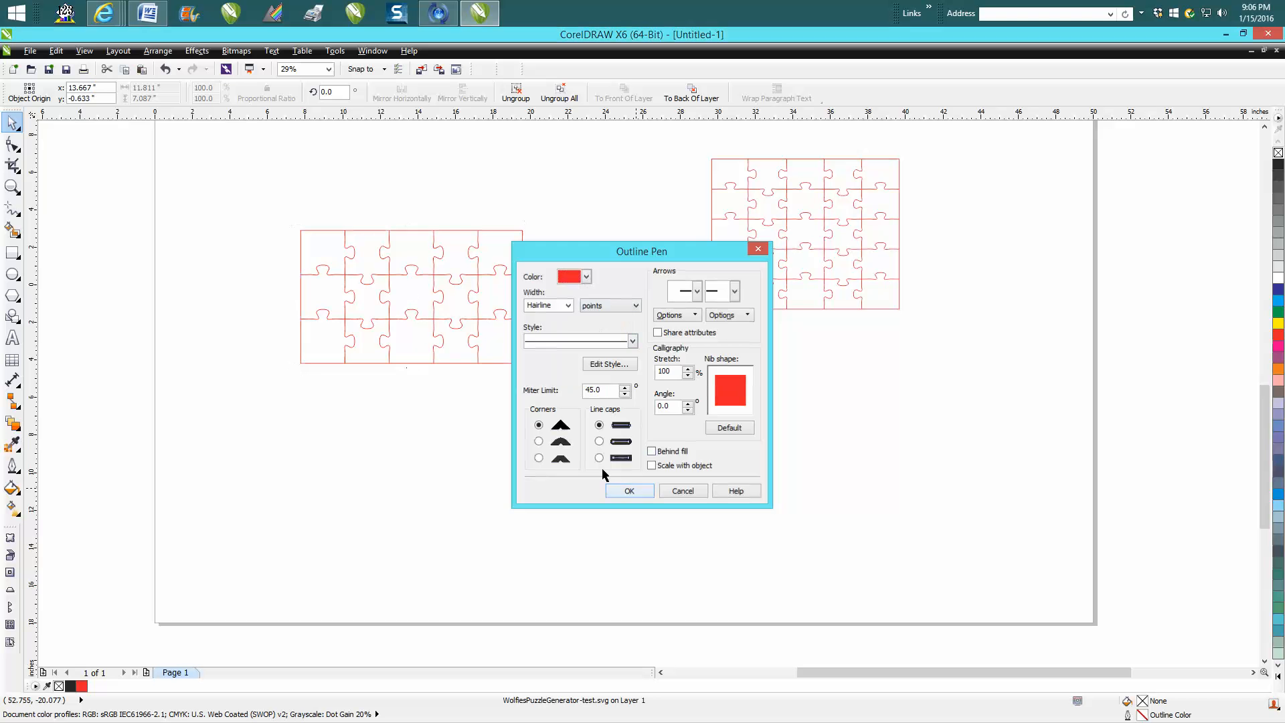
pyautogui.click(630, 490)
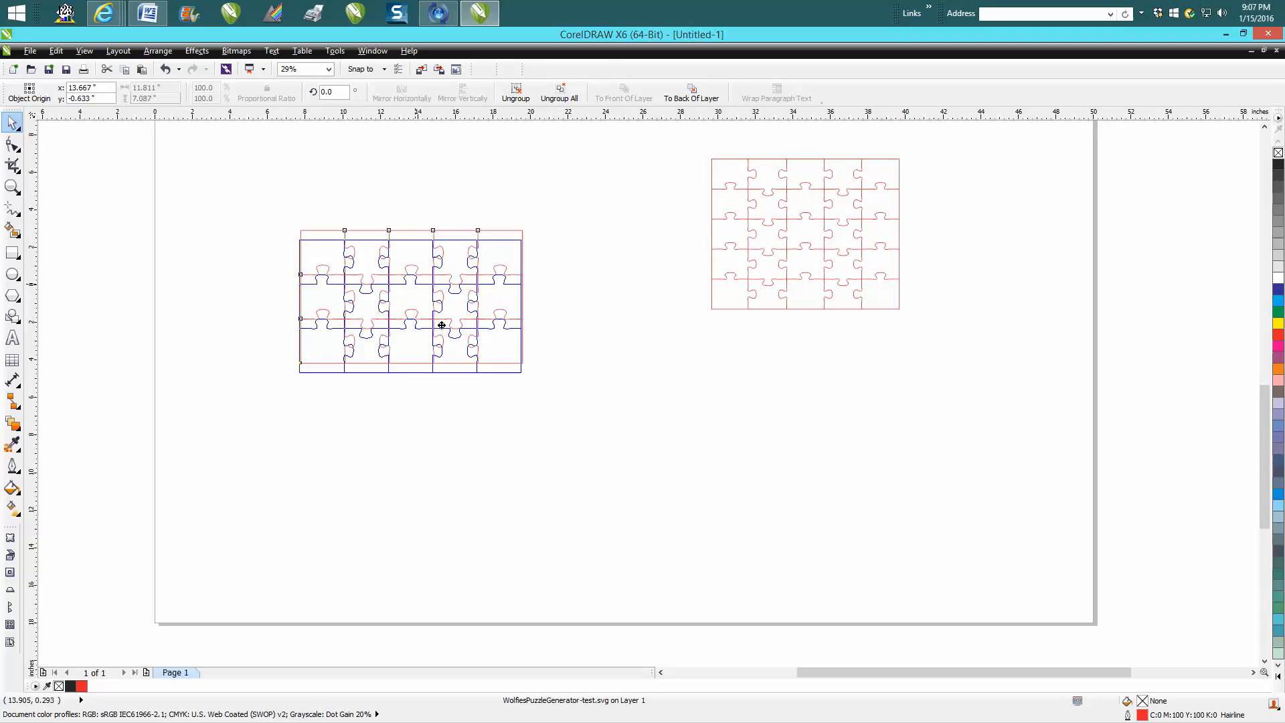
# - Reselect the repositioned red puzzle and enter its property-bar size values
pyautogui.click(157, 51)
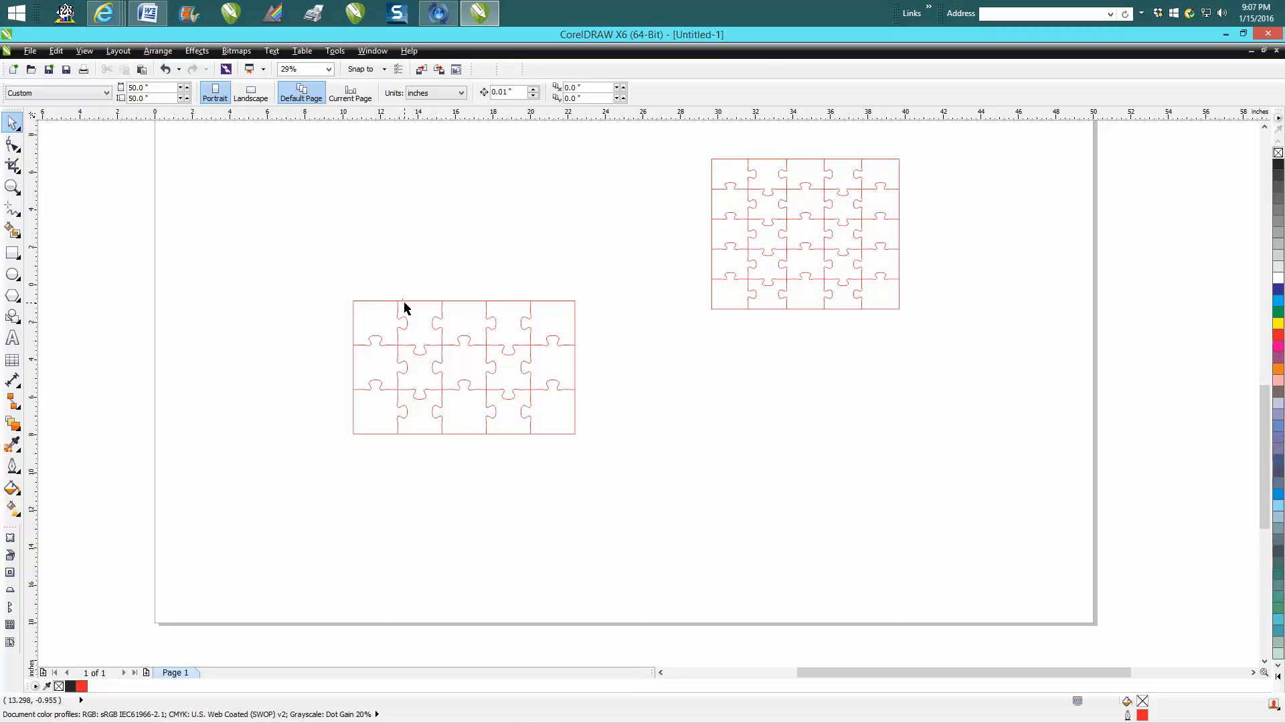
pyautogui.click(463, 366)
pyautogui.write('10')
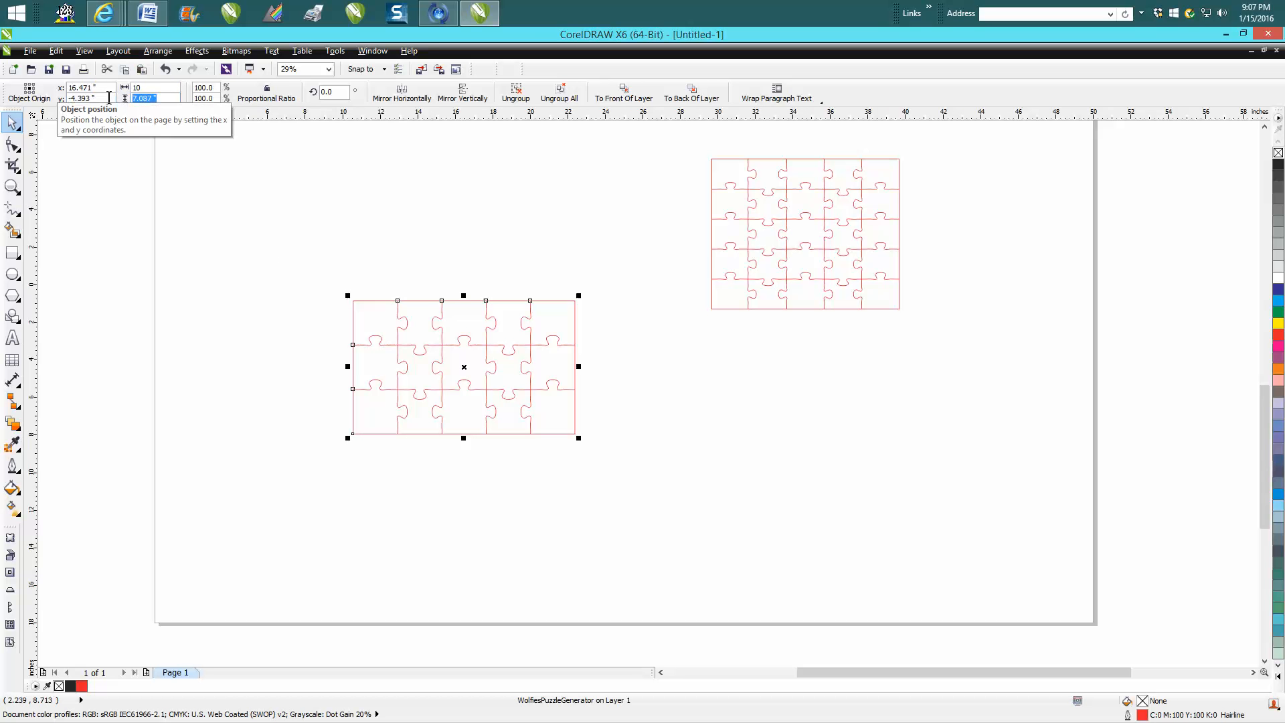
pyautogui.click(610, 420)
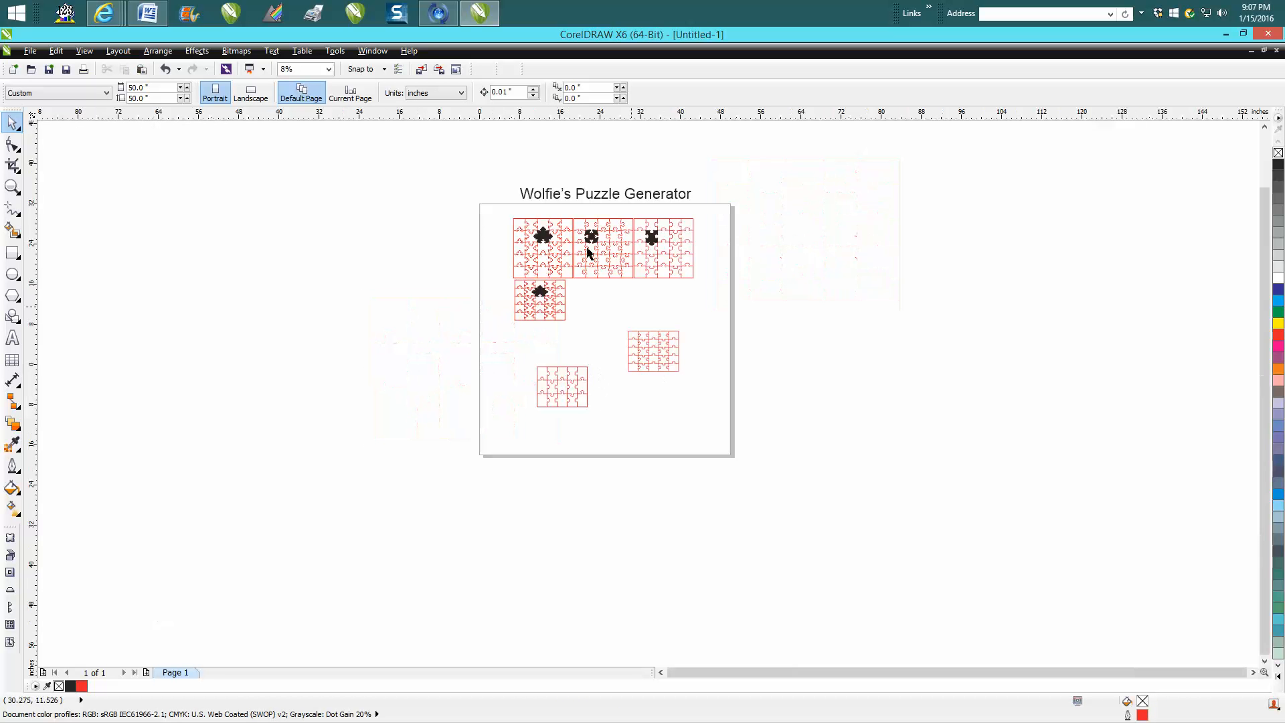
# - Zoom in on the page title and the sample puzzles with the Zoom tool
pyautogui.click(12, 187)
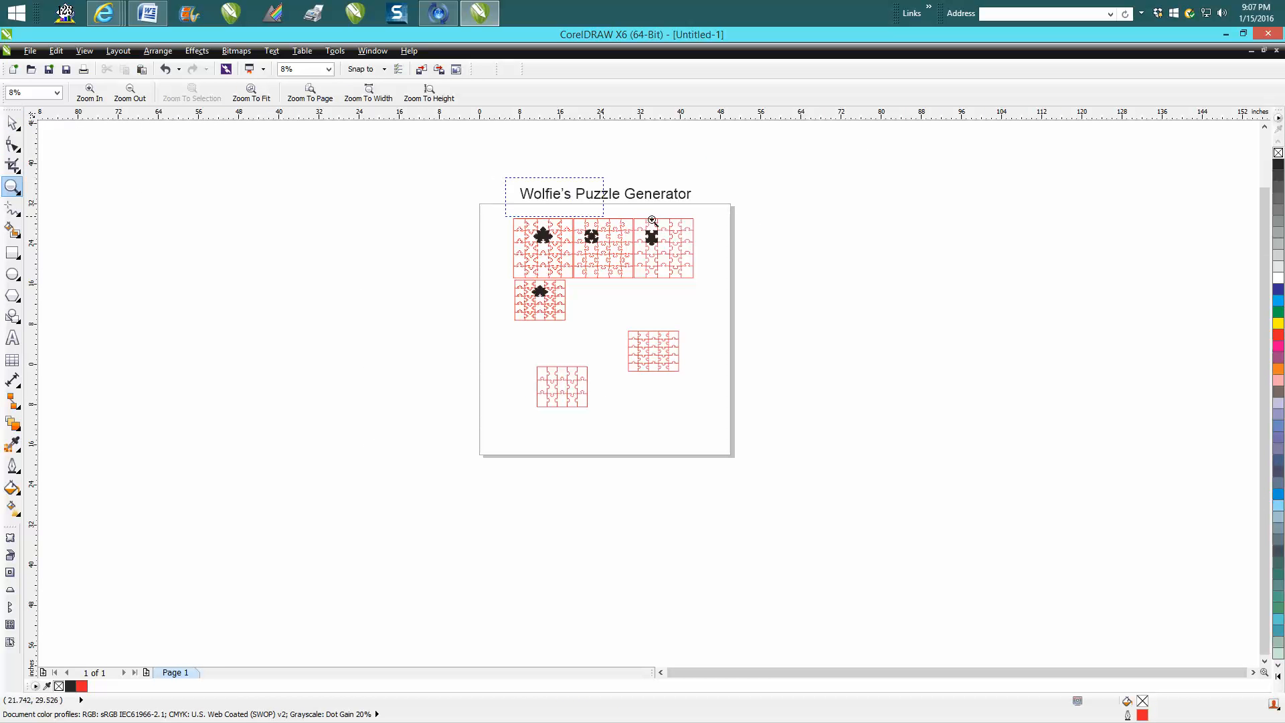
pyautogui.click(652, 219)
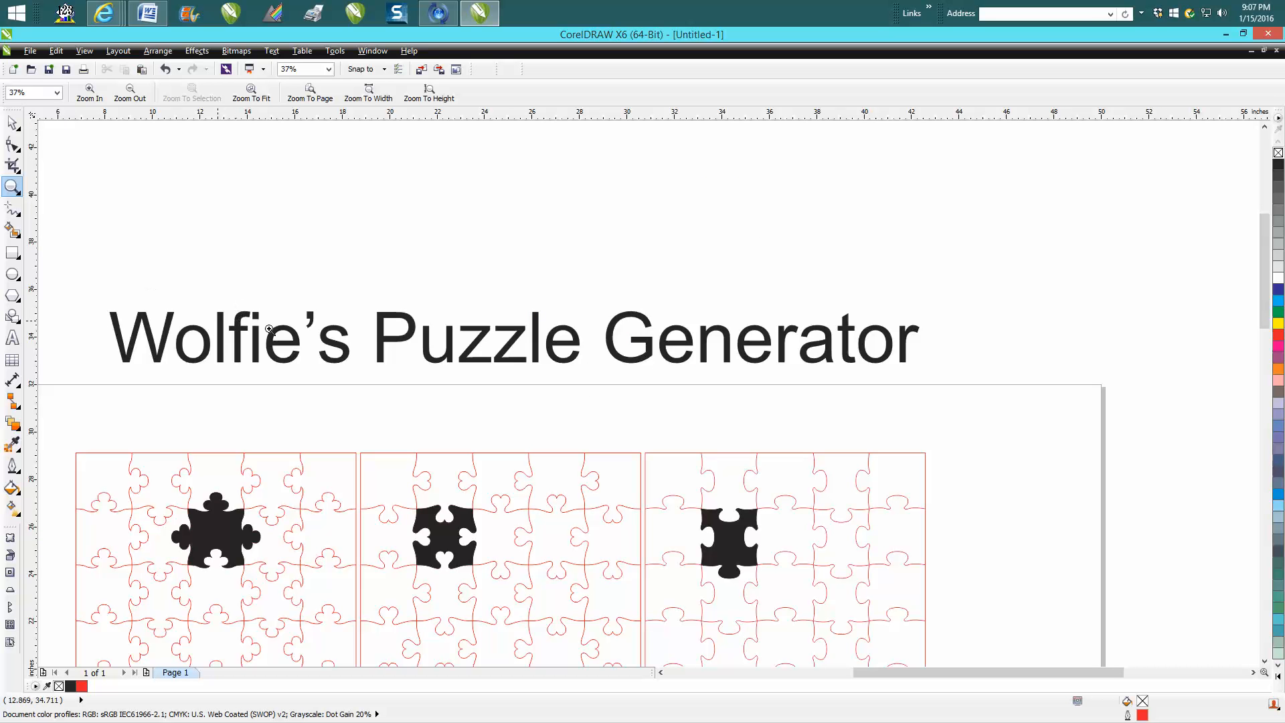
pyautogui.moveTo(600, 354)
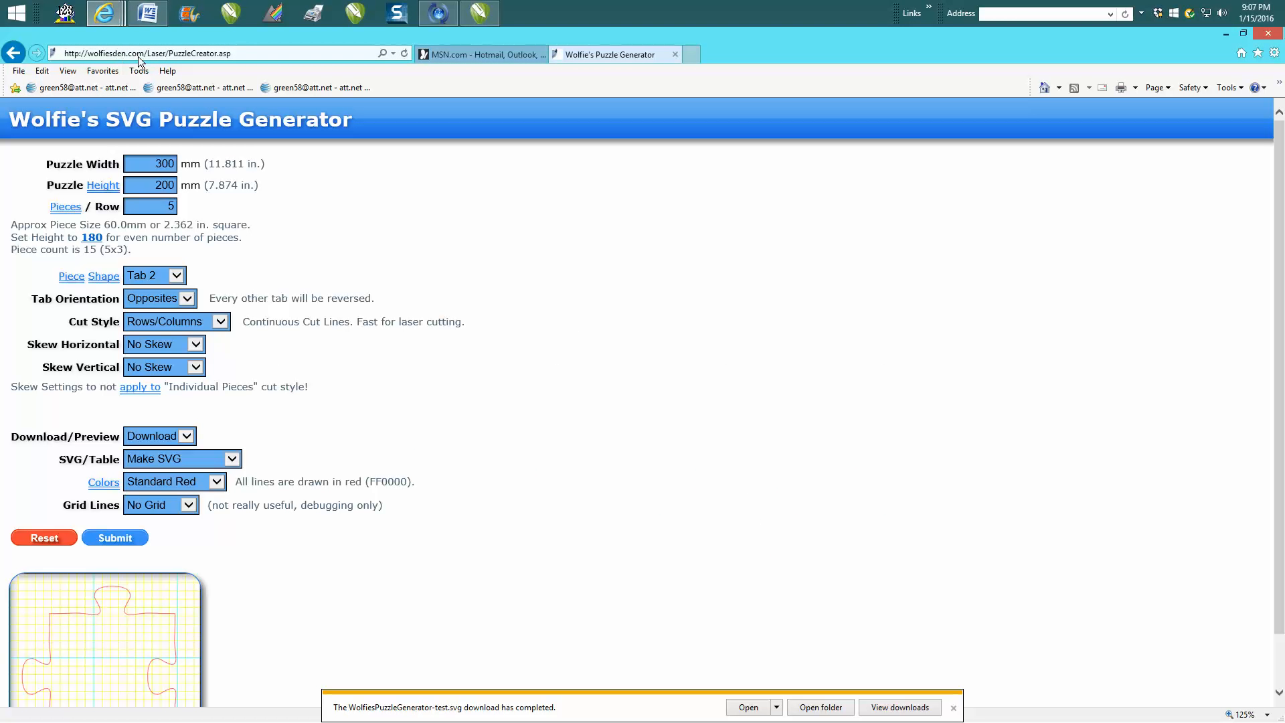
pyautogui.moveTo(202, 63)
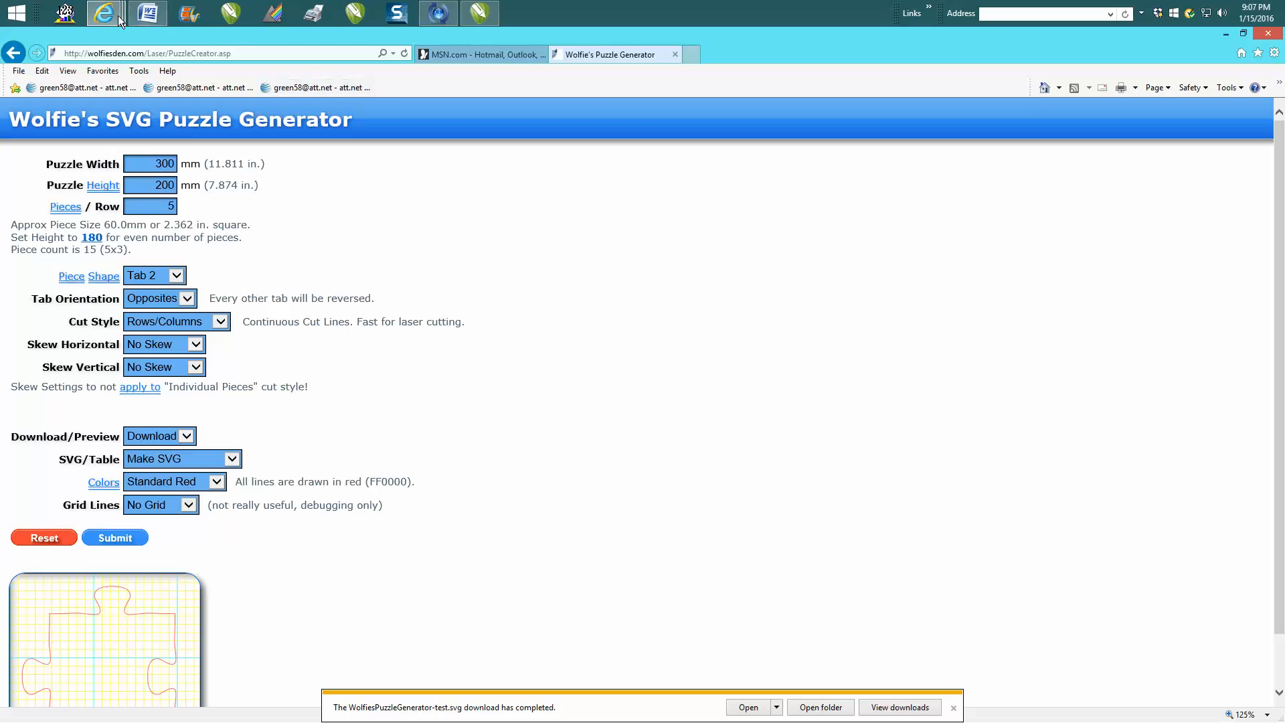
# - Show the MSN tab with the "Wolfie's Puzzle Generator" search
pyautogui.click(479, 54)
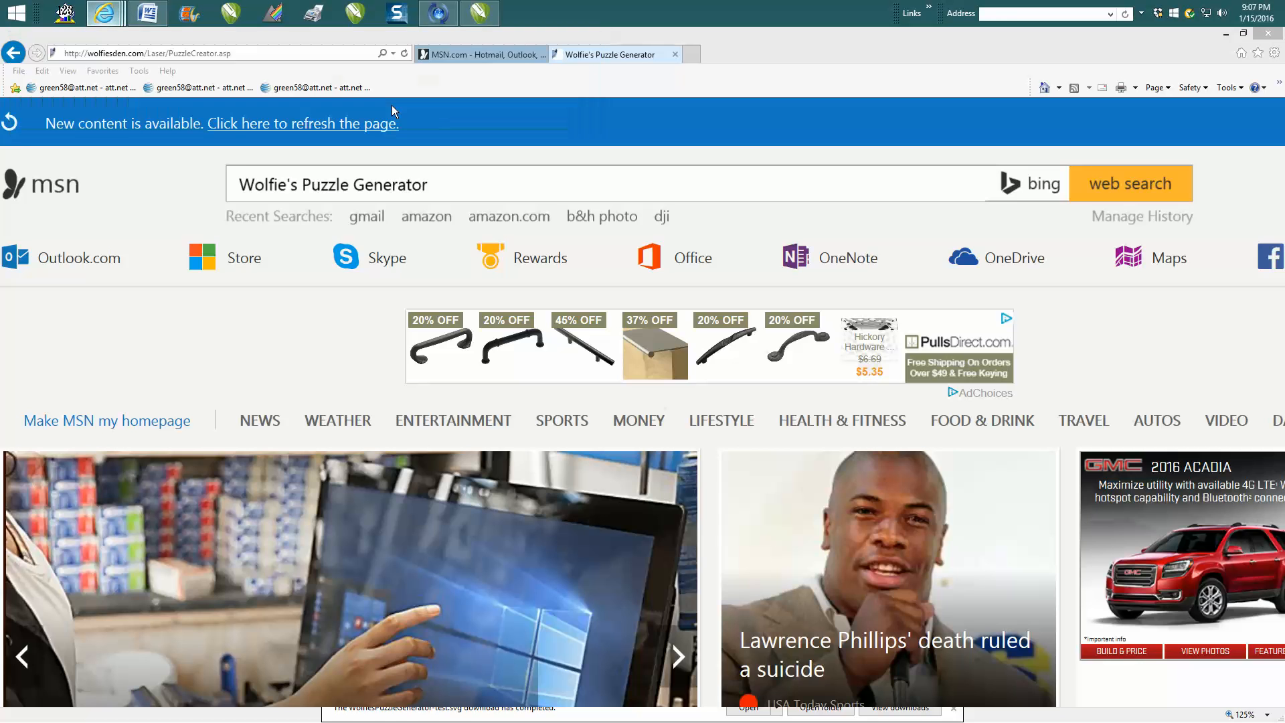